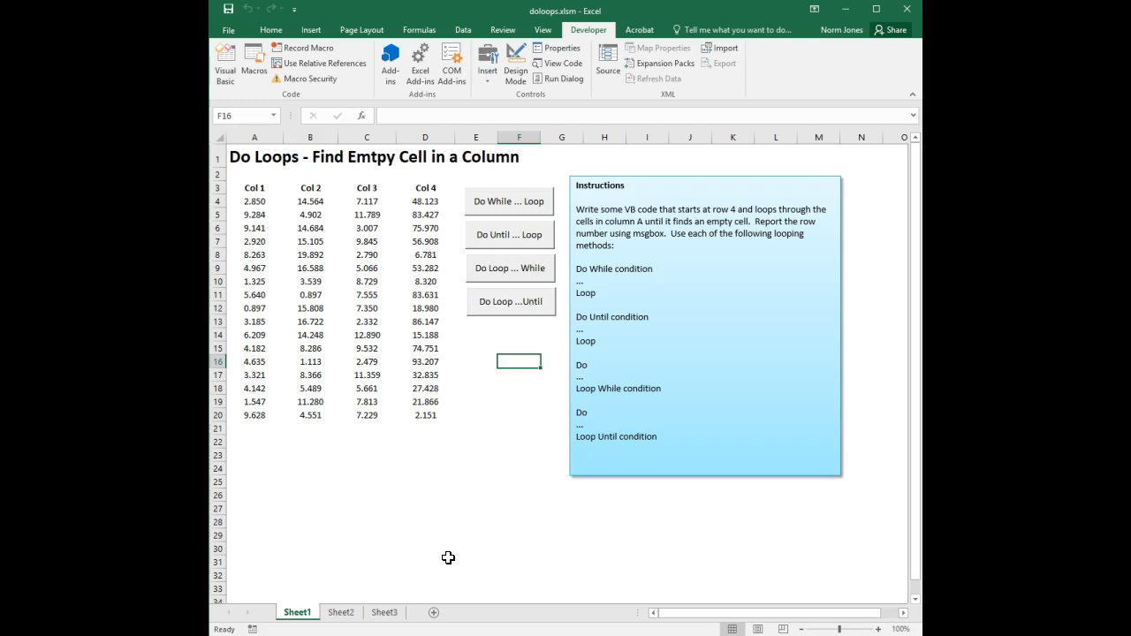
mouse_move(481, 534)
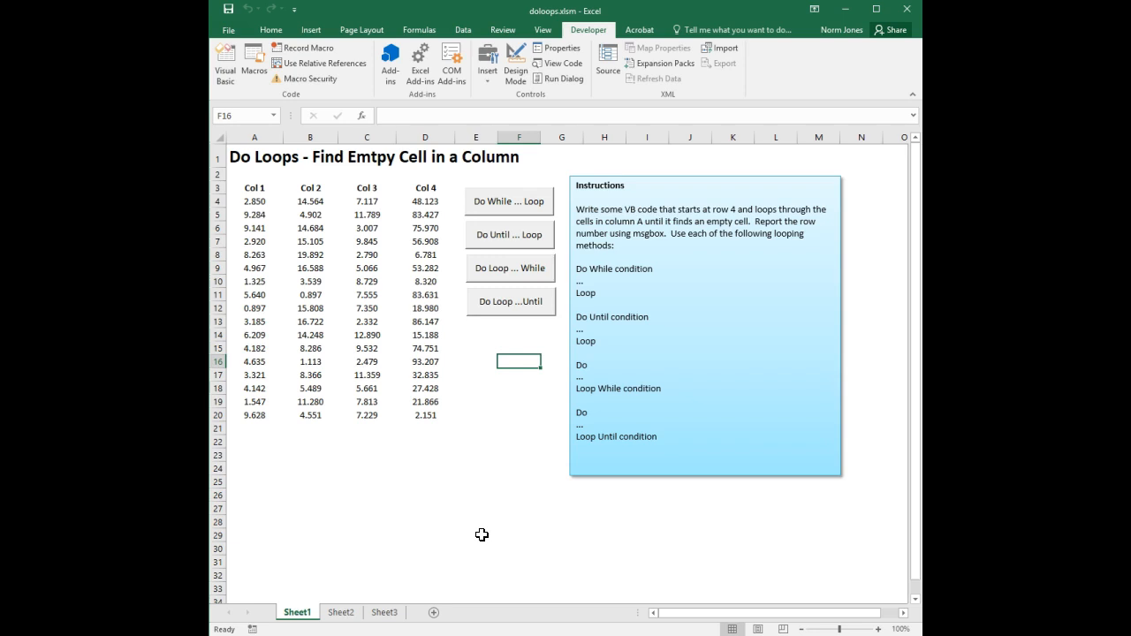
mouse_move(260, 208)
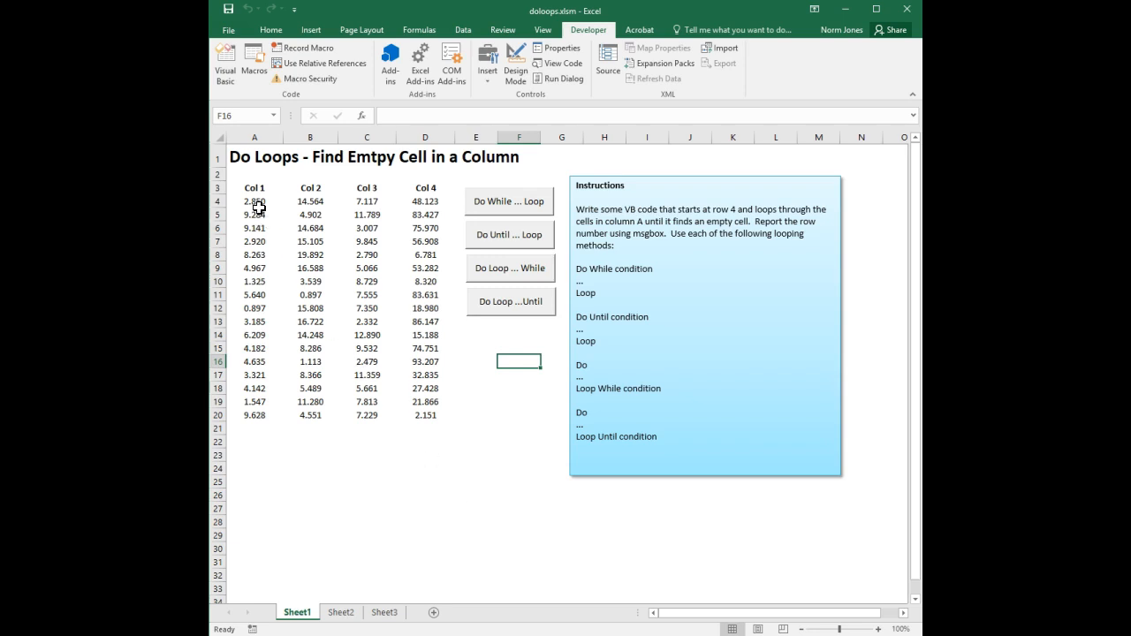
Point out the data range A4 to the empty A21, then go into the Do While button's click procedure.
click(255, 202)
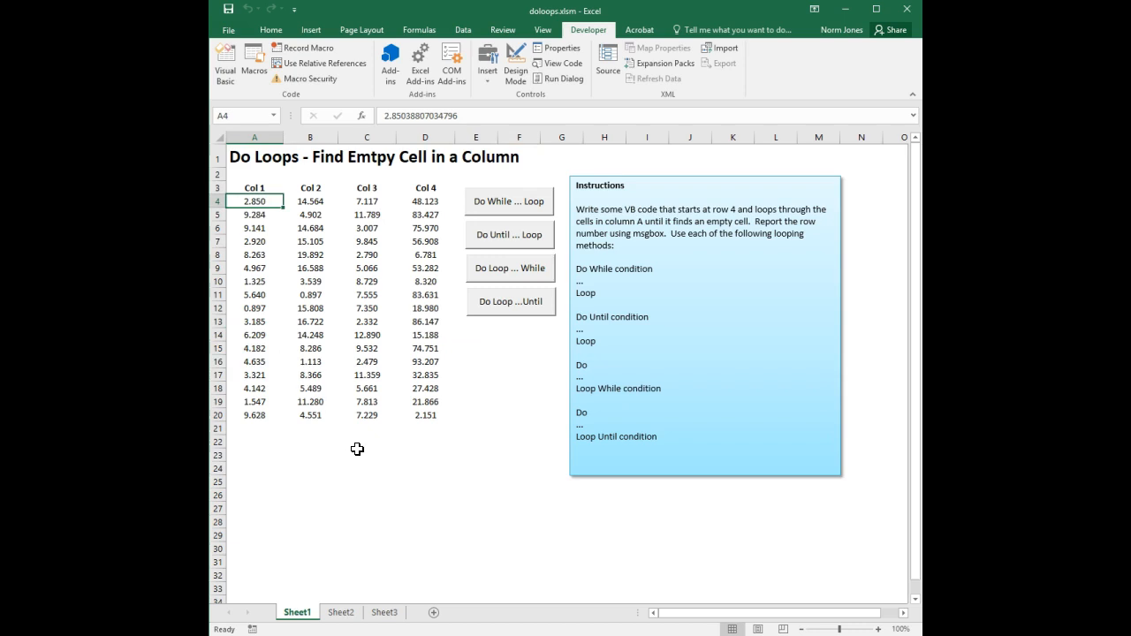
mouse_move(355, 485)
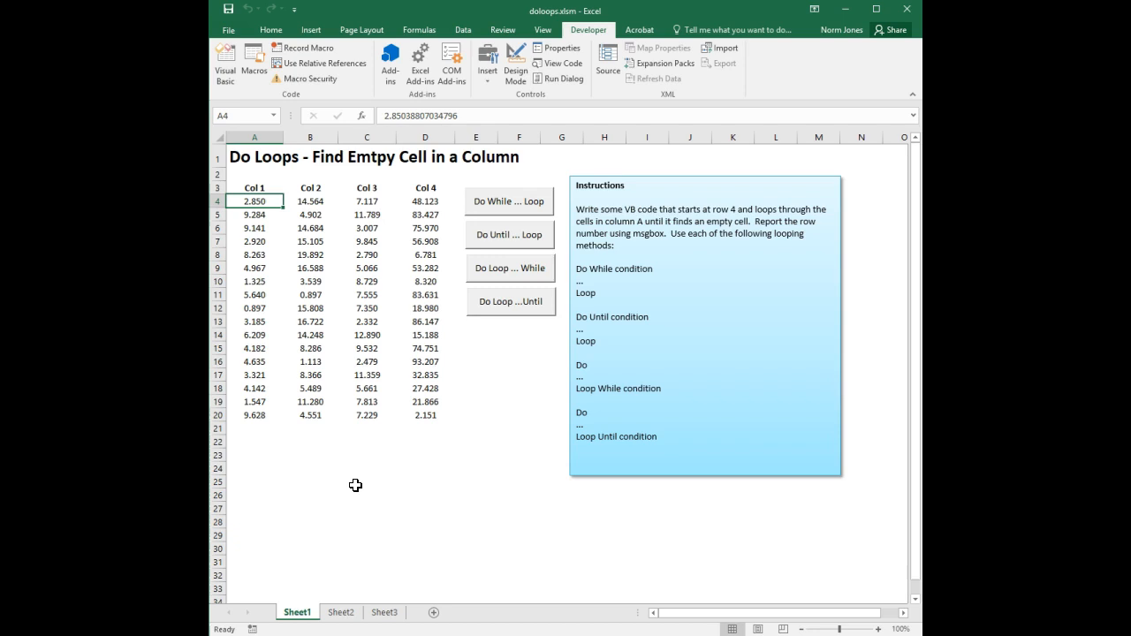
mouse_move(359, 483)
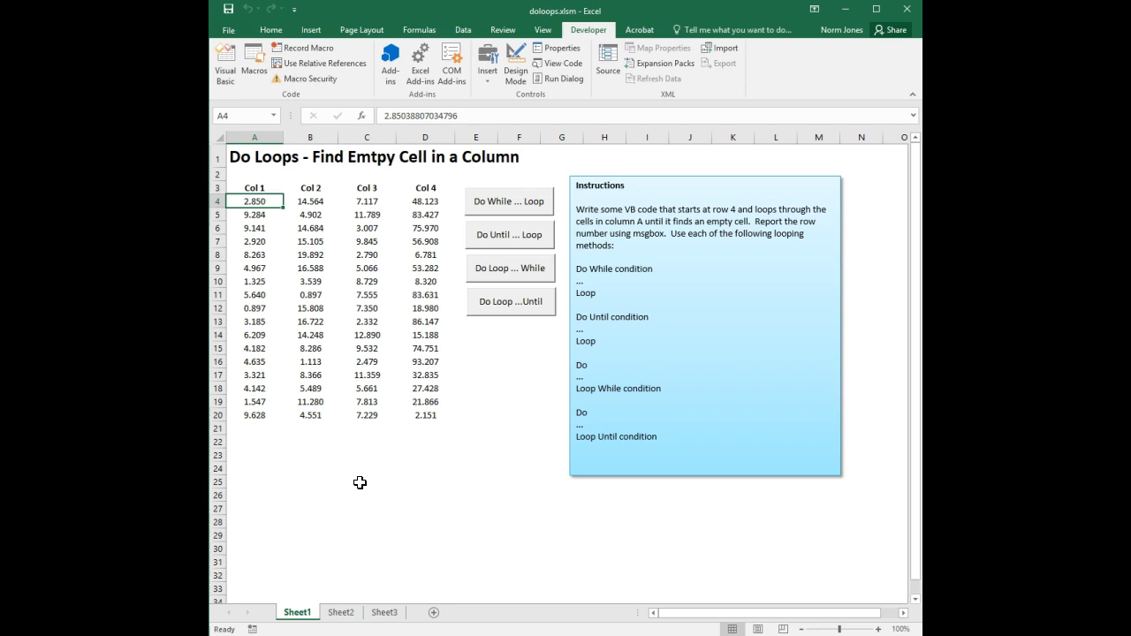
mouse_move(354, 477)
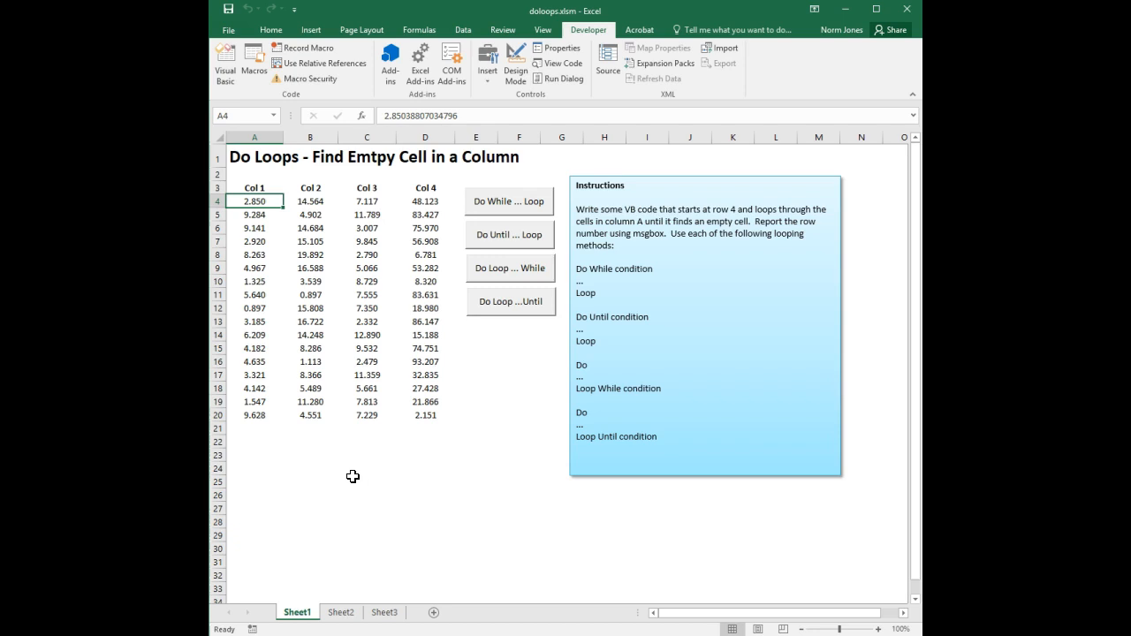
mouse_move(283, 435)
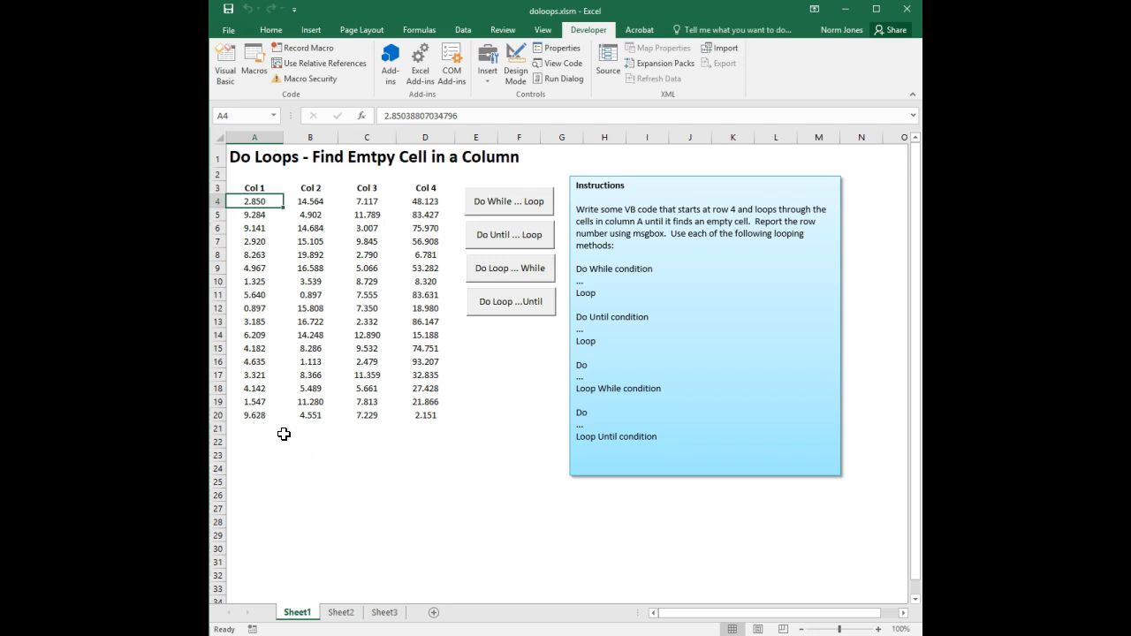
mouse_move(282, 449)
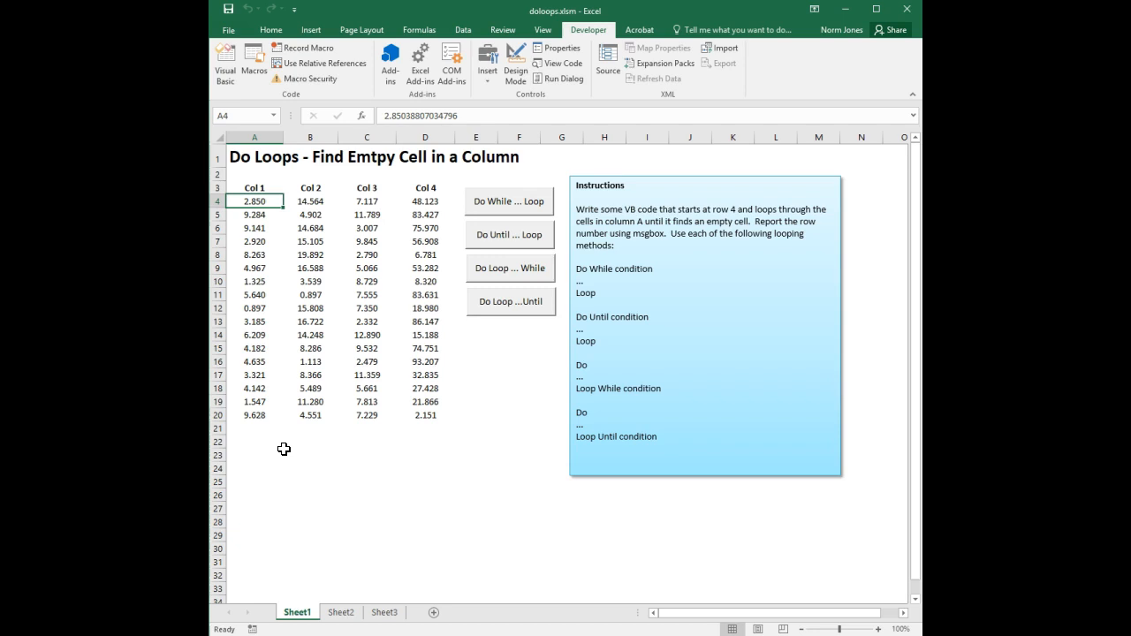
mouse_move(307, 435)
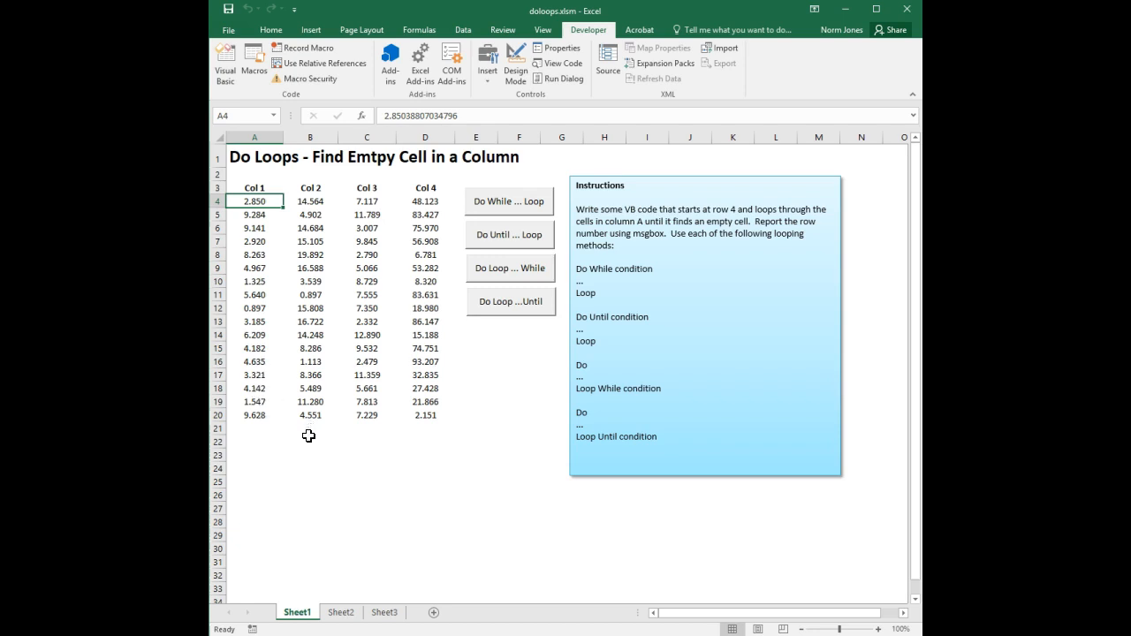
mouse_move(262, 430)
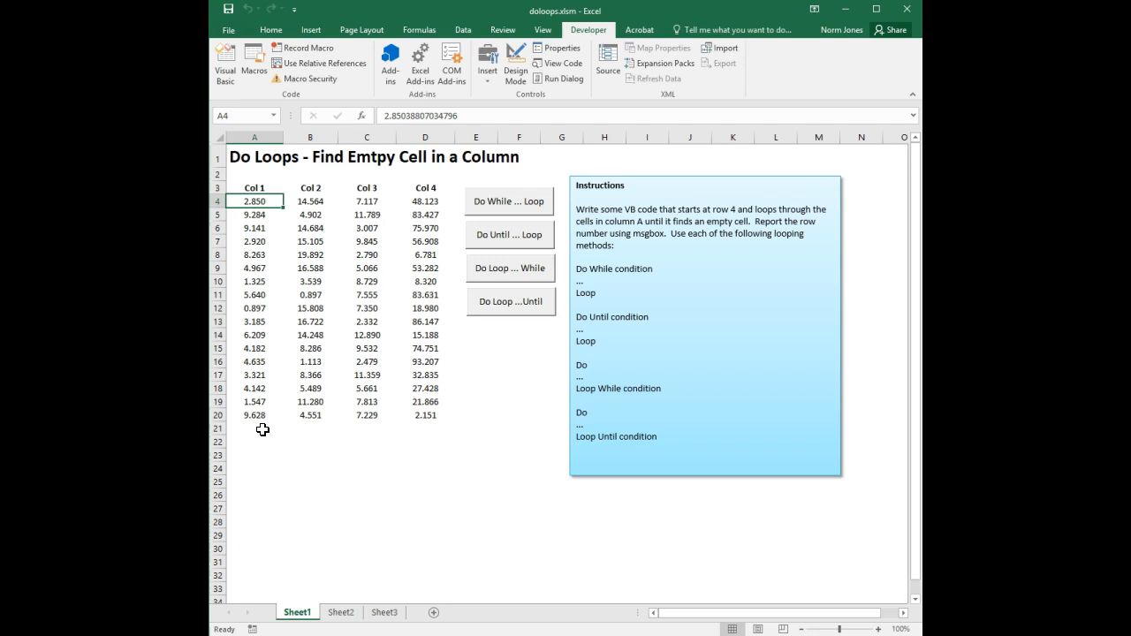
click(255, 429)
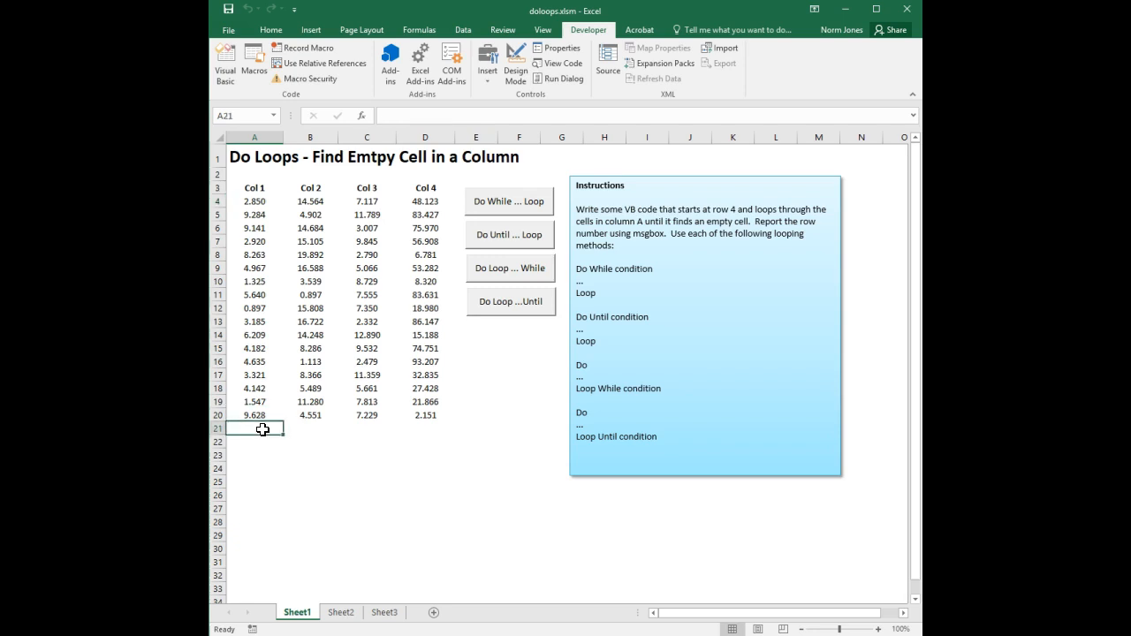
mouse_move(326, 472)
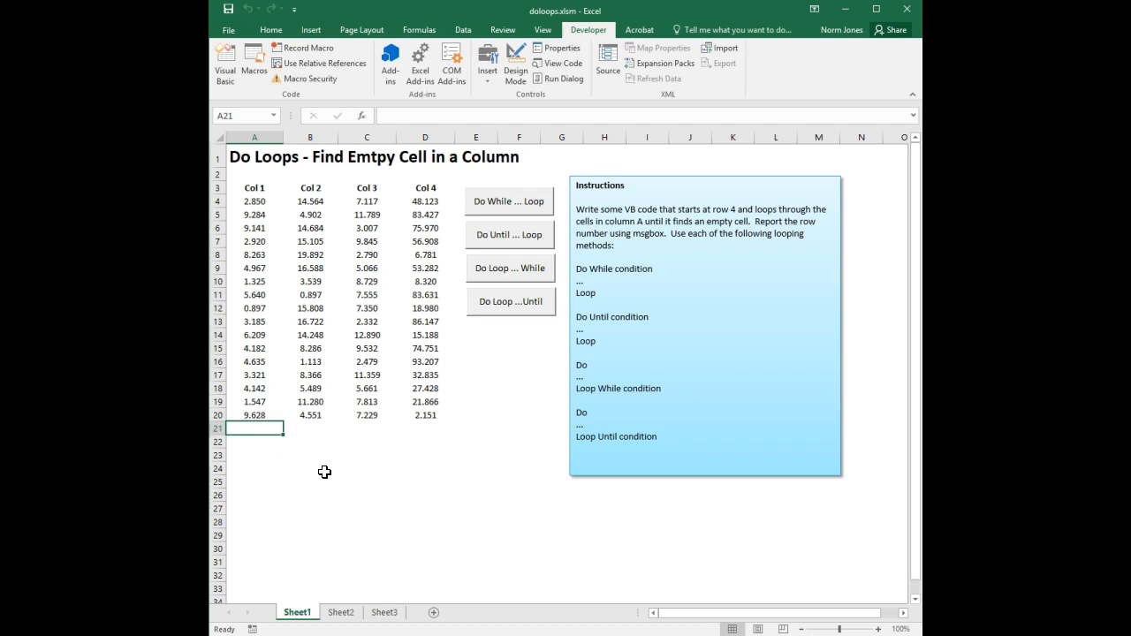
mouse_move(395, 479)
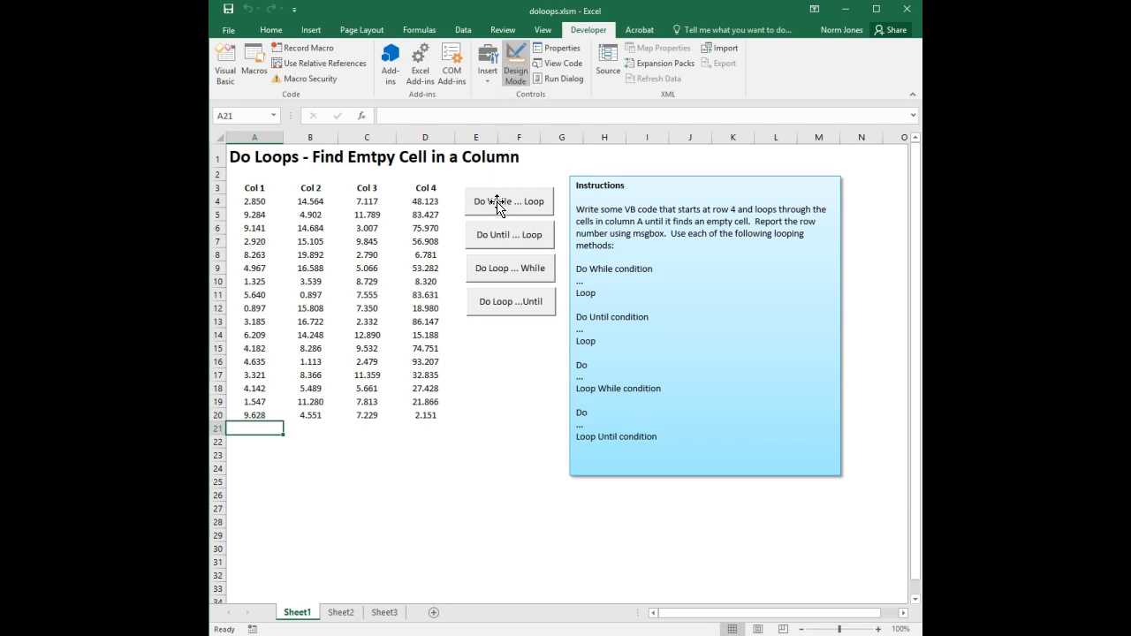
double_click(509, 202)
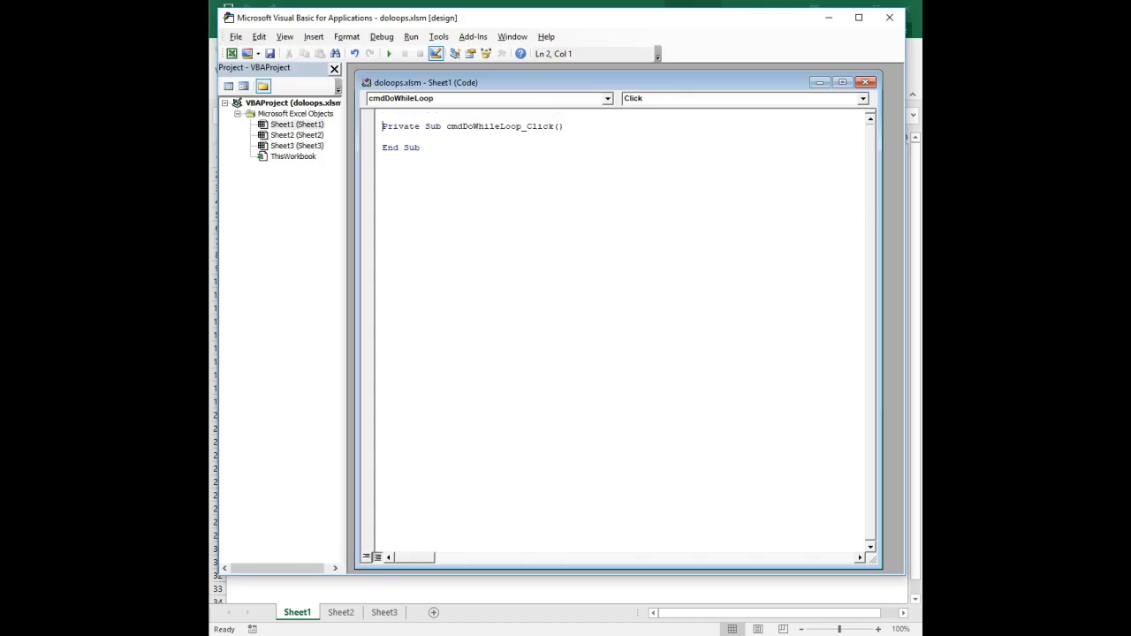
Add Option Explicit to the module and declare Dim myrow As Integer in the click Sub.
text(Opti)
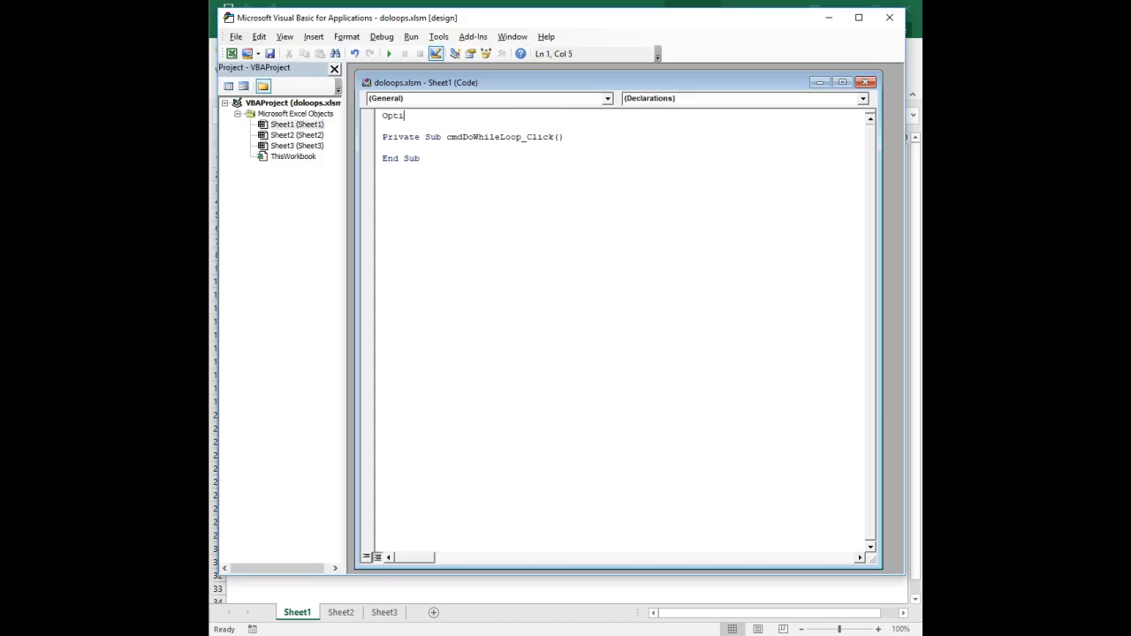
text(on Explicit)
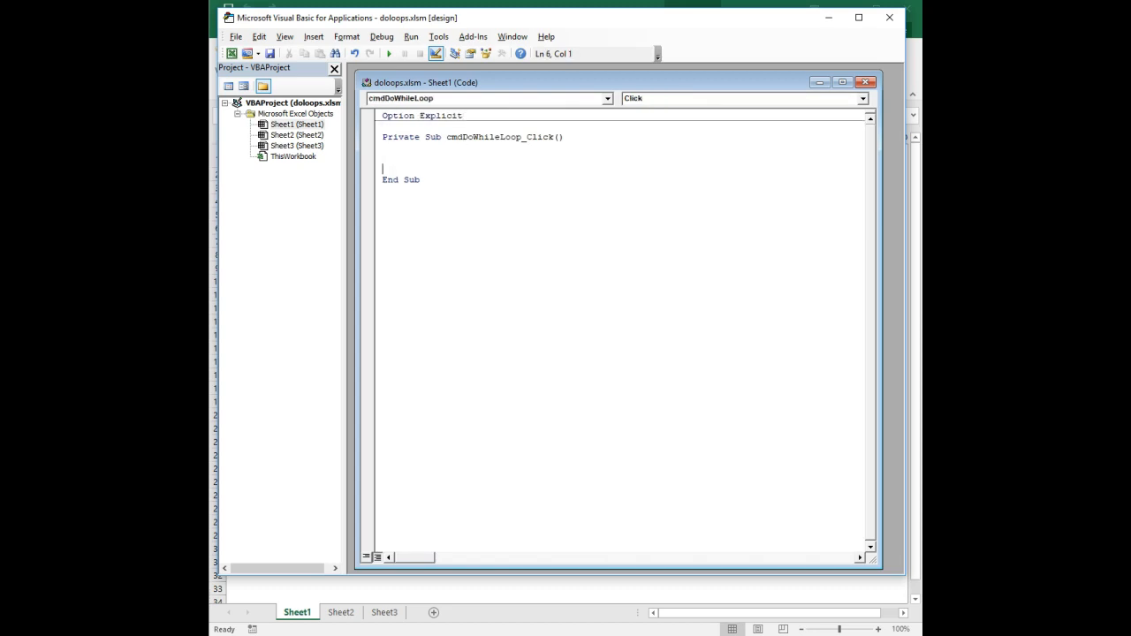
text(dim)
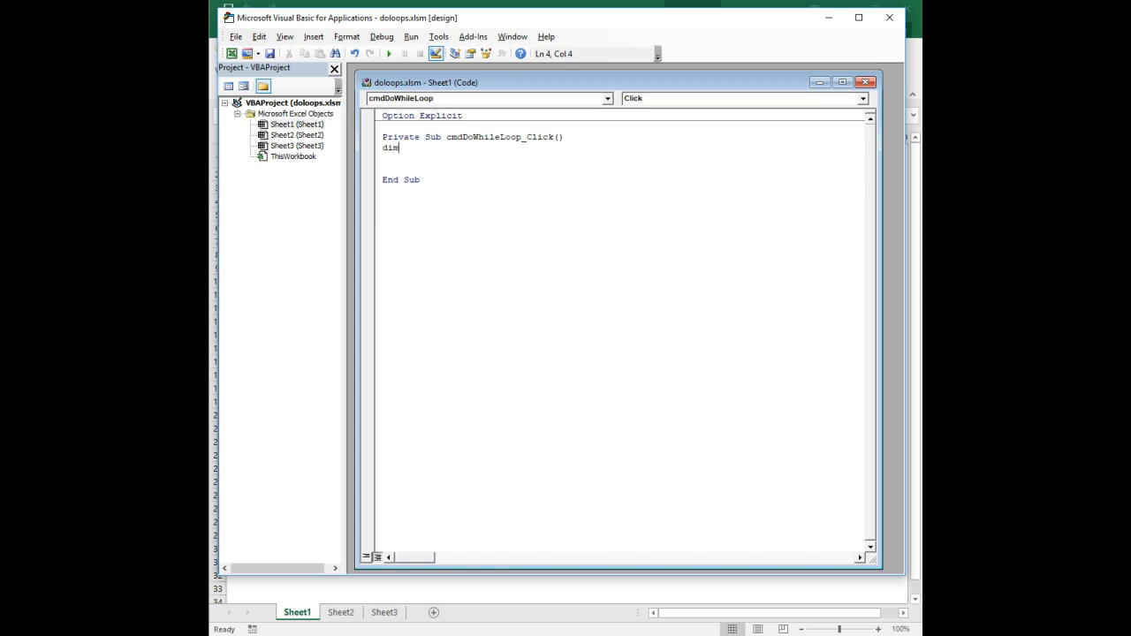
text(myrow a)
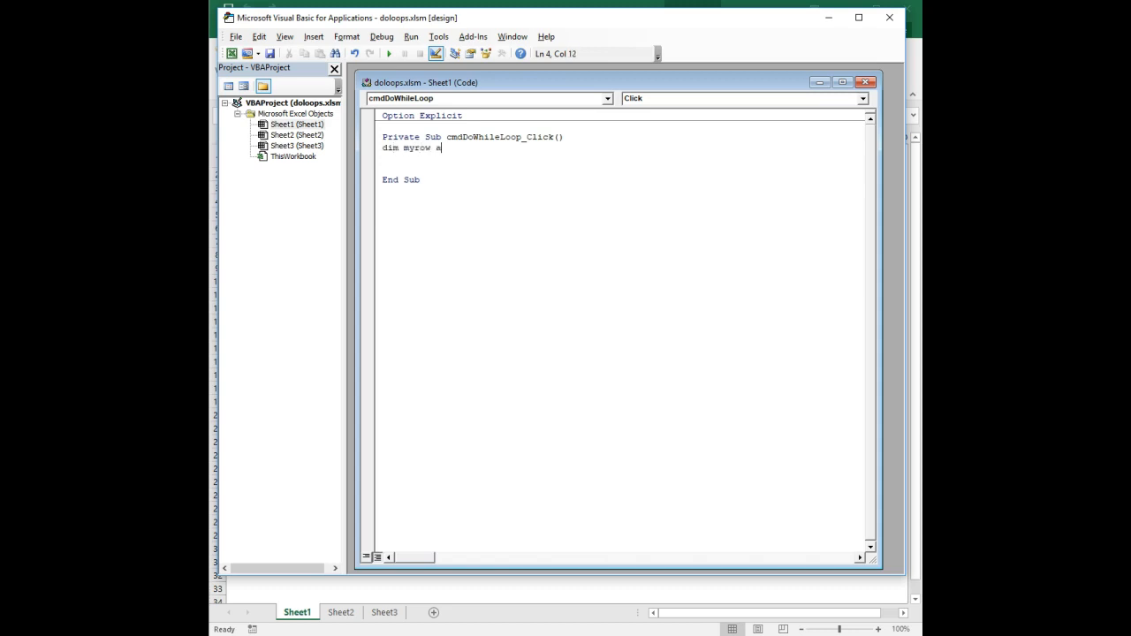
text(as integer)
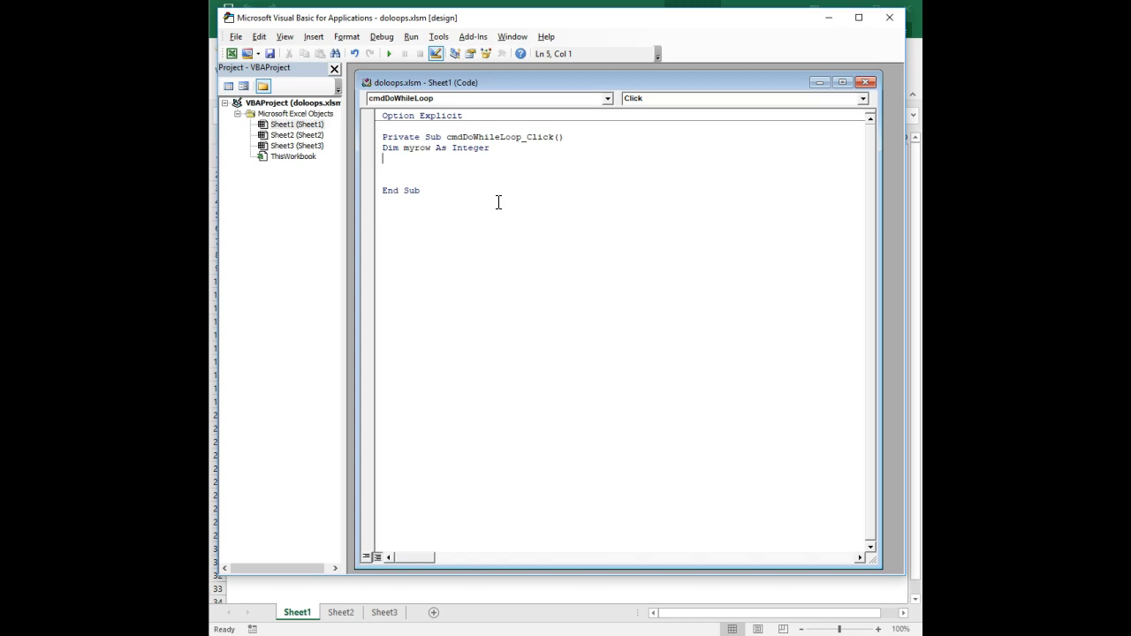
Set myrow = 4 and start the loop with Do While Cells(myrow, 1) <> "".
text(myr)
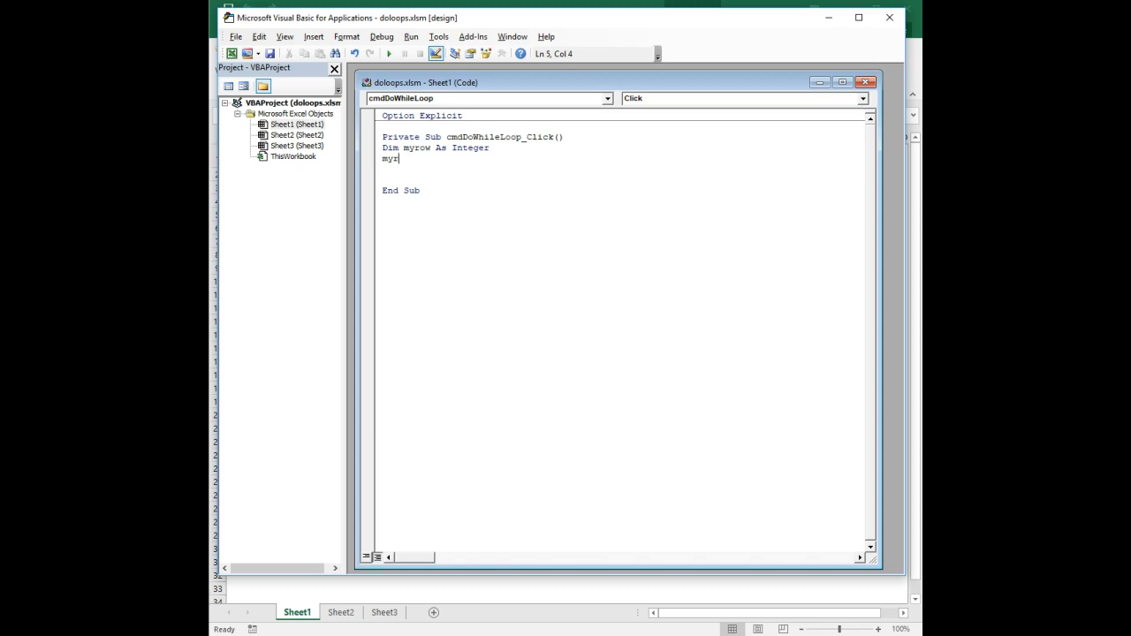
text(ow =)
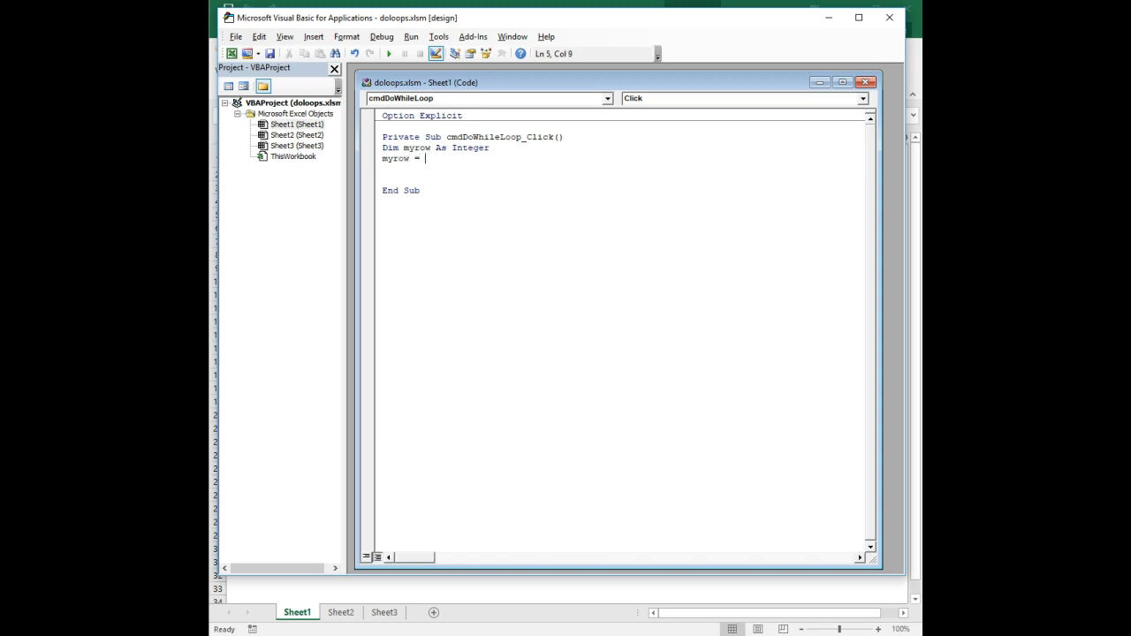
text(0)
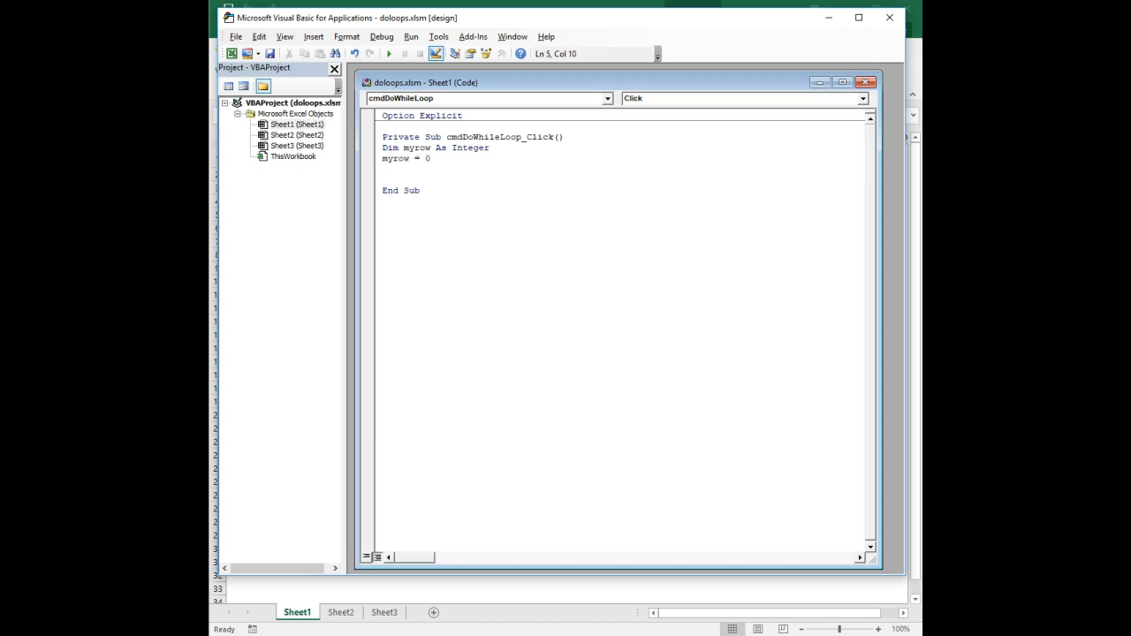
text(4)
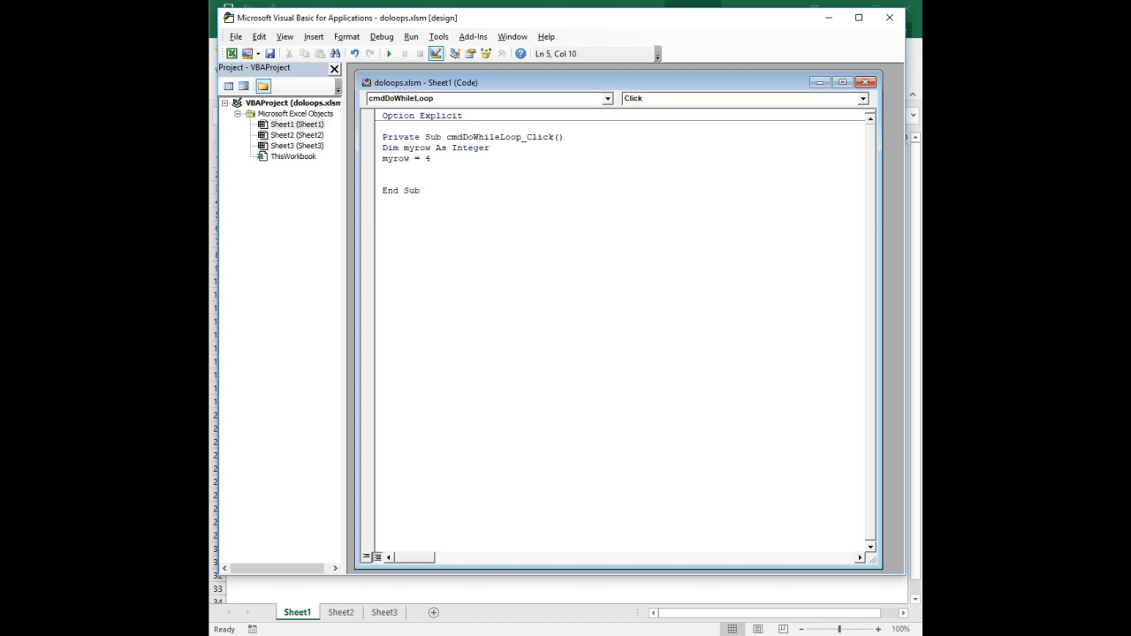
key(Return)
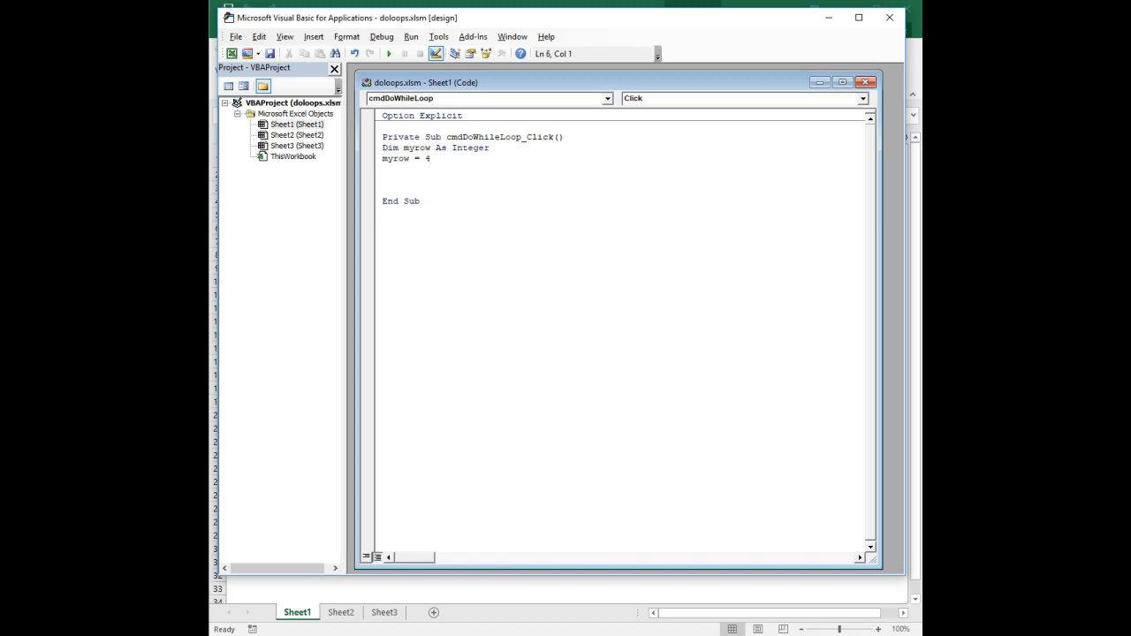
text(do wh)
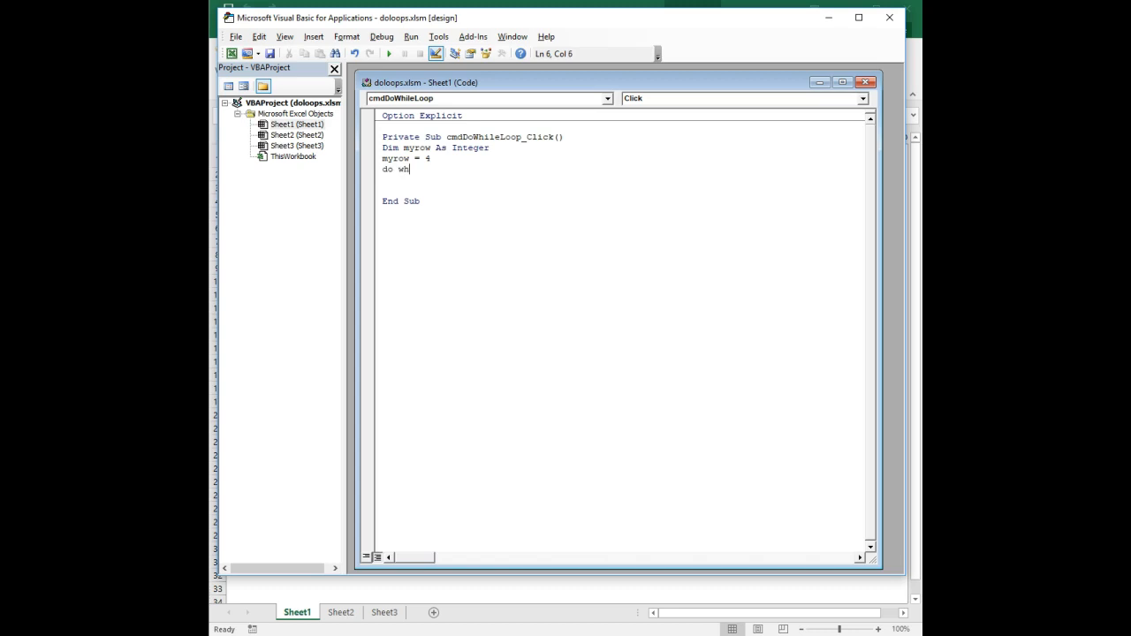
text(ile Cel)
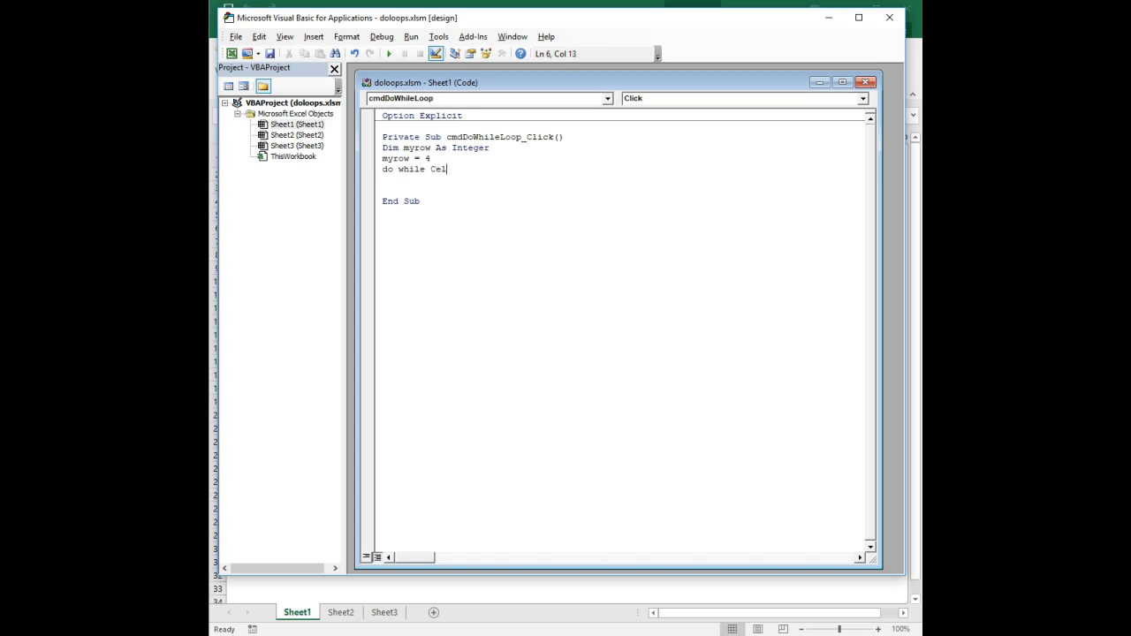
text(ls(myro)
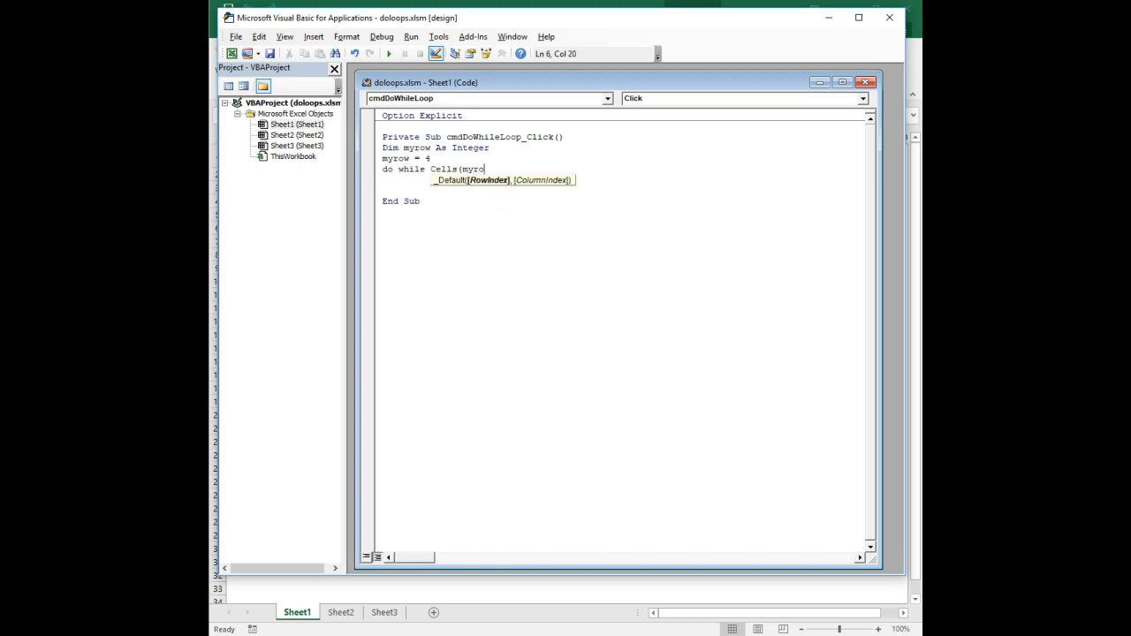
text(w,1) <>)
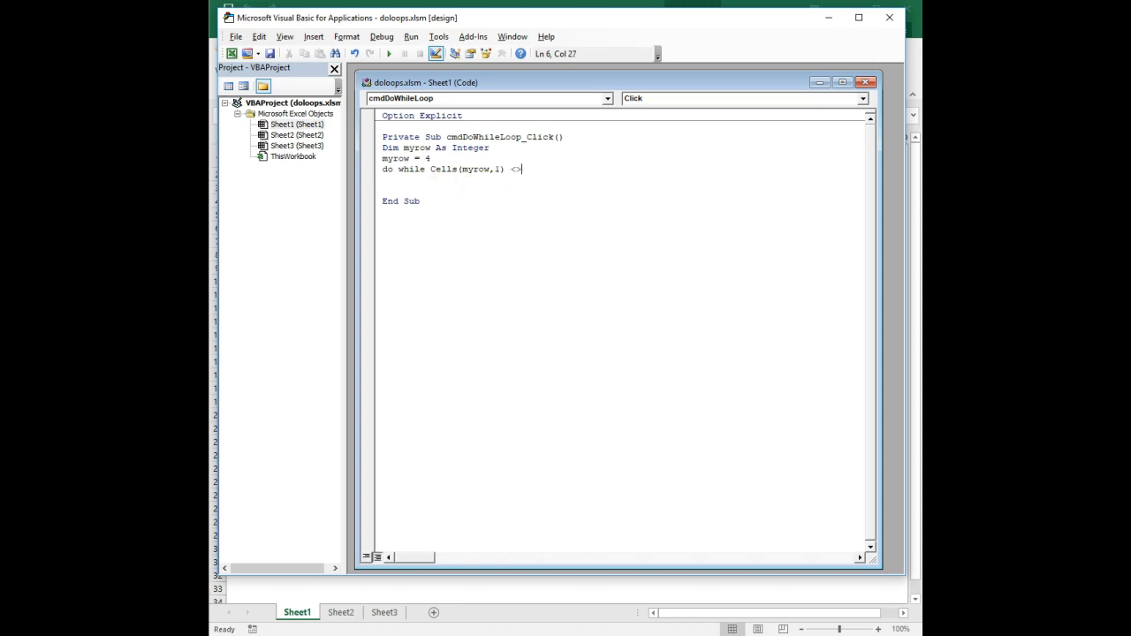
text("")
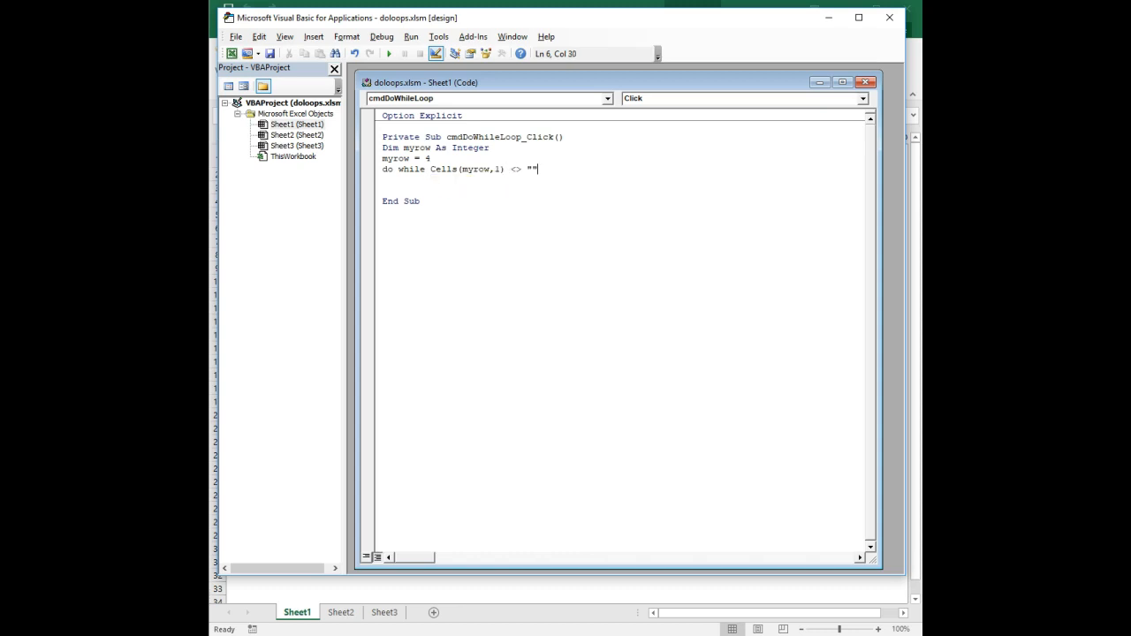
key(Return)
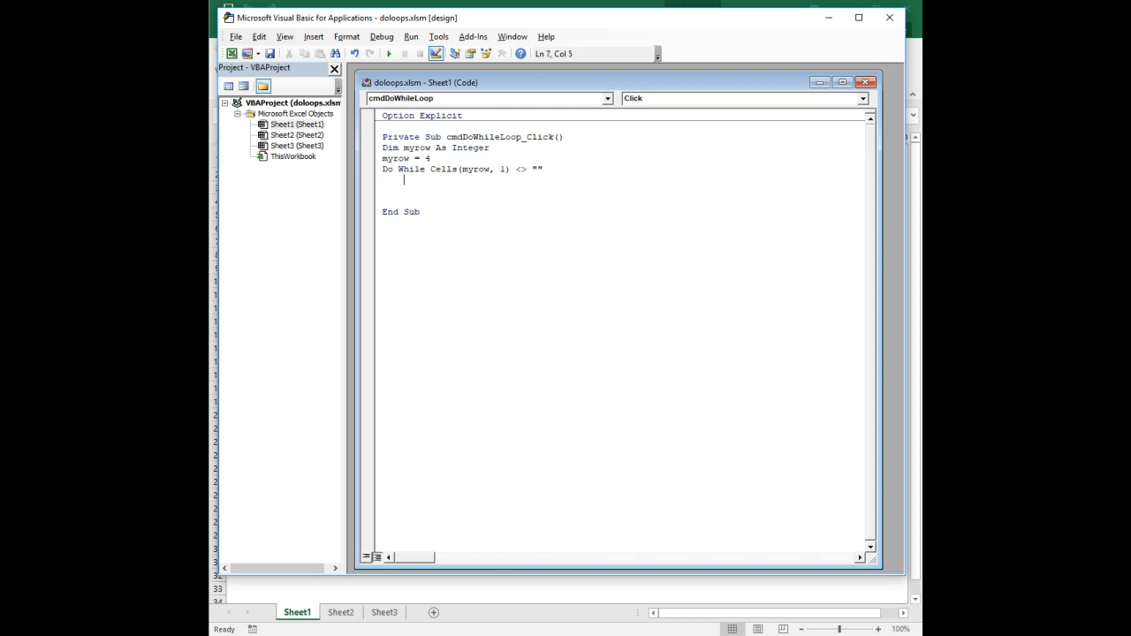
Increment myrow inside the loop with myrow = myrow + 1 and close it with Loop.
text(myrow)
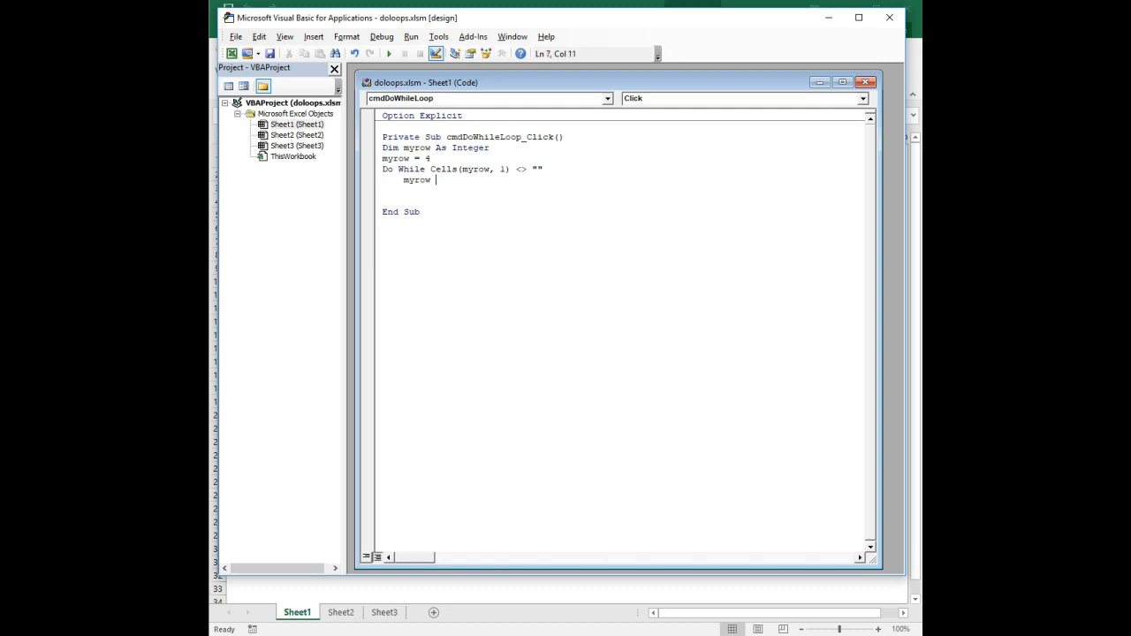
text(= myrow + 1)
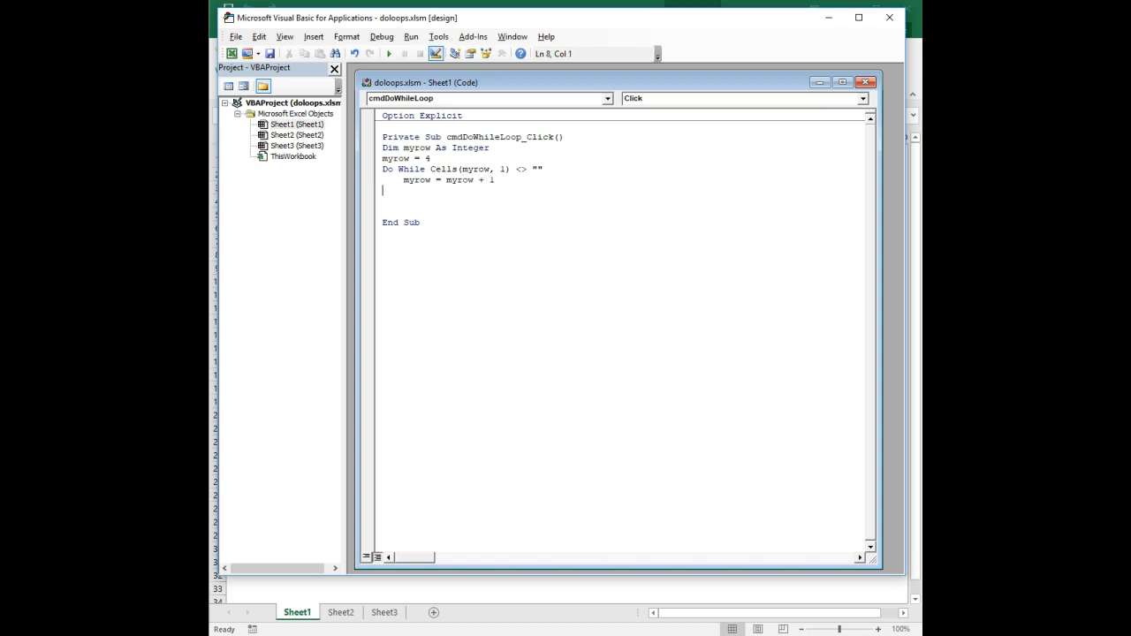
text(Loop)
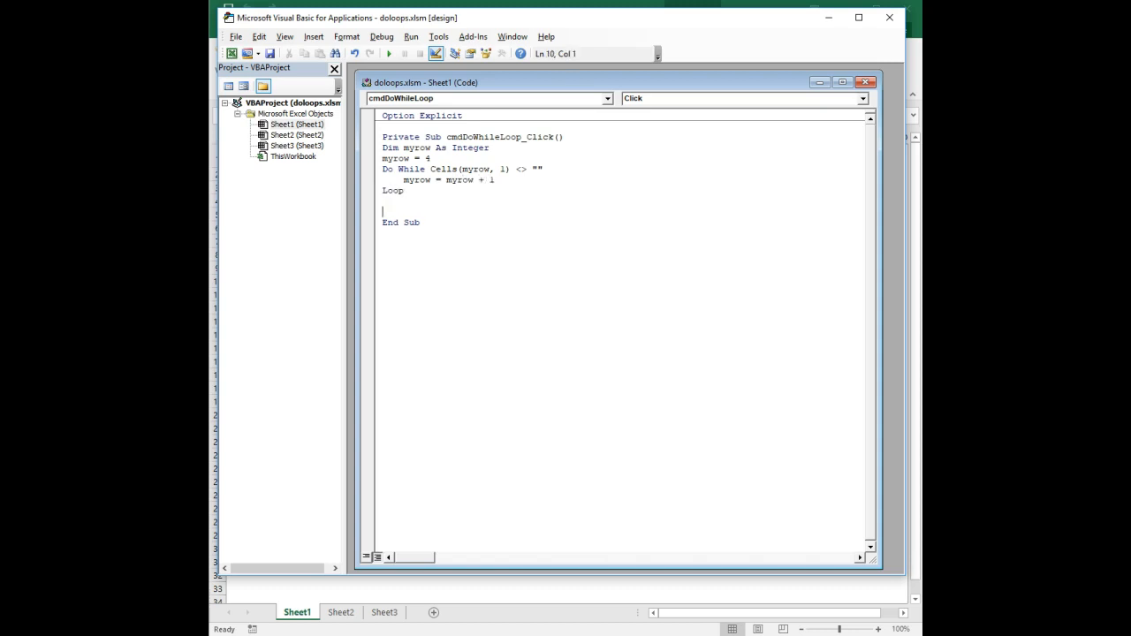
key(Backspace)
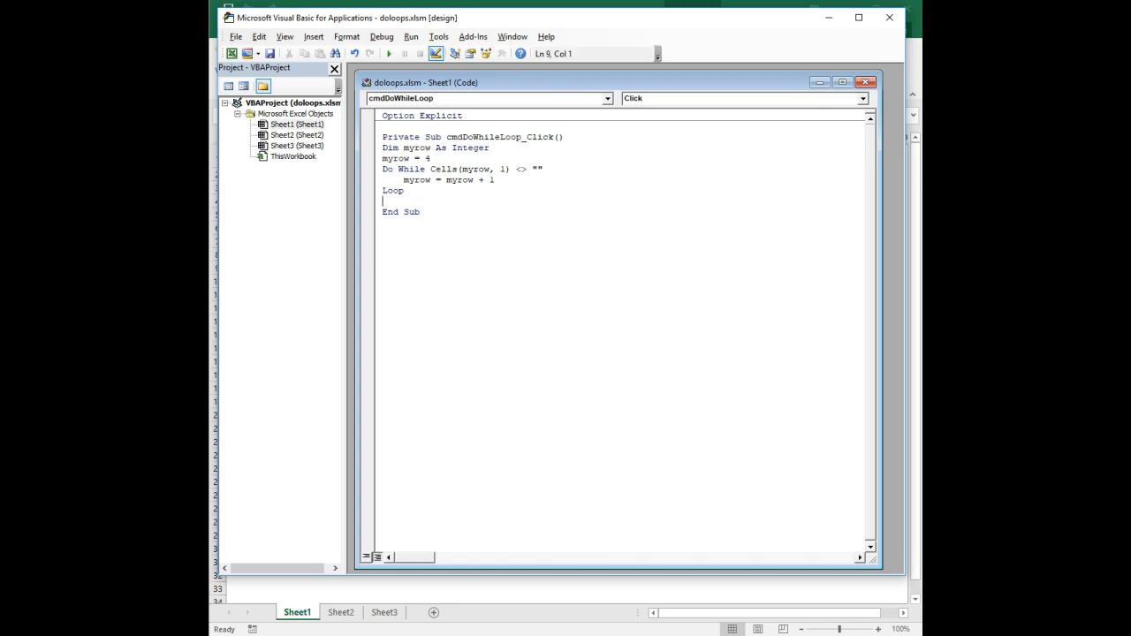
Add MsgBox "The empty cell is on row " & myrow after the loop.
text(msgbox ")
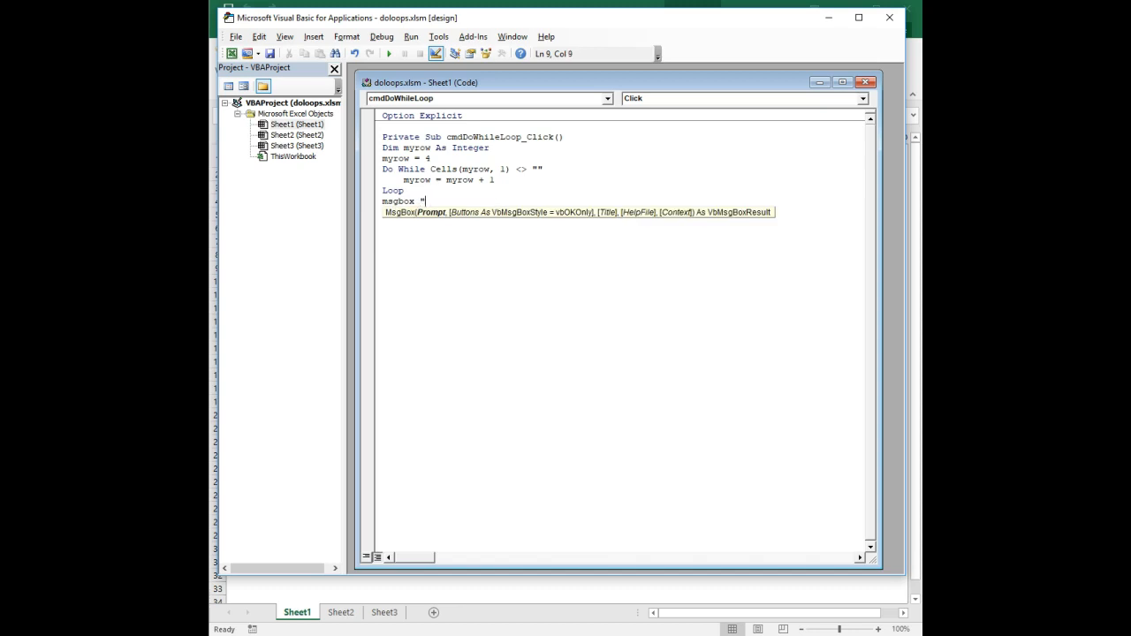
text(The)
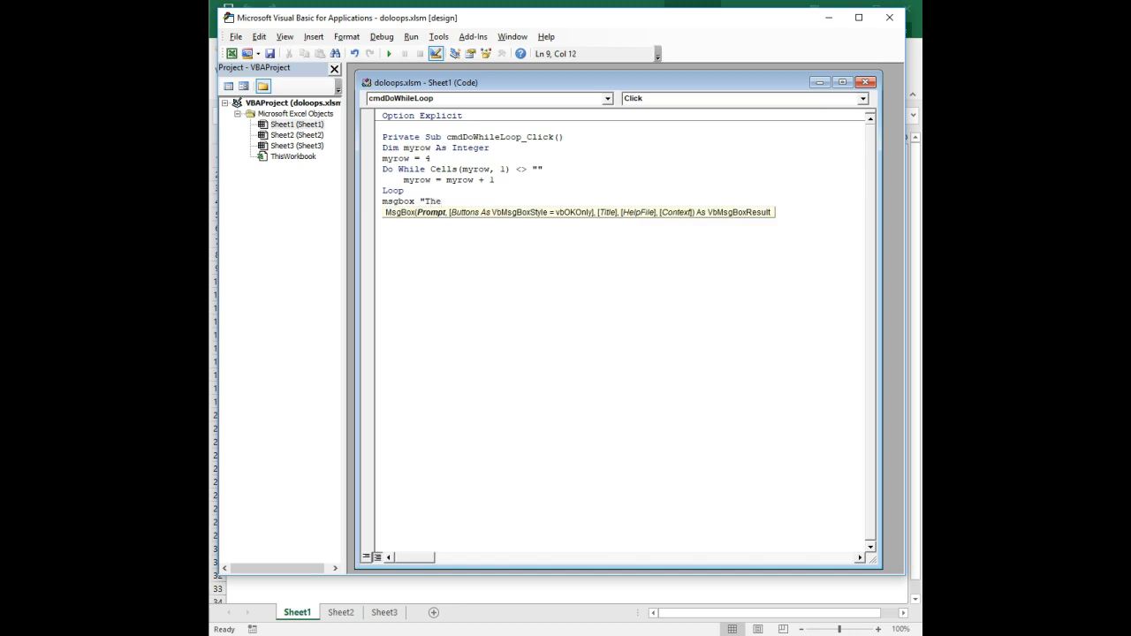
text(empty cell is on row)
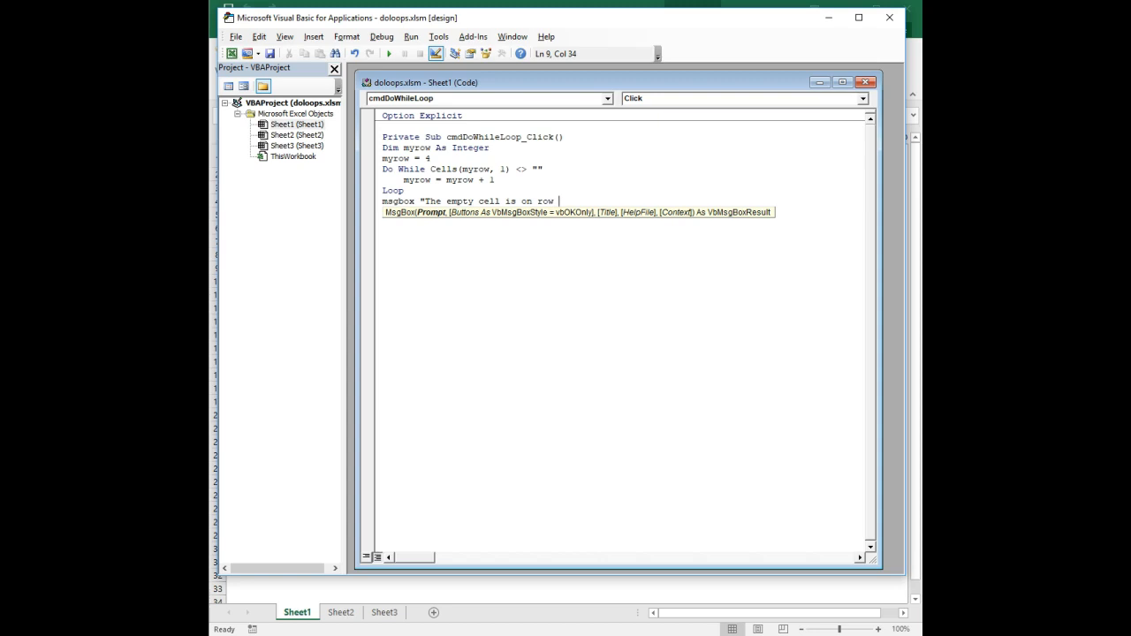
text(" ")
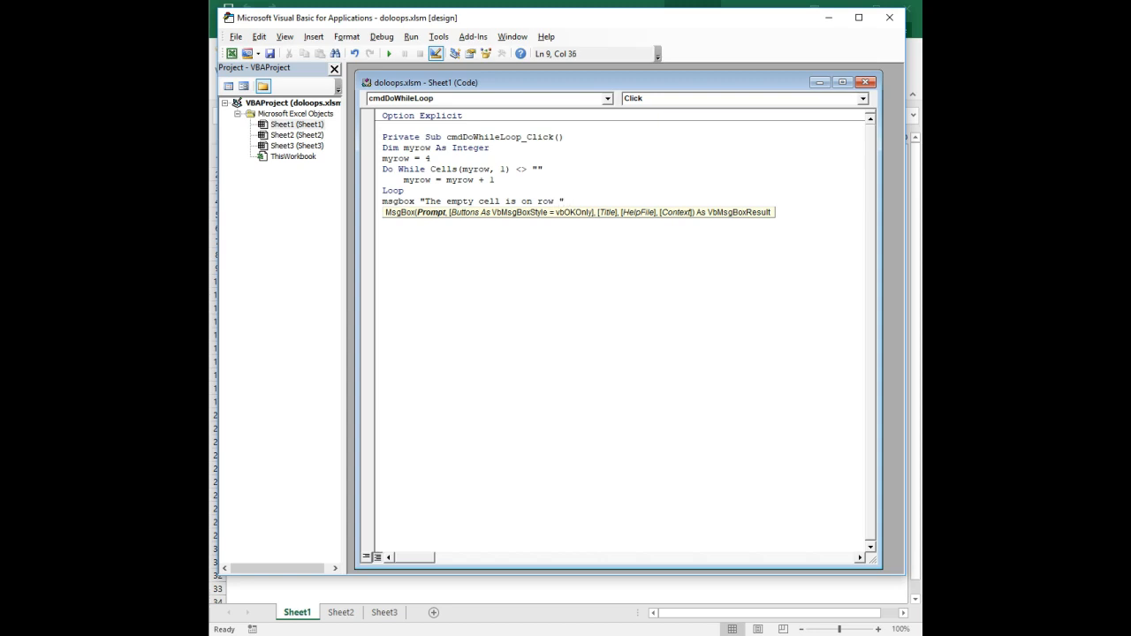
text(& myr)
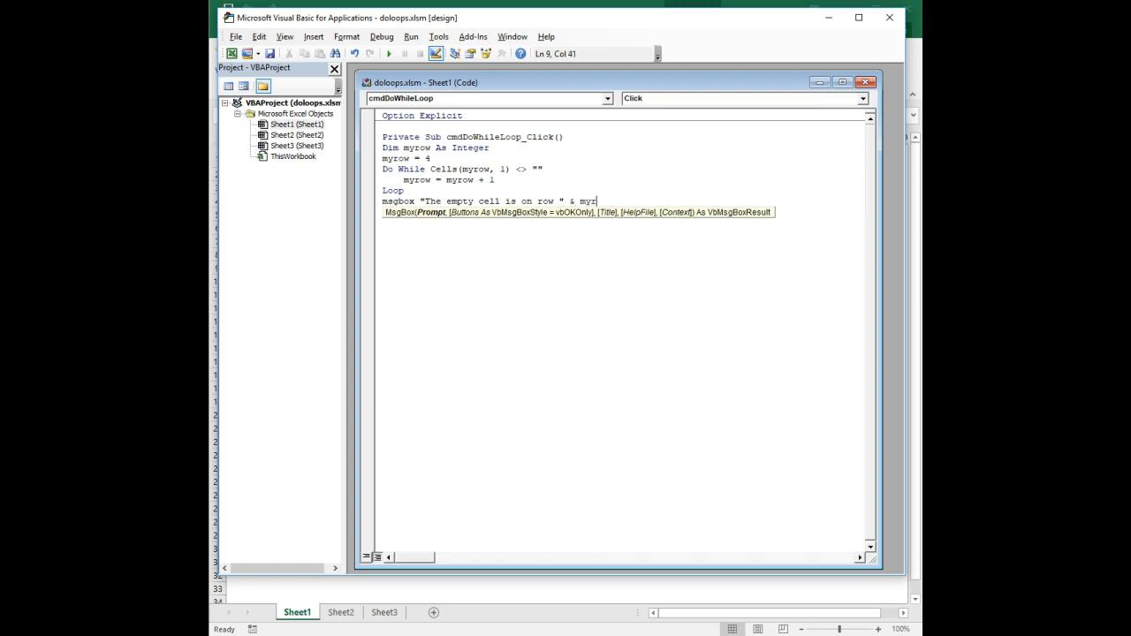
text(ow)
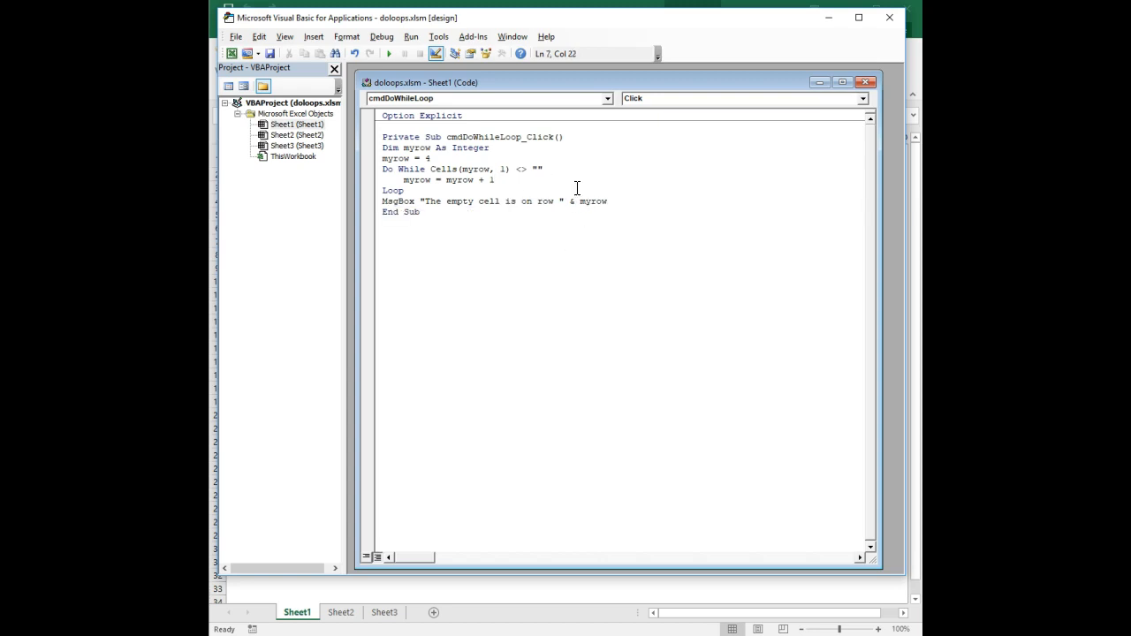
click(428, 159)
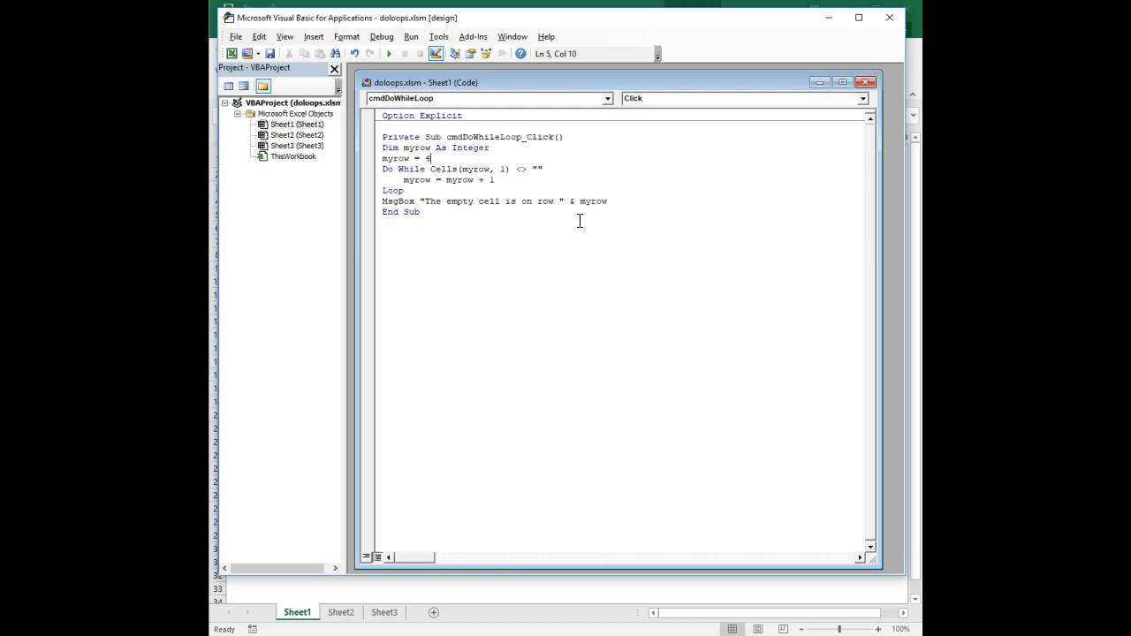
mouse_move(514, 195)
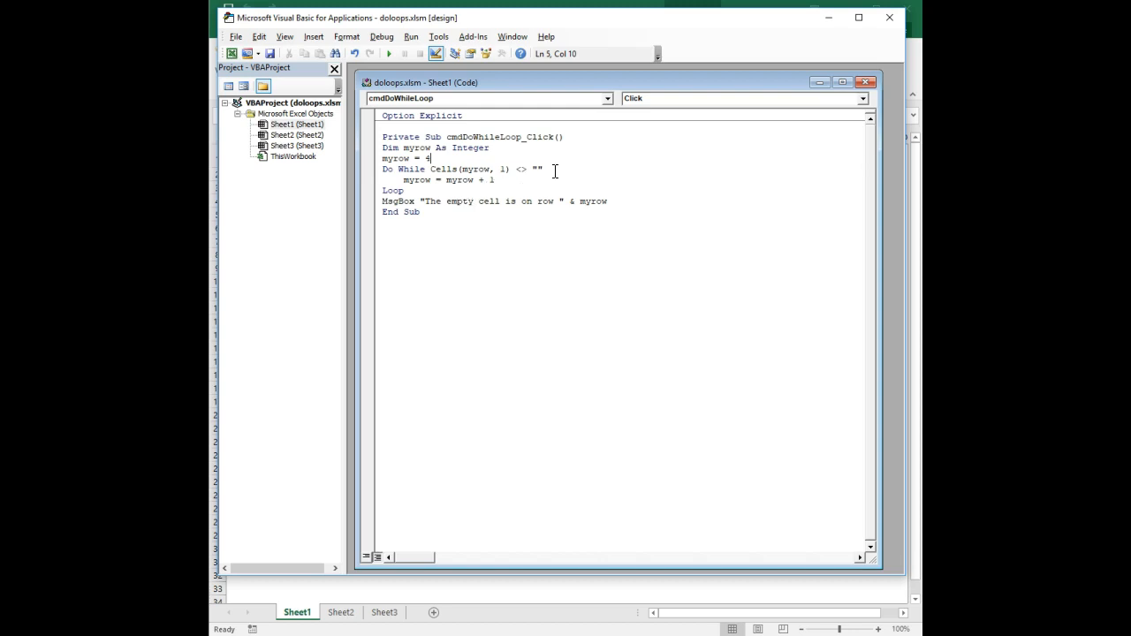
mouse_move(546, 170)
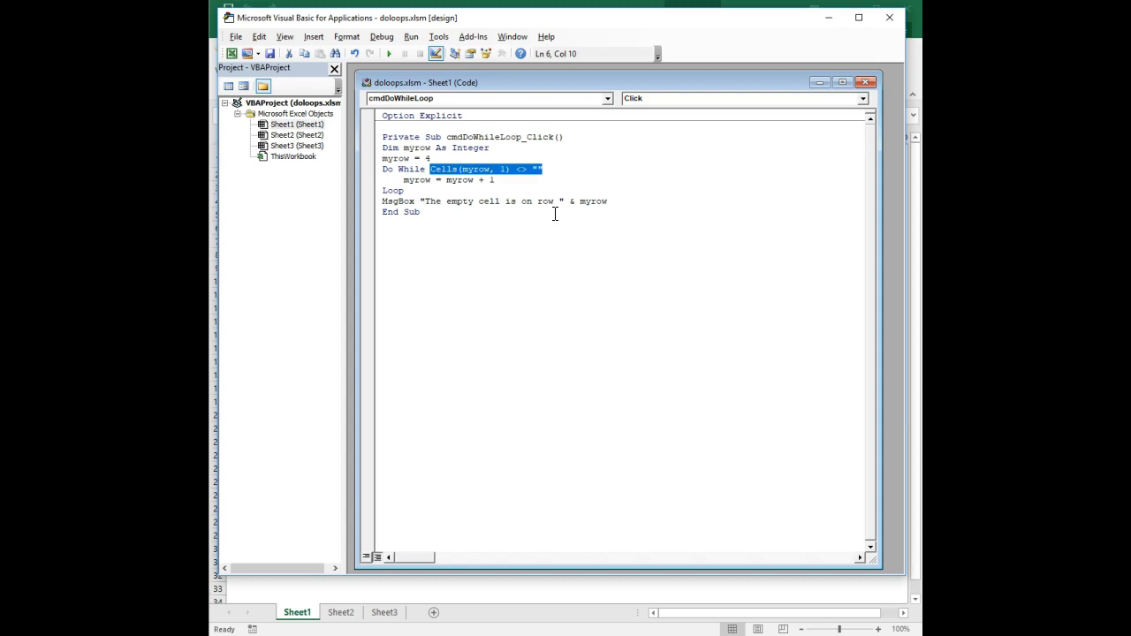
Review the loop condition and increment lines of the finished procedure.
click(545, 170)
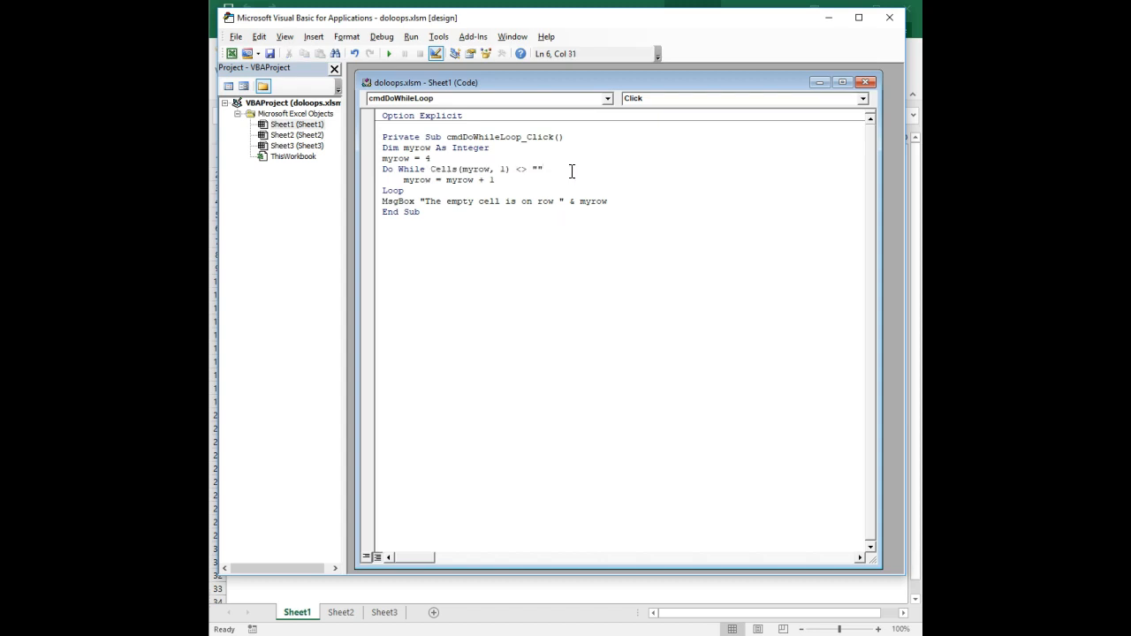
mouse_move(516, 191)
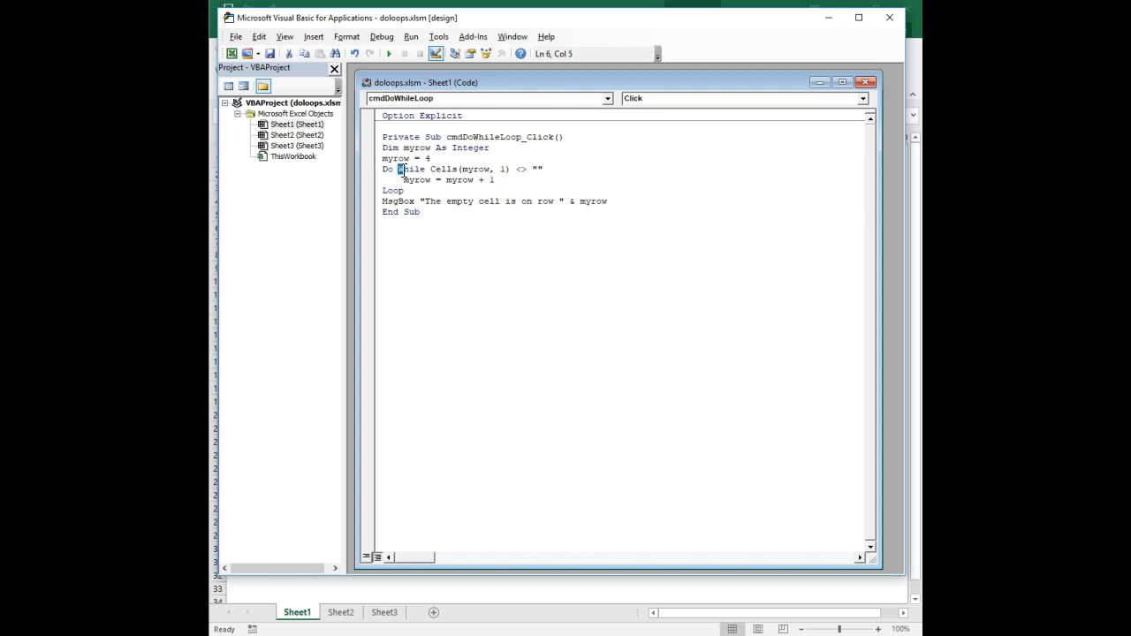
click(496, 181)
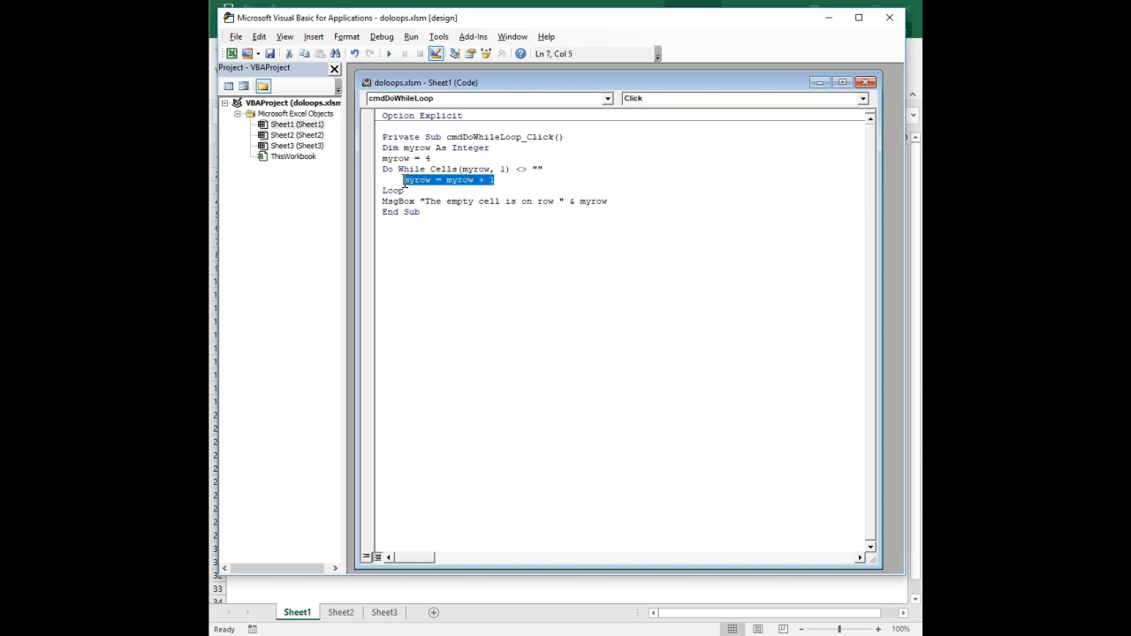
click(496, 181)
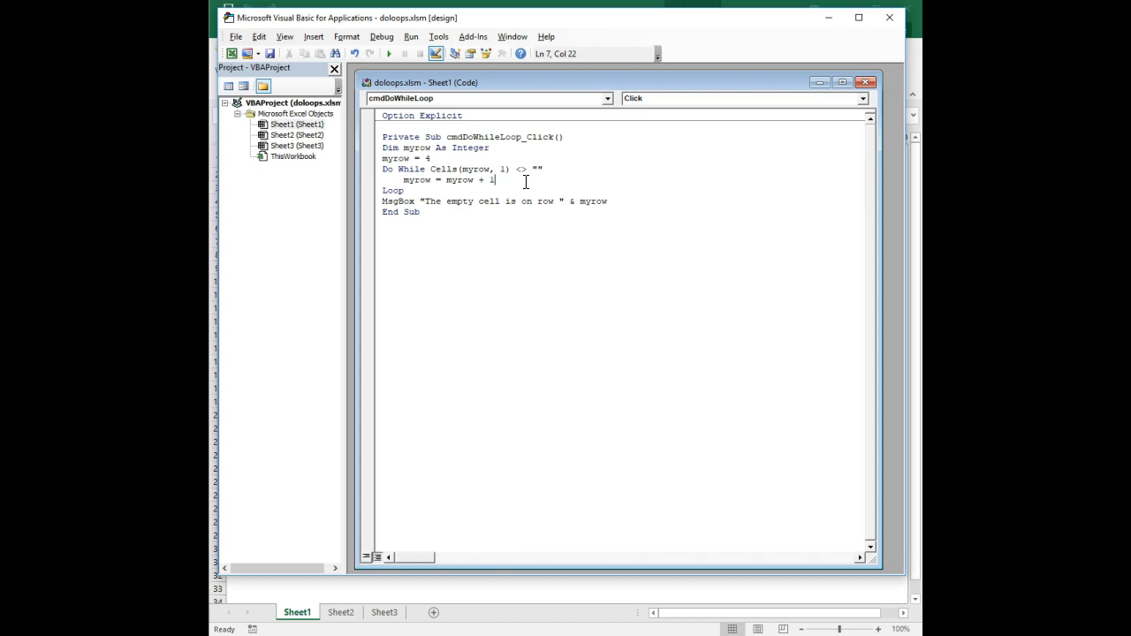
mouse_move(555, 124)
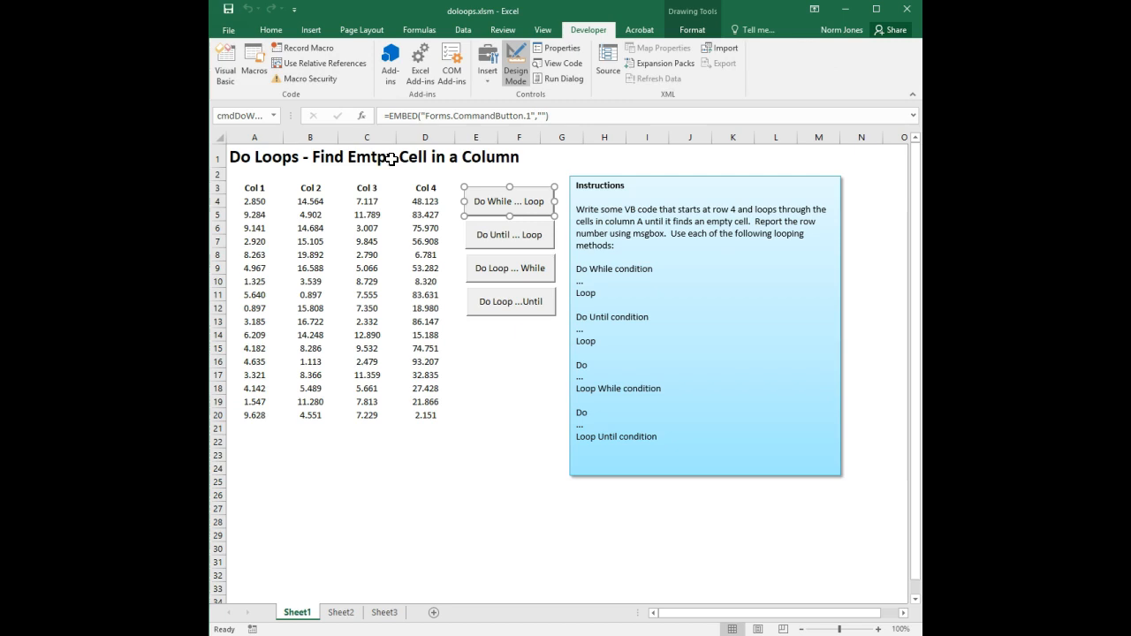
Run the Do While button to get row 21, then row 24 once the data reaches row 23.
click(510, 201)
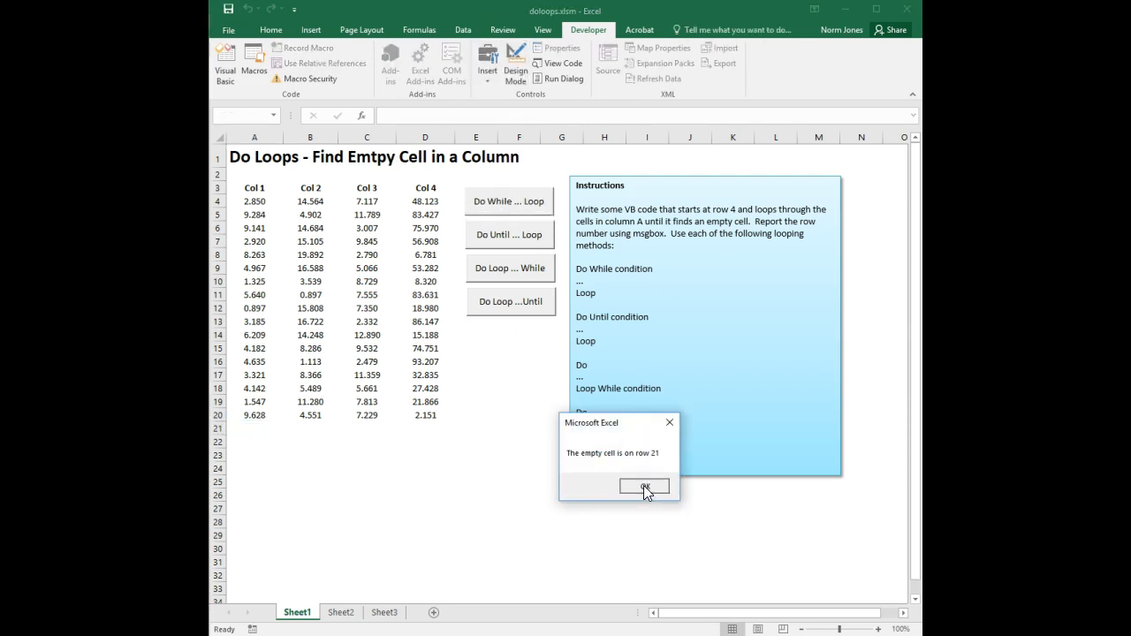
click(644, 488)
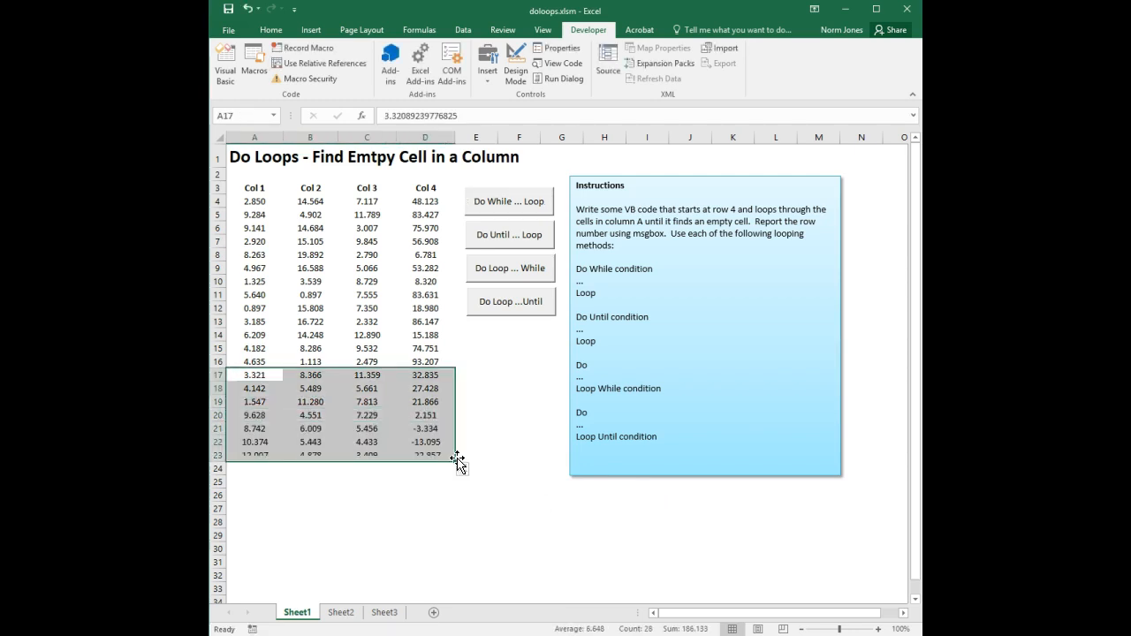
click(509, 201)
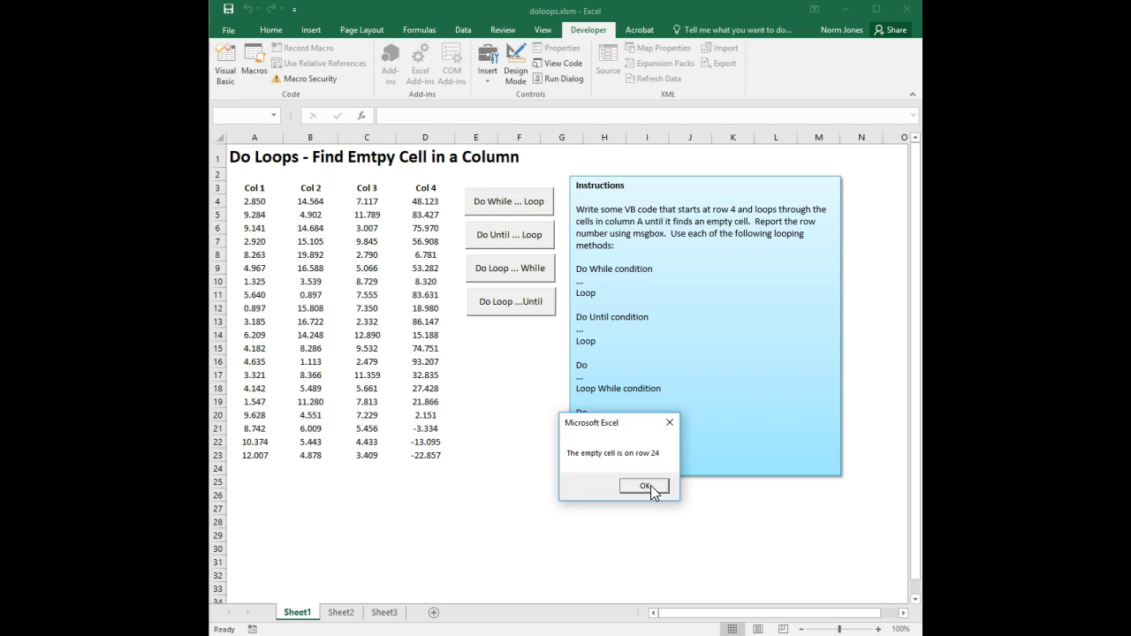
click(643, 486)
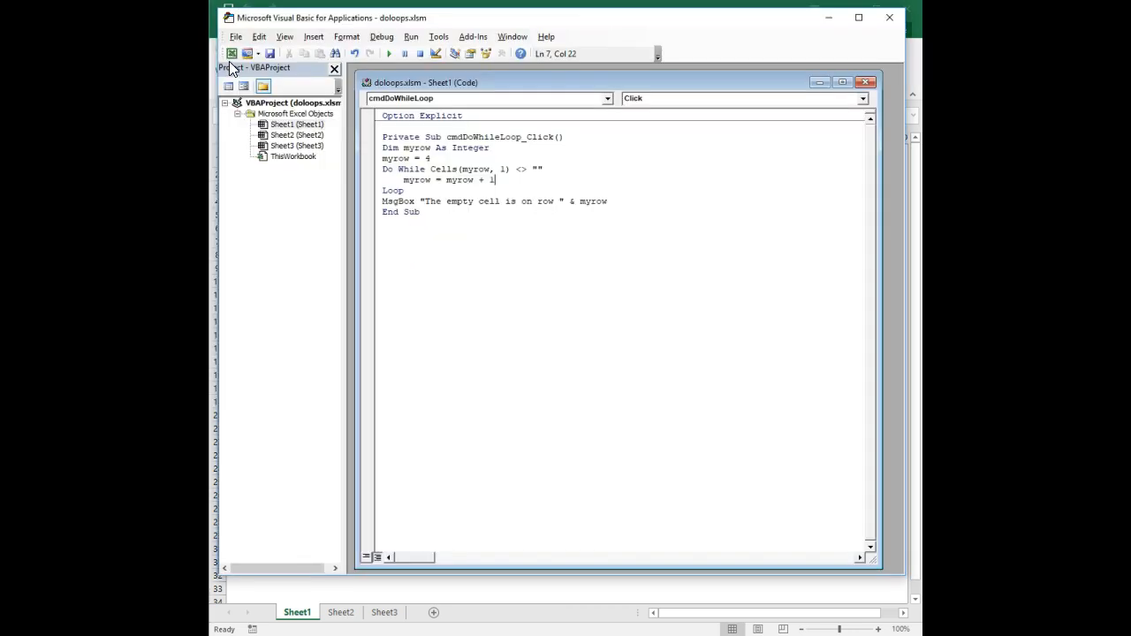
Break on myrow = 4 and step with F8 into the loop, inspecting Cells(myrow, 1).
click(369, 159)
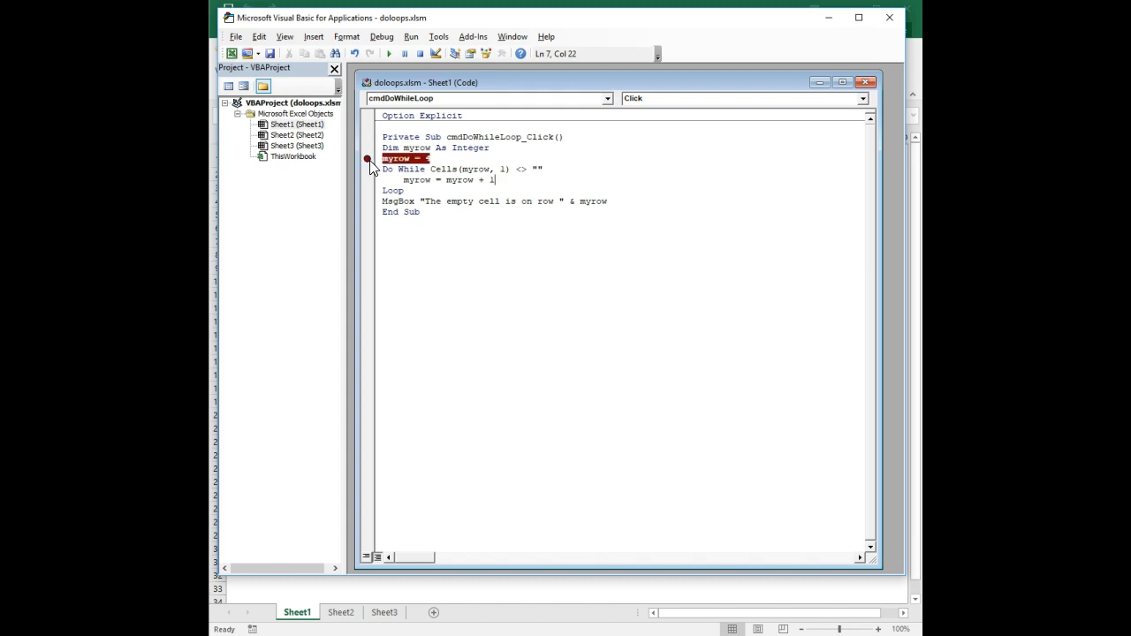
mouse_move(774, 122)
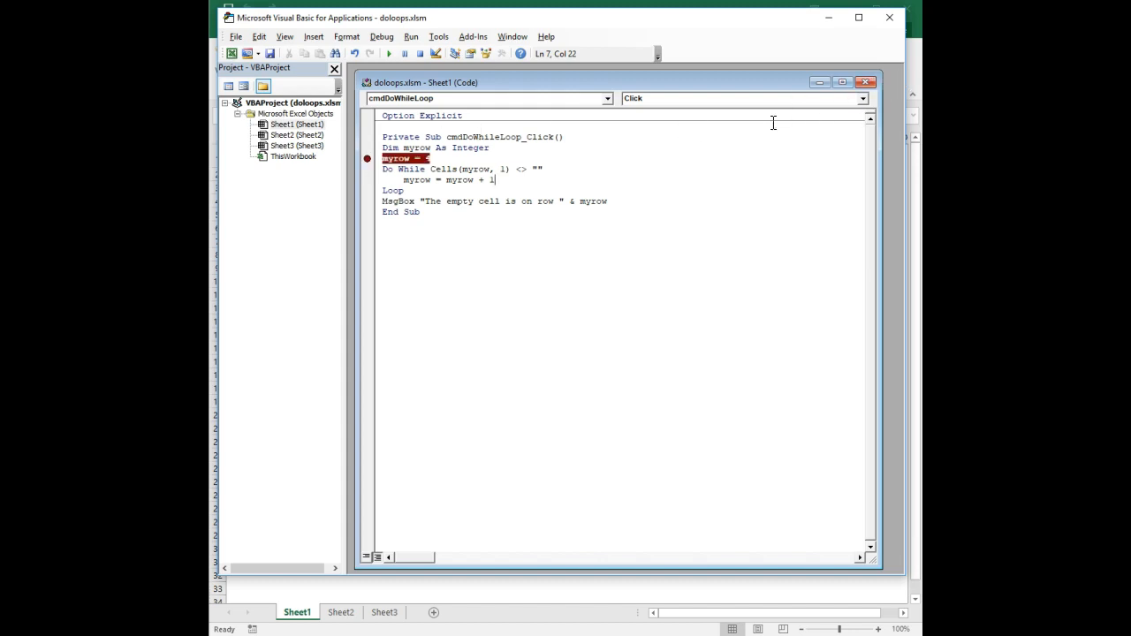
mouse_move(758, 149)
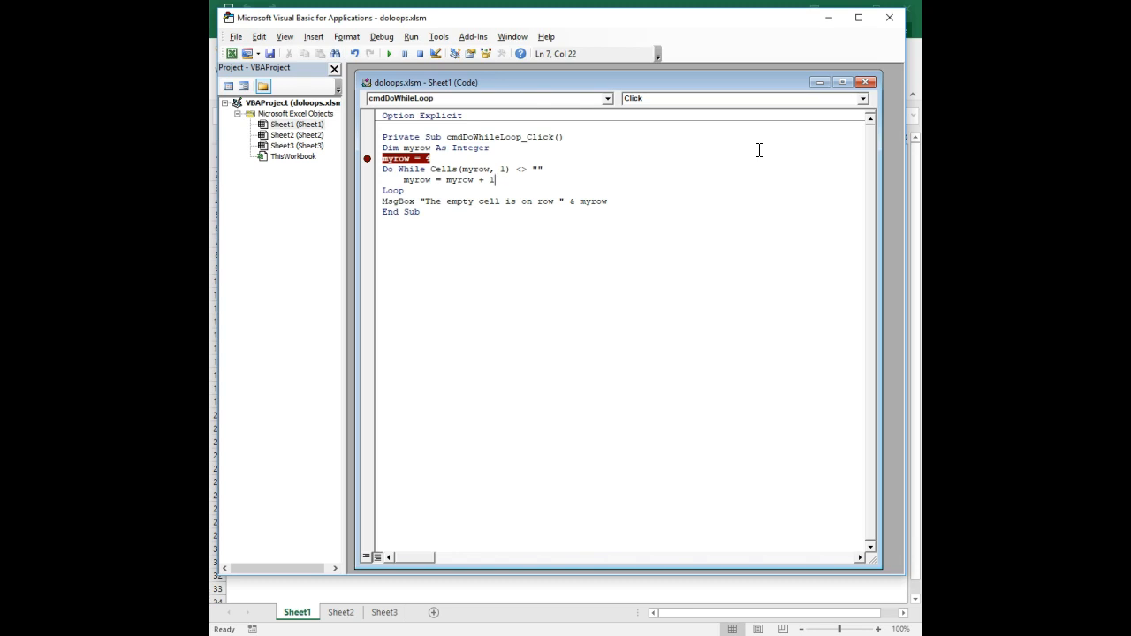
mouse_move(918, 72)
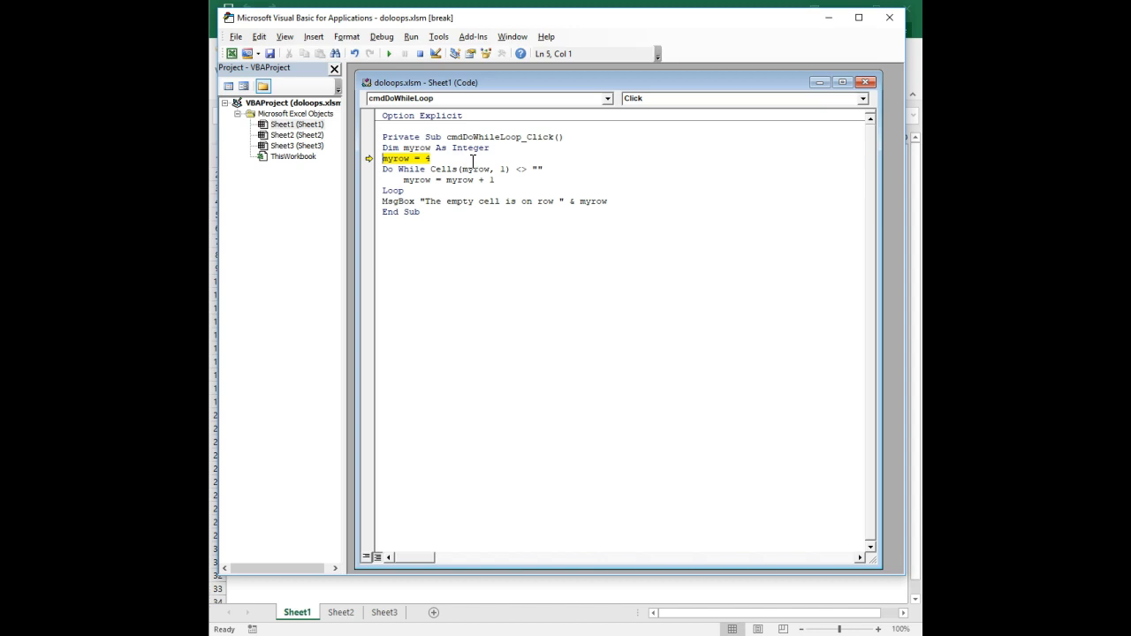
key(F8)
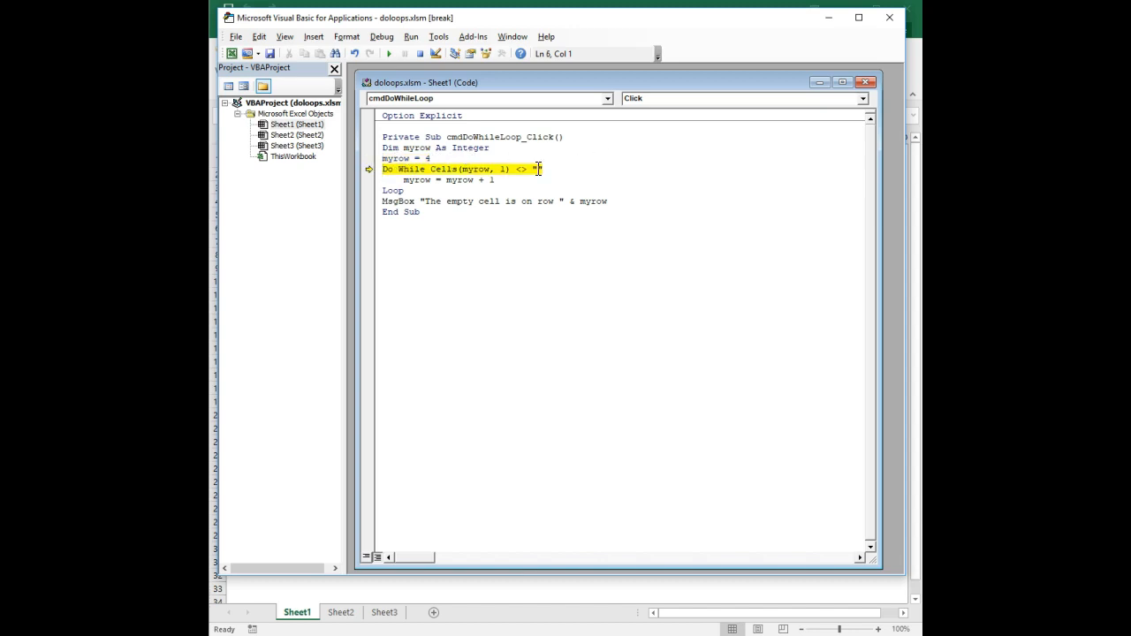
double_click(470, 170)
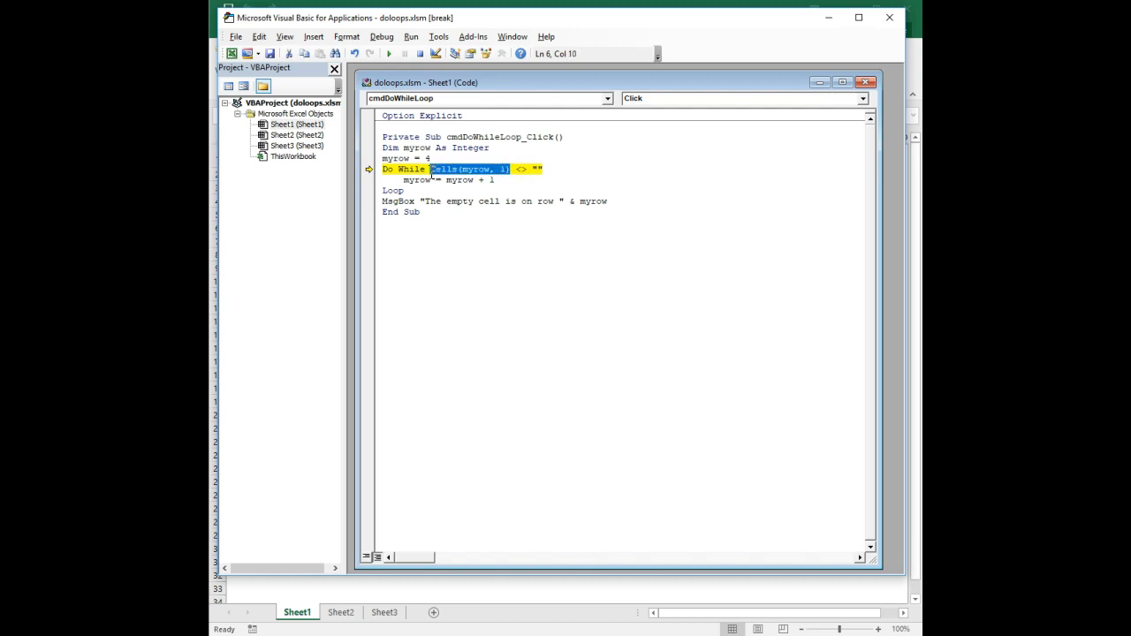
mouse_move(456, 170)
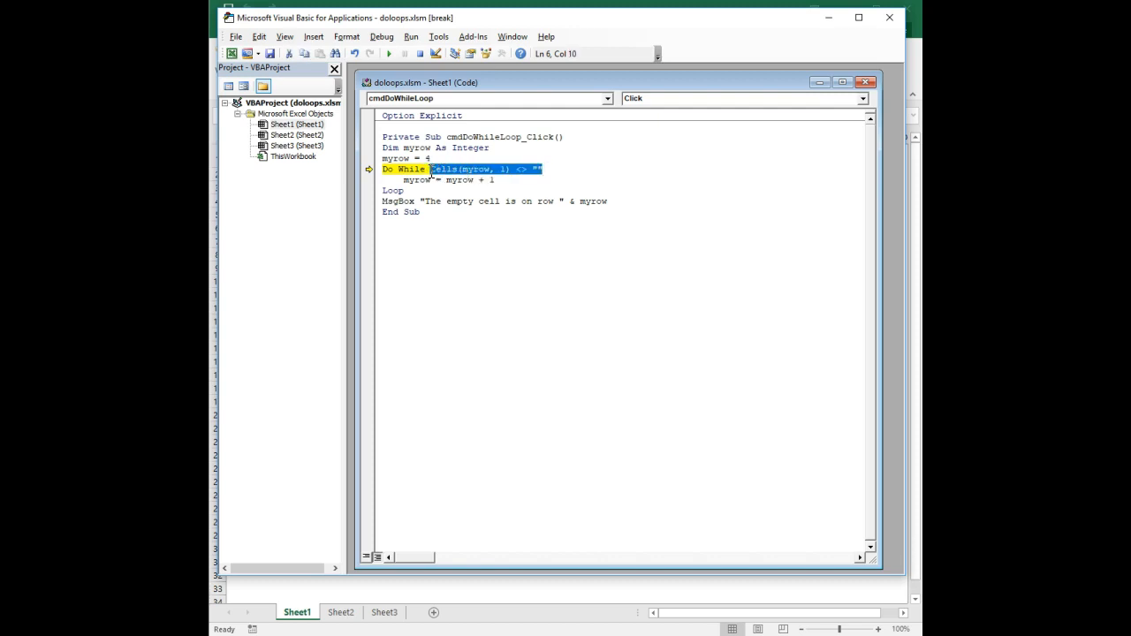
mouse_move(442, 170)
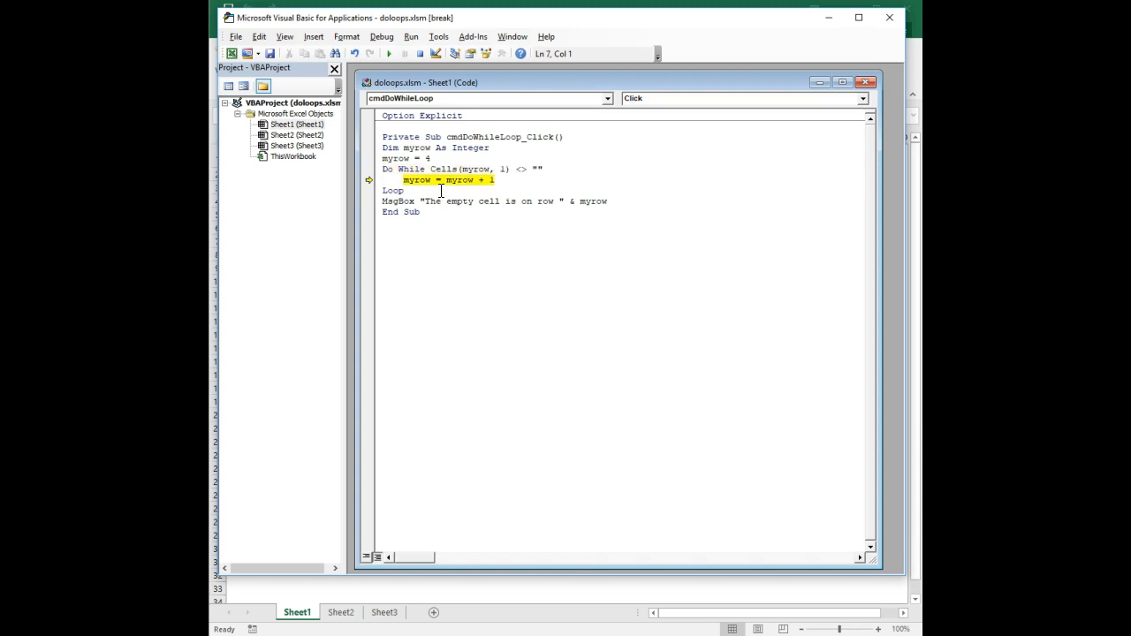
key(F8)
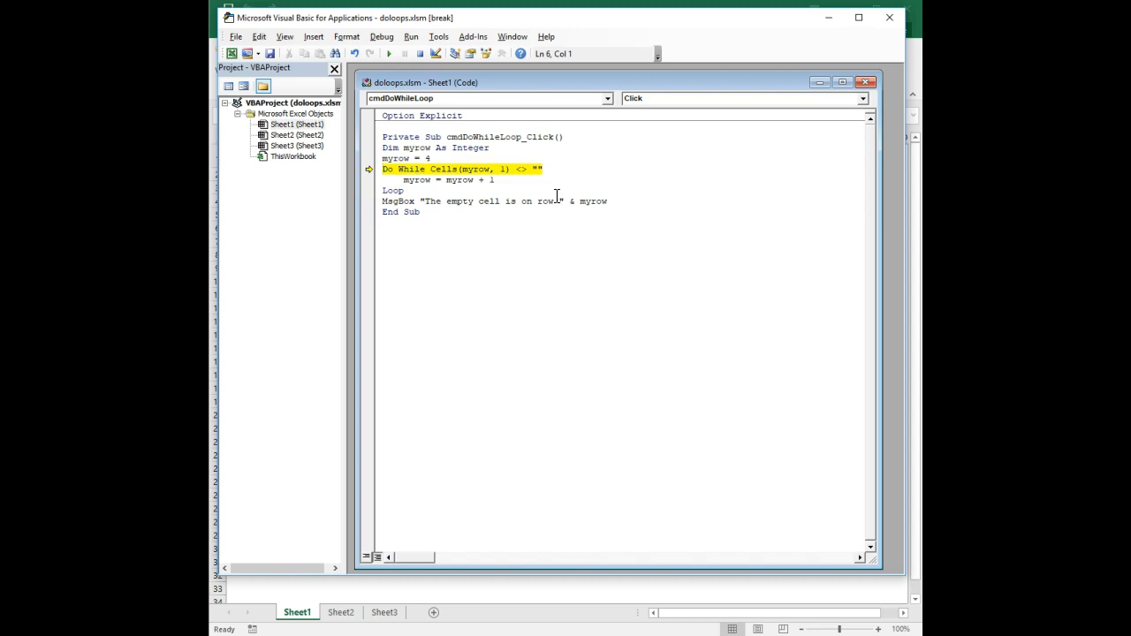
key(F8)
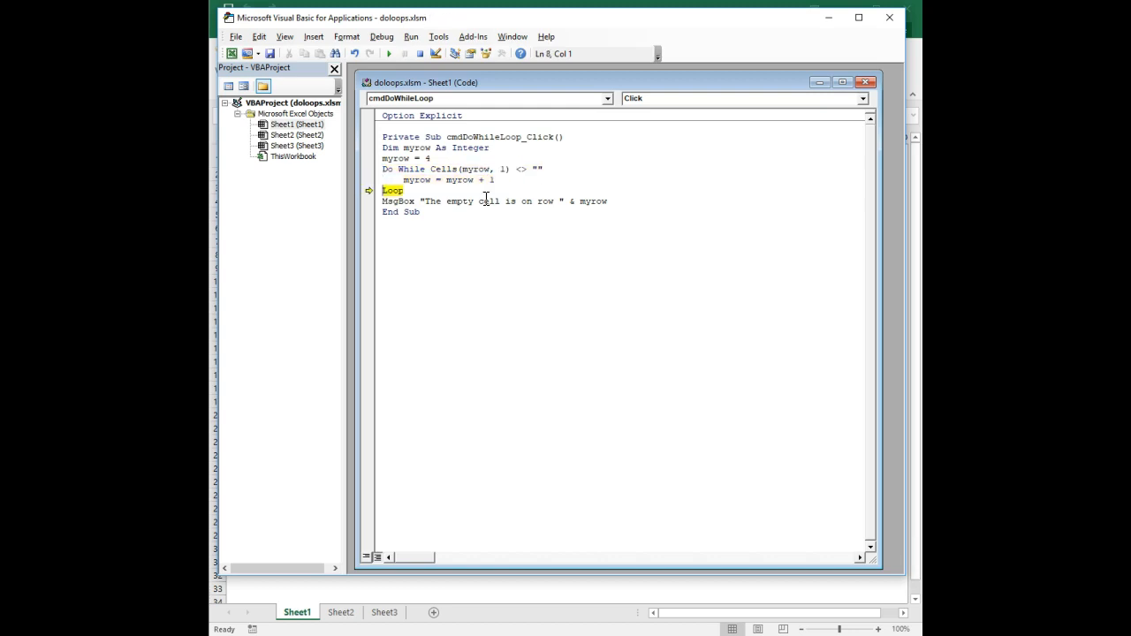
Keep stepping with F8 until execution leaves the loop and reaches the MsgBox line.
key(F8)
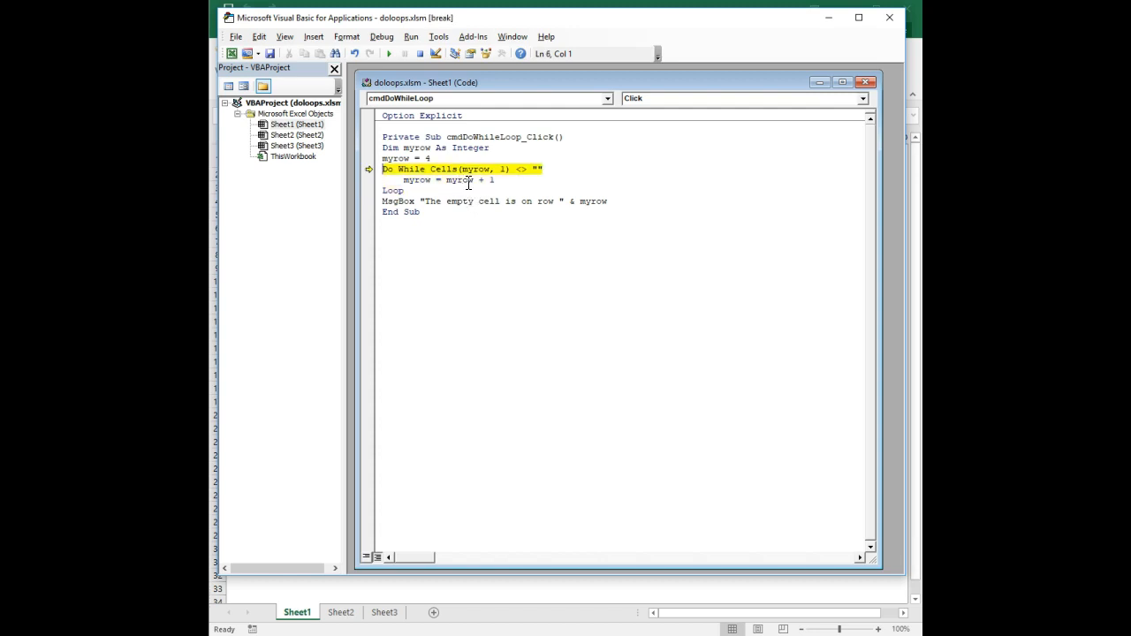
key(F8)
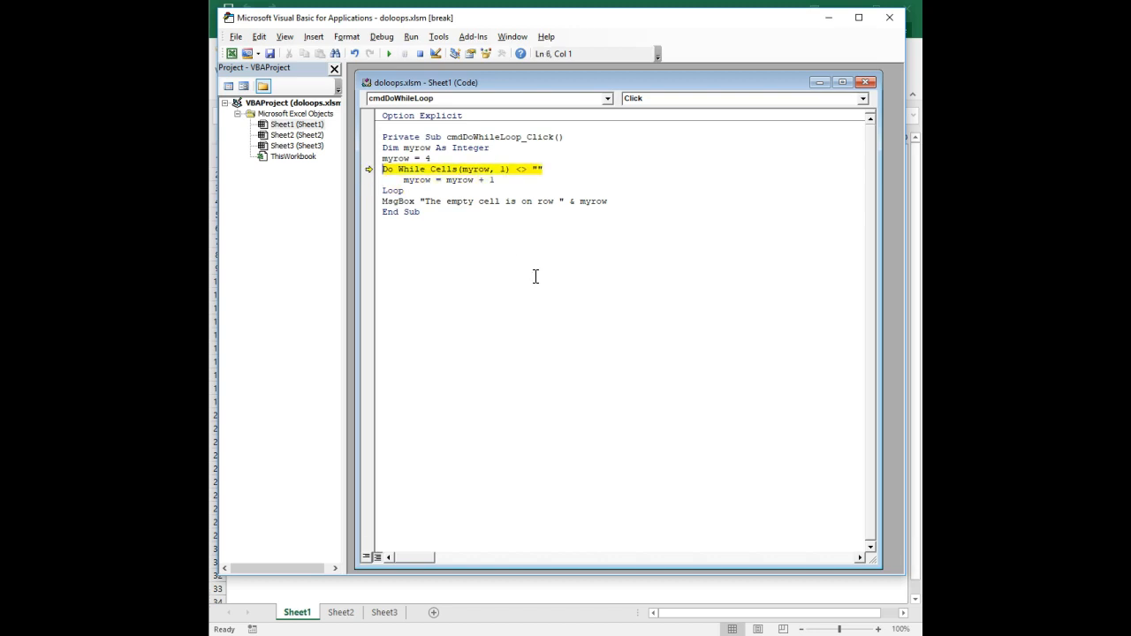
key(F8)
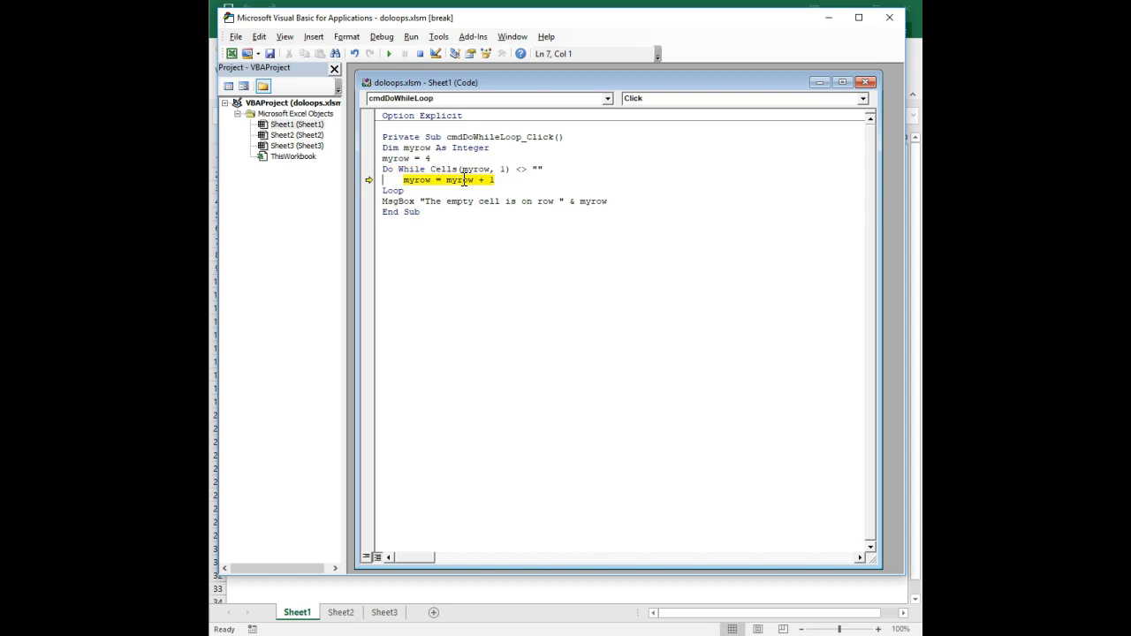
key(F8)
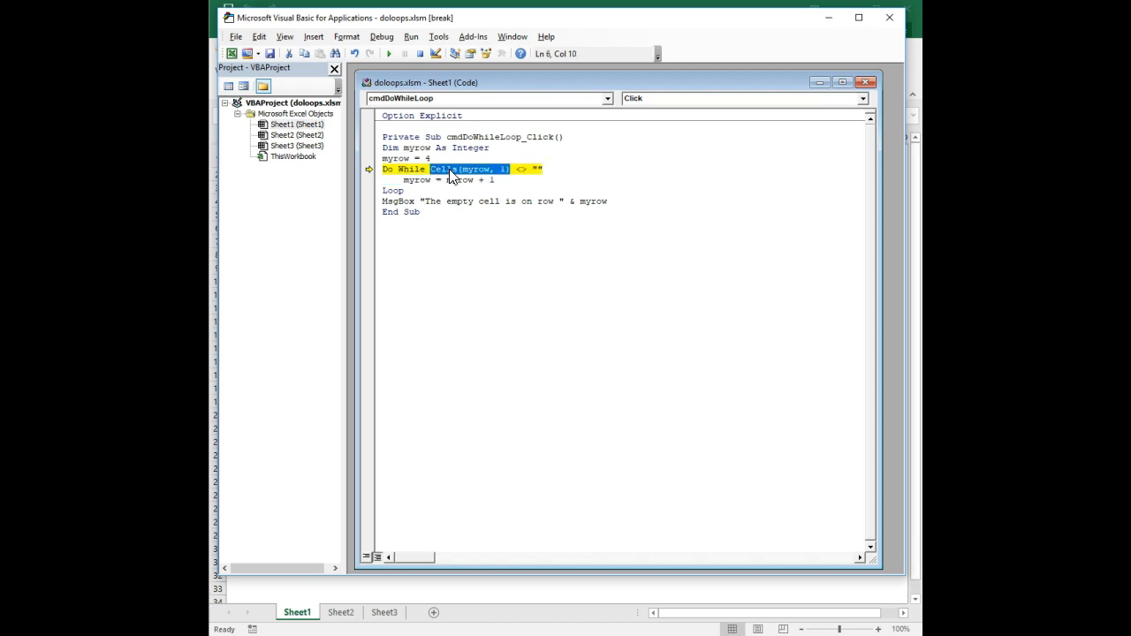
click(544, 169)
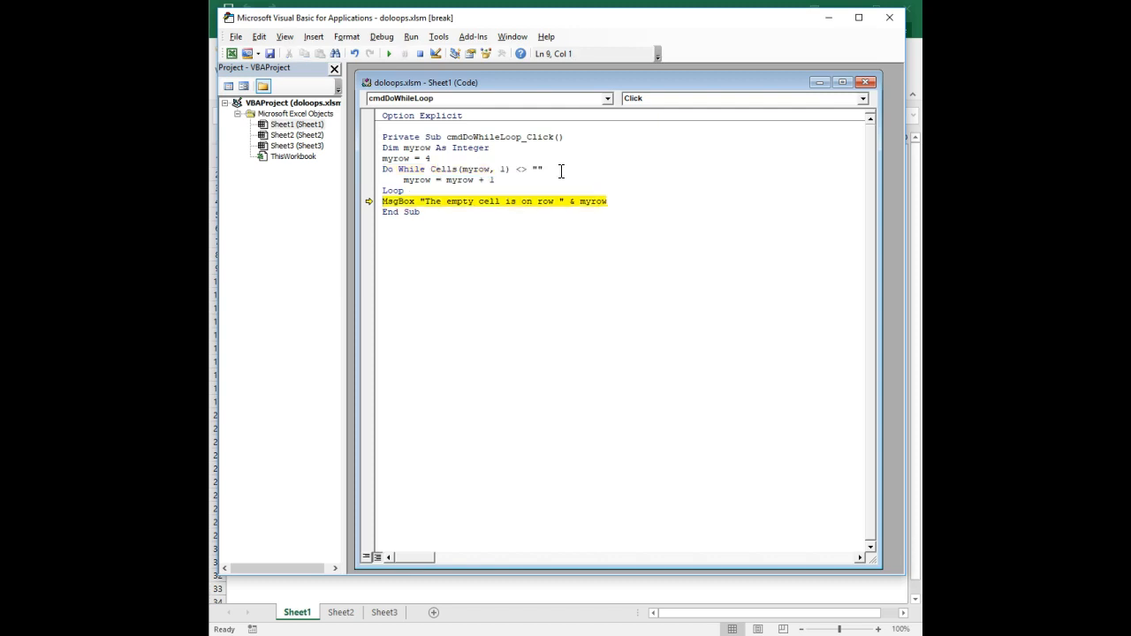
mouse_move(548, 237)
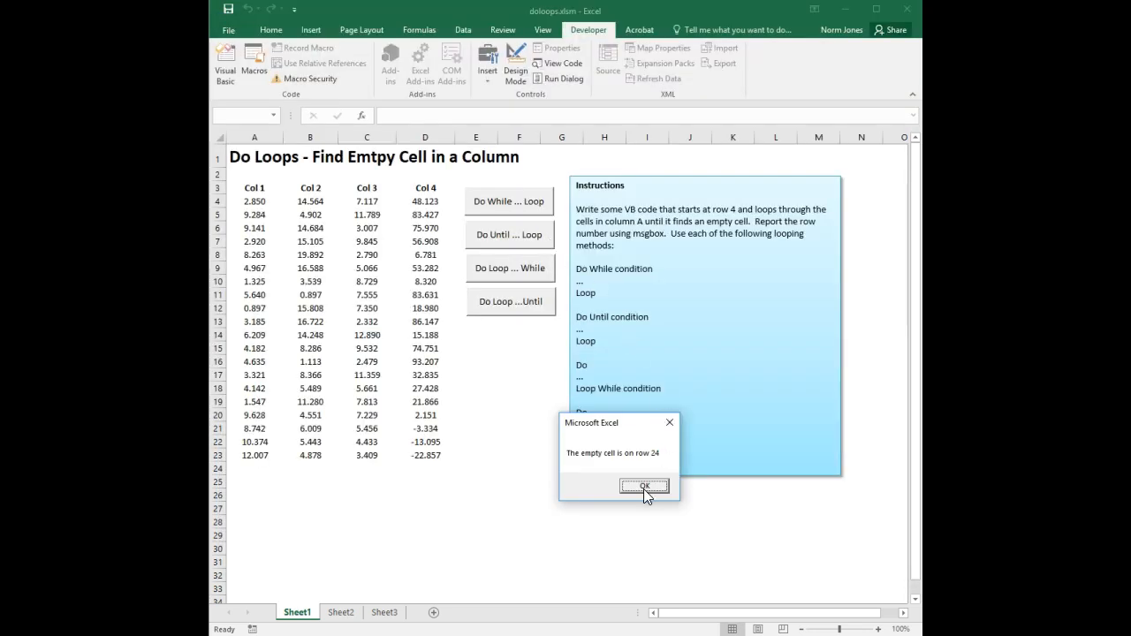
Dismiss the row 24 message from the stepped-through Do While macro.
click(644, 488)
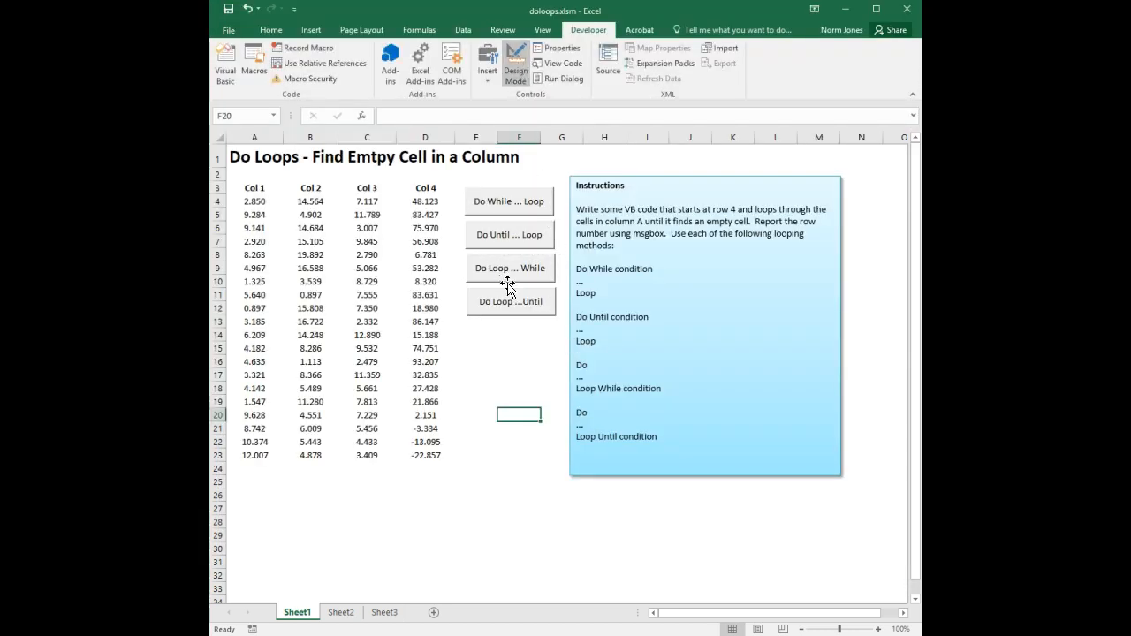
mouse_move(513, 353)
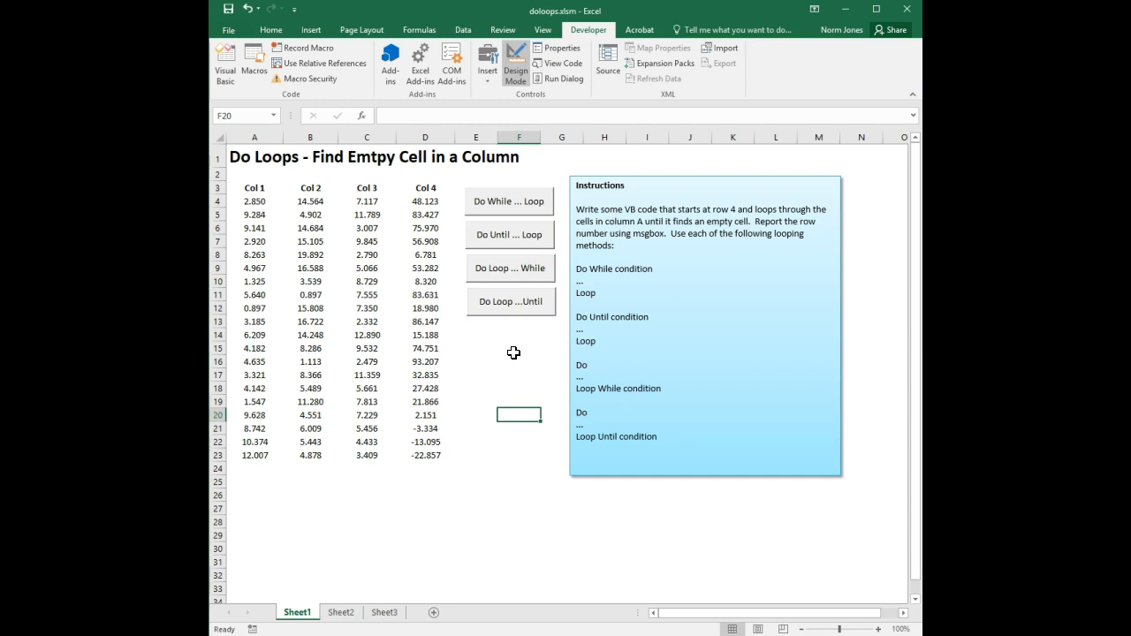
mouse_move(507, 234)
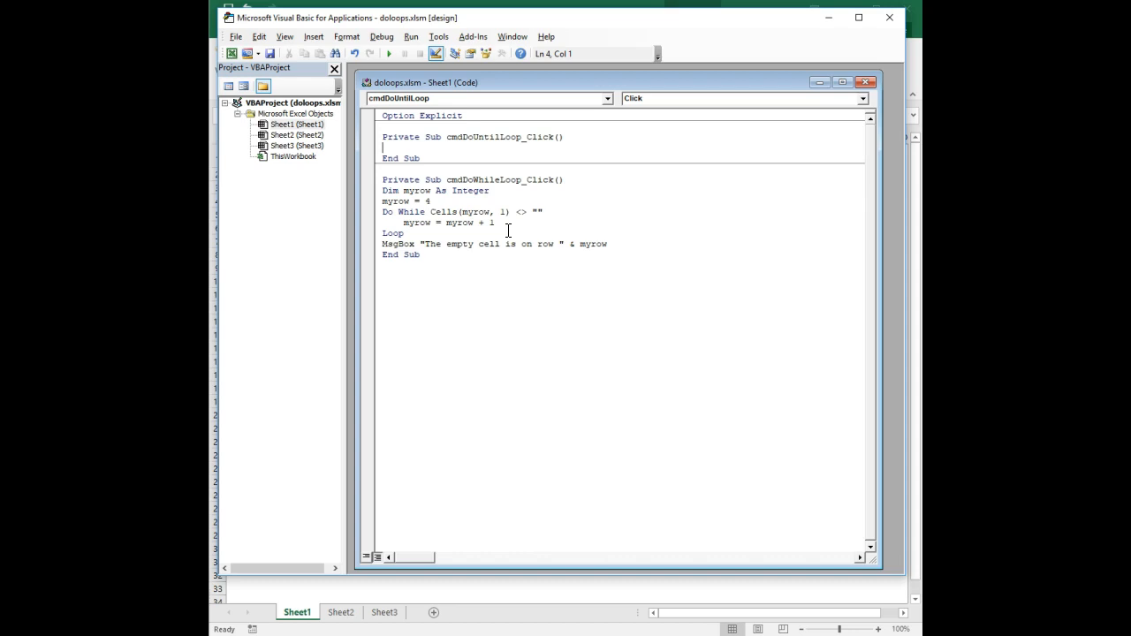
Copy the Do While body into the Do Until sub and rewrite it as Do Until Cells(myrow, 1) = "".
click(608, 243)
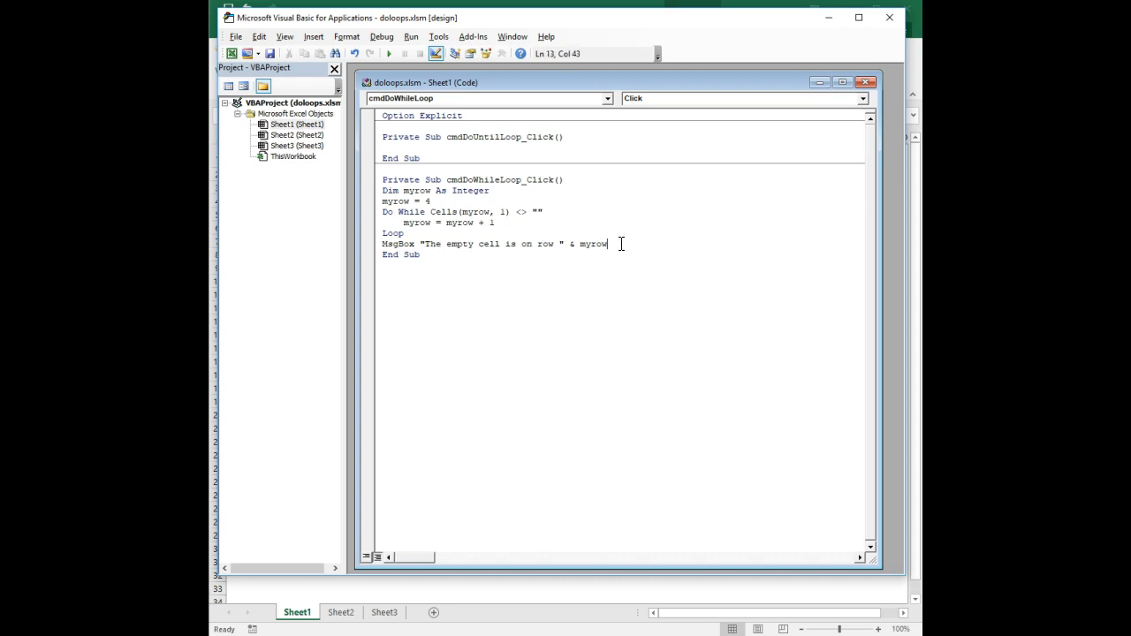
drag(608, 244, 381, 191)
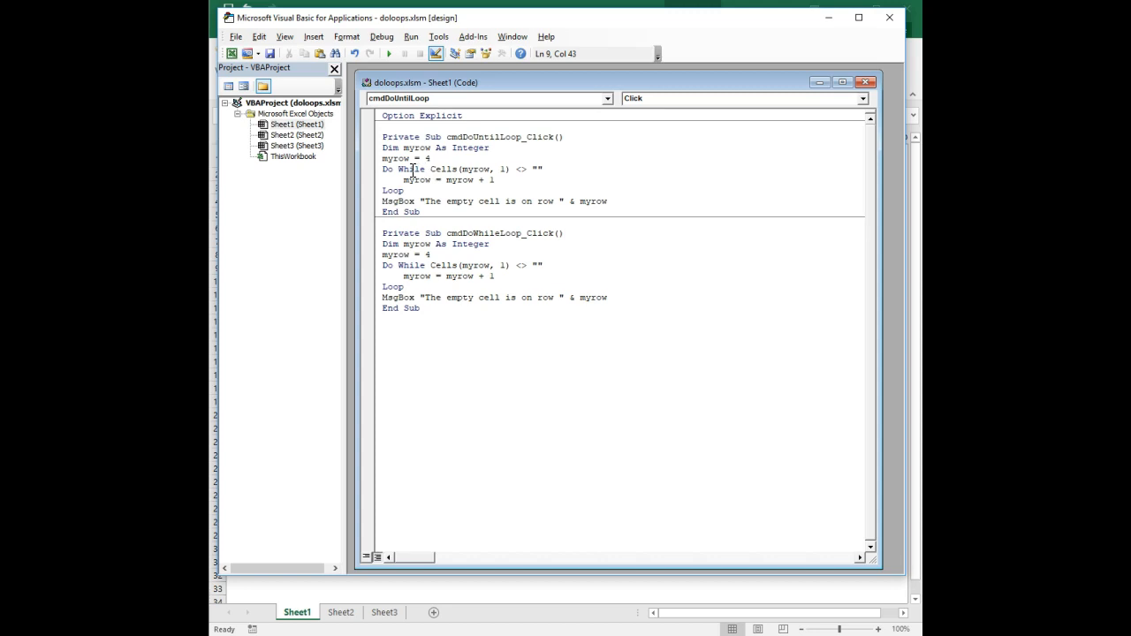
double_click(410, 169)
text(Un)
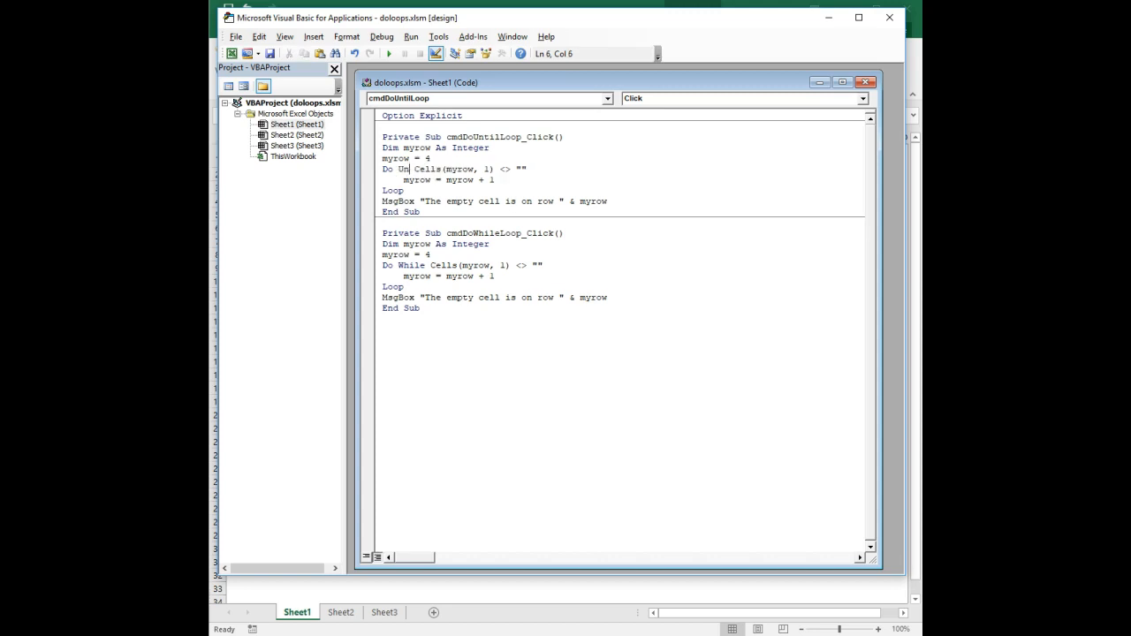
text(til)
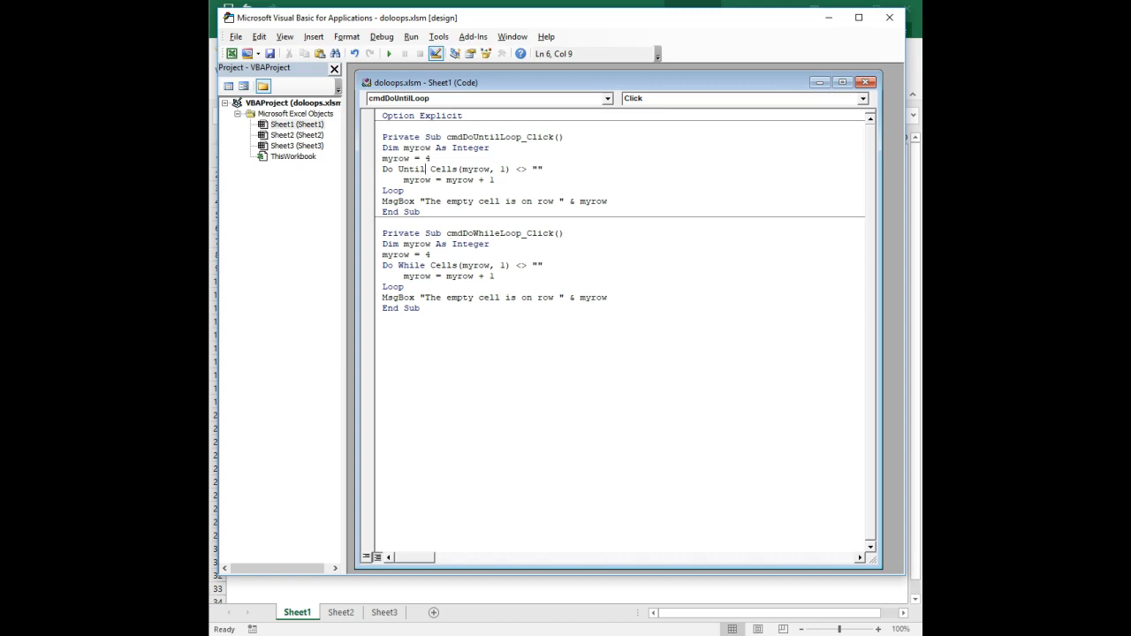
mouse_move(456, 180)
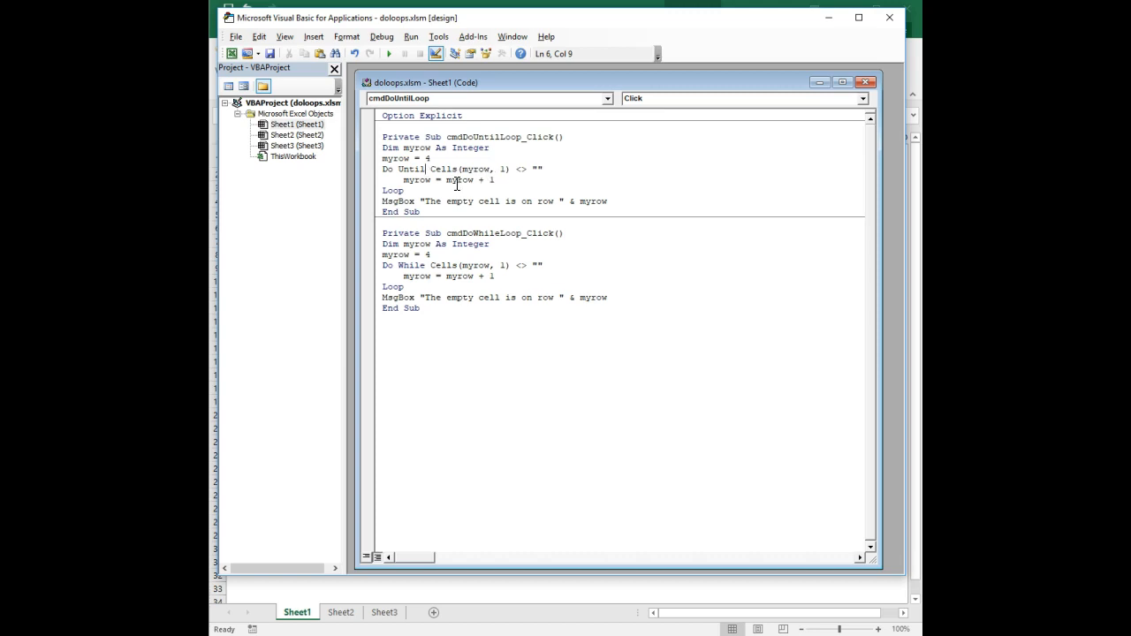
double_click(520, 170)
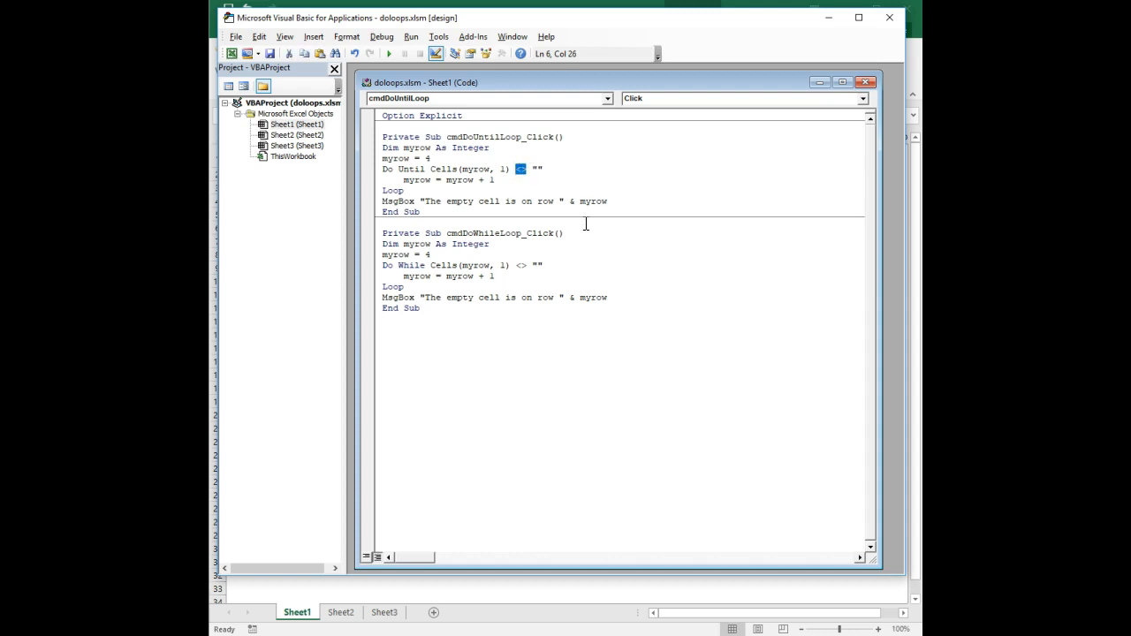
click(495, 181)
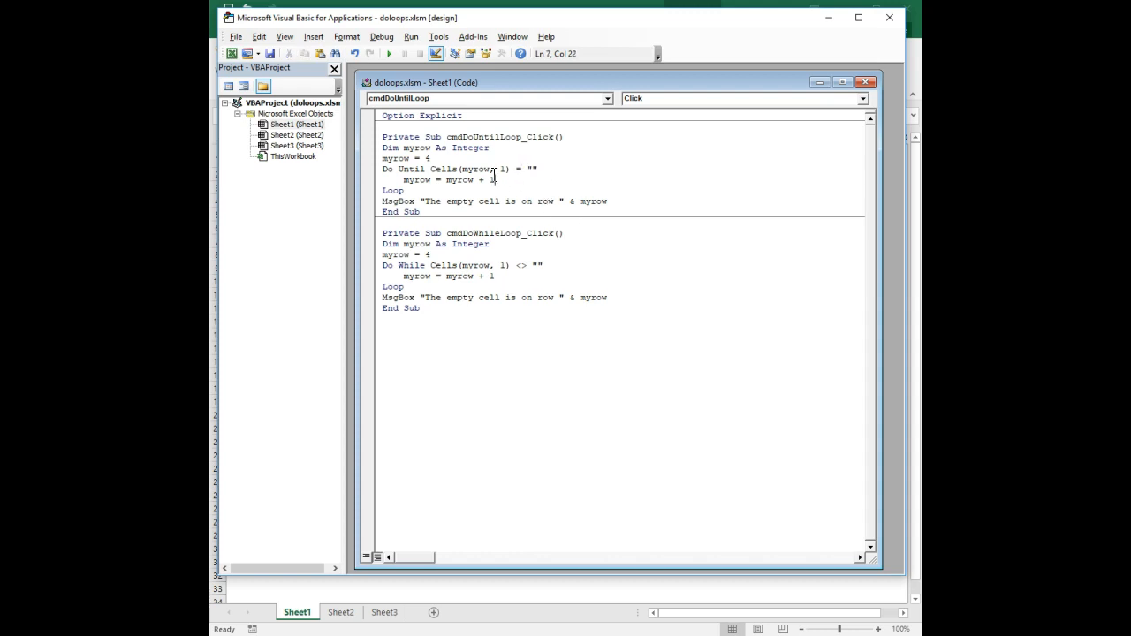
click(498, 180)
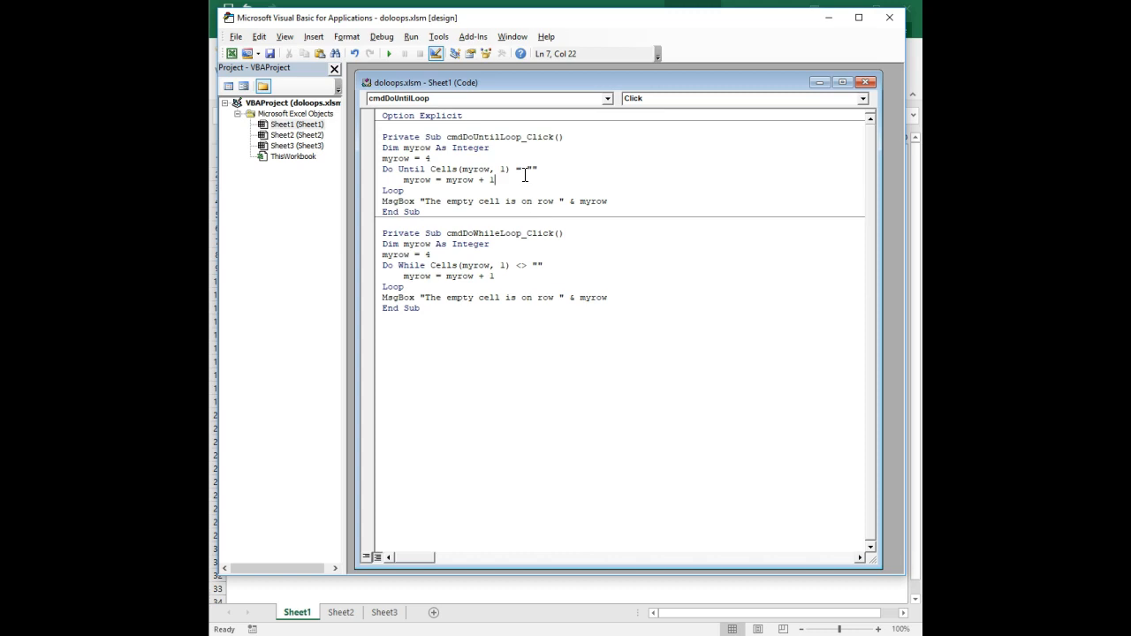
mouse_move(548, 170)
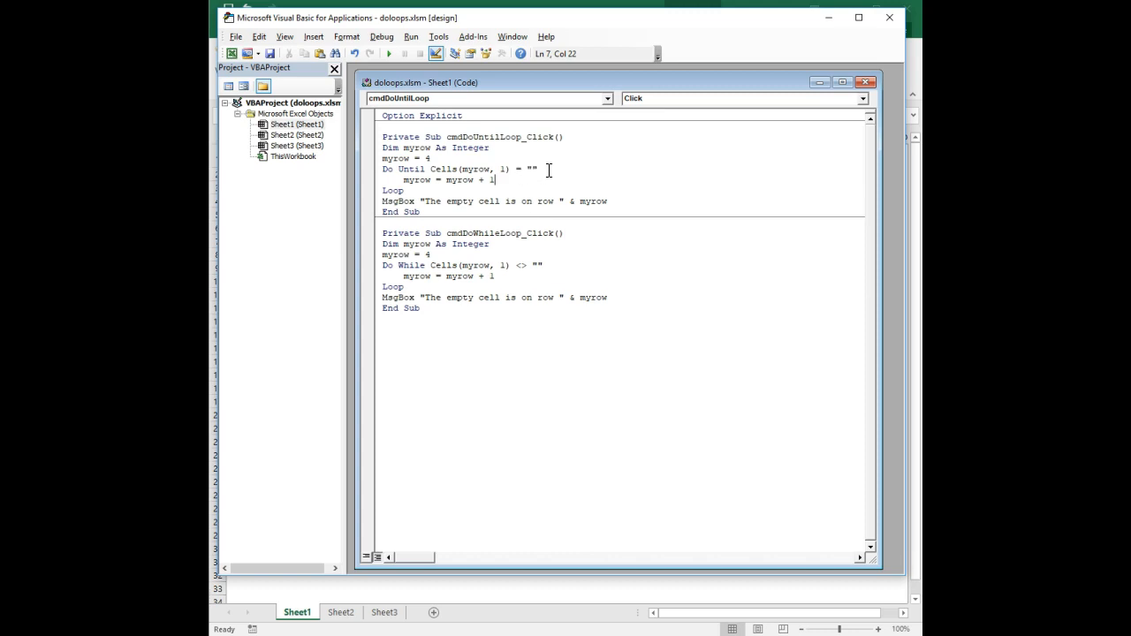
mouse_move(570, 171)
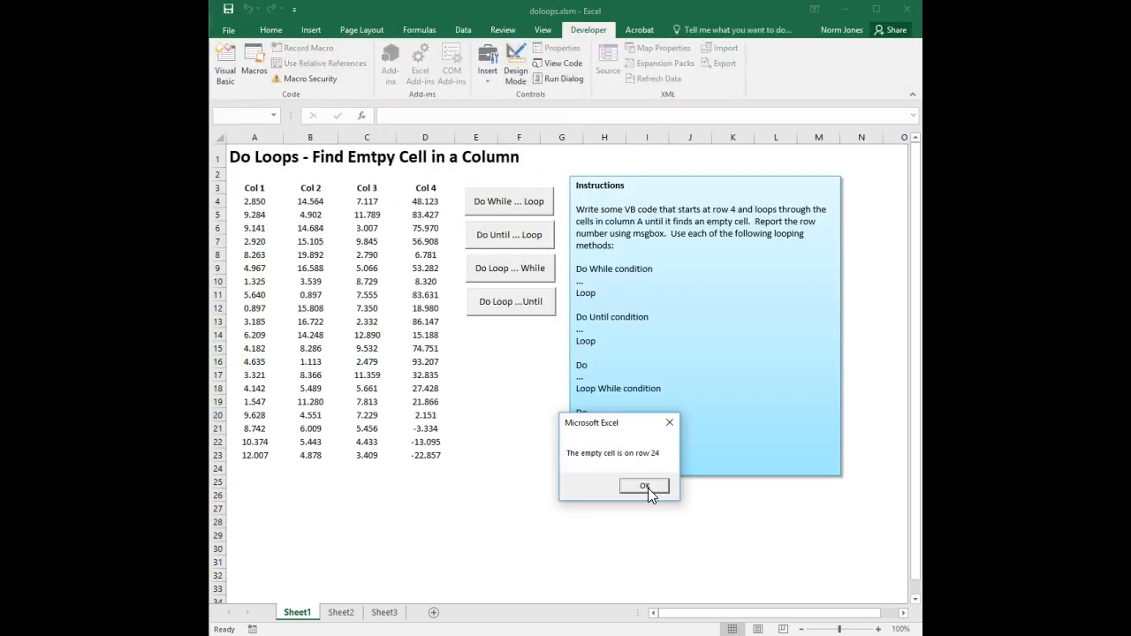
mouse_move(623, 424)
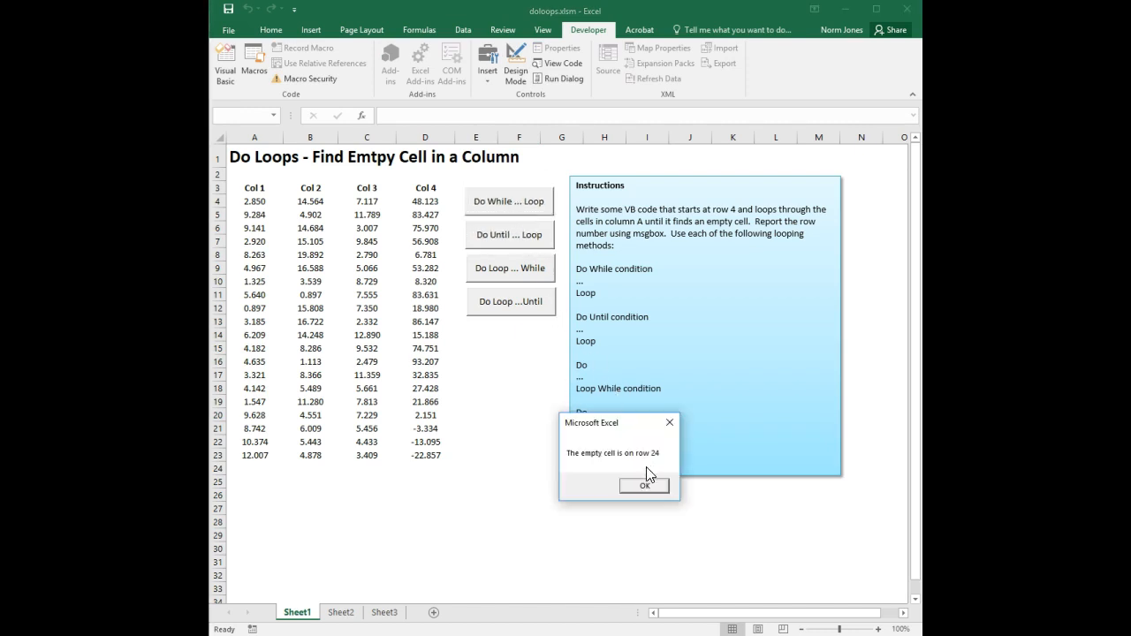
mouse_move(665, 509)
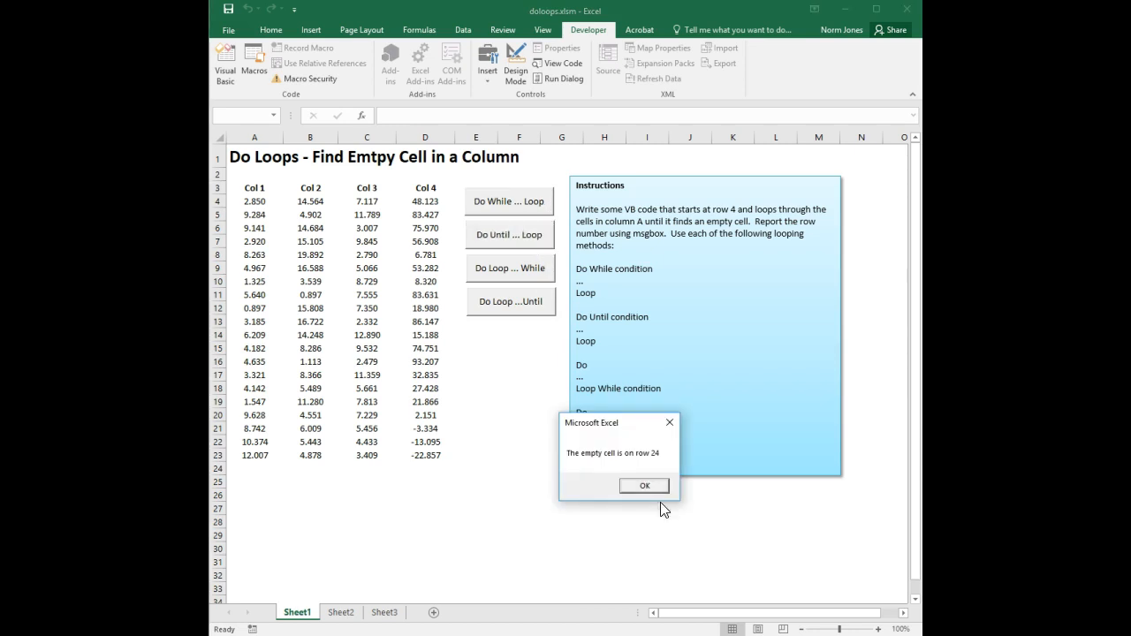
Dismiss the Do Until macro's row 24 message and return to the worksheet.
click(643, 485)
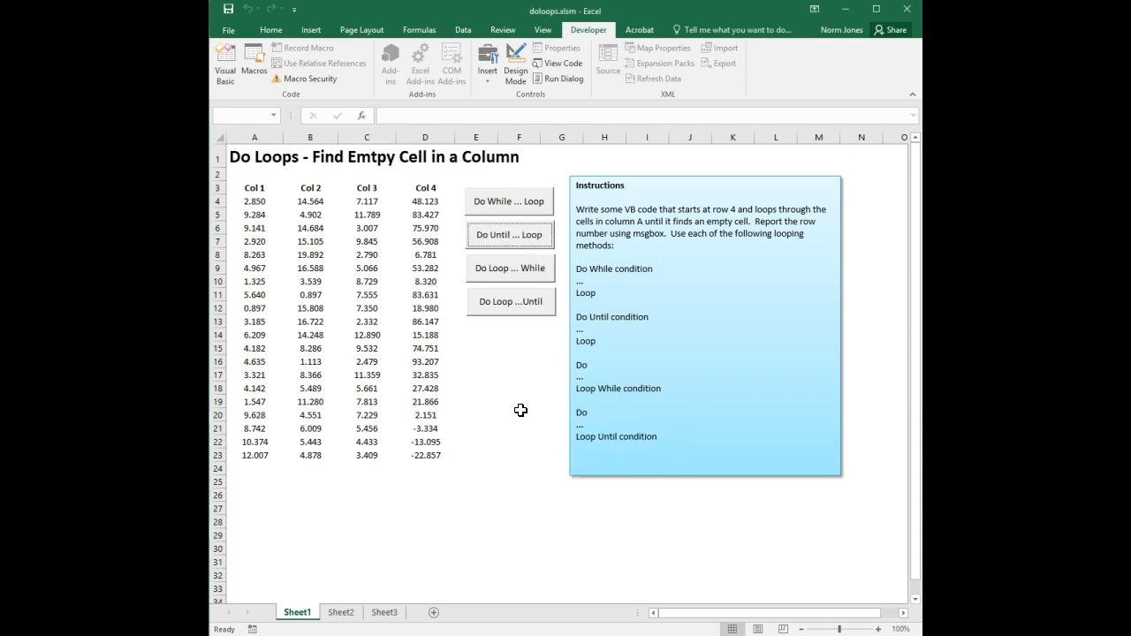
click(519, 415)
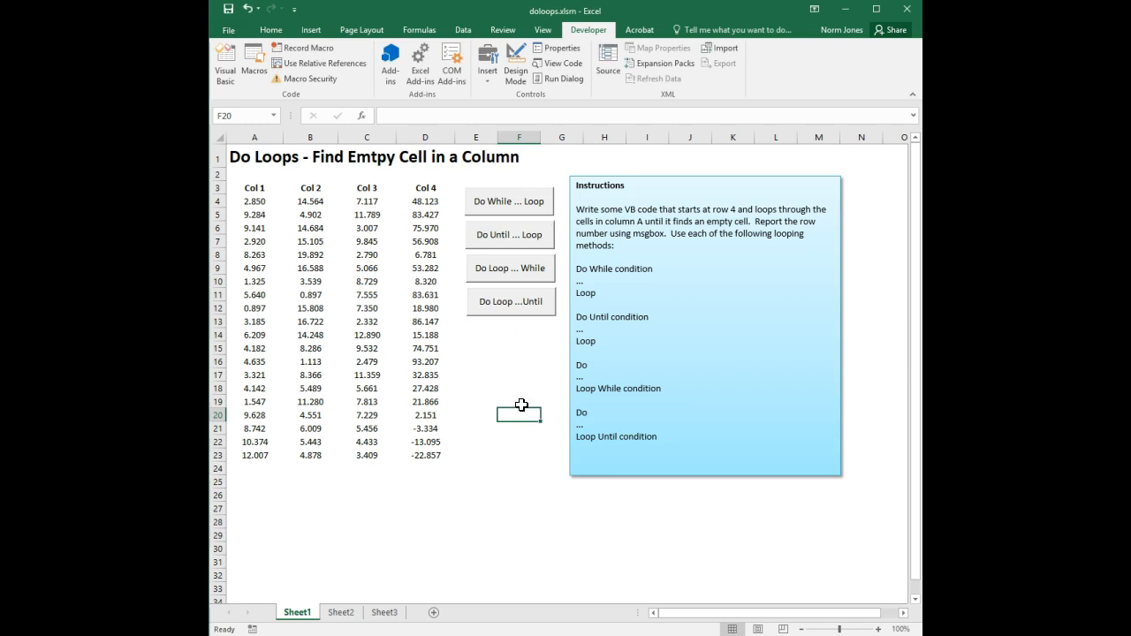
mouse_move(539, 287)
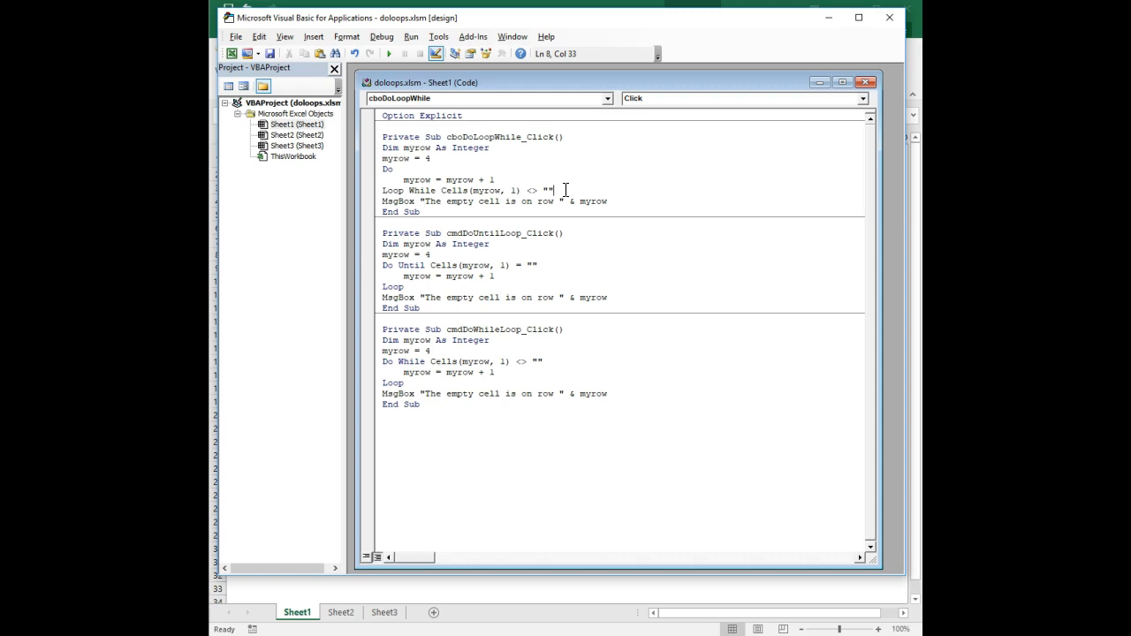
Write the Do … Loop While Cells(myrow, 1) <> "" procedure that increments myrow first, then MsgBox the row.
click(495, 180)
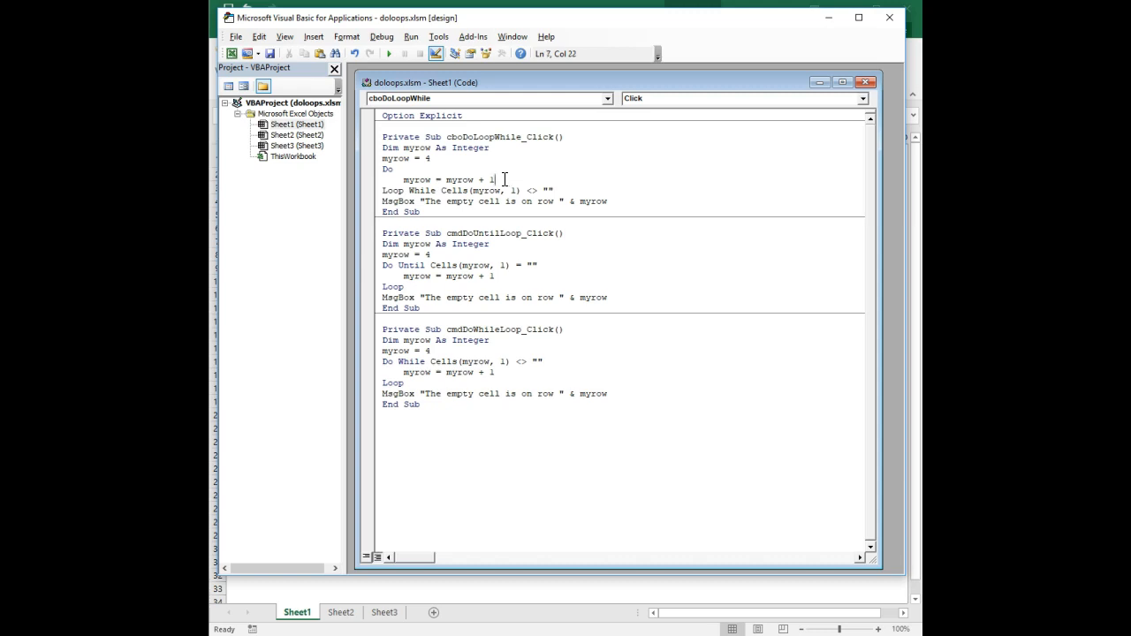
triple_click(442, 180)
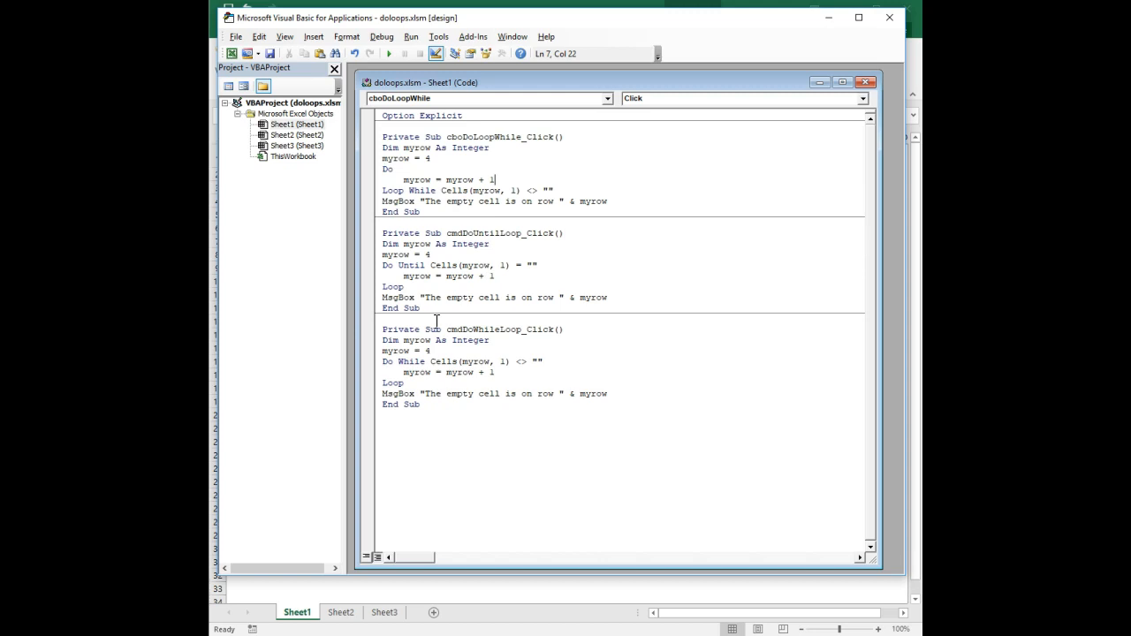
mouse_move(431, 256)
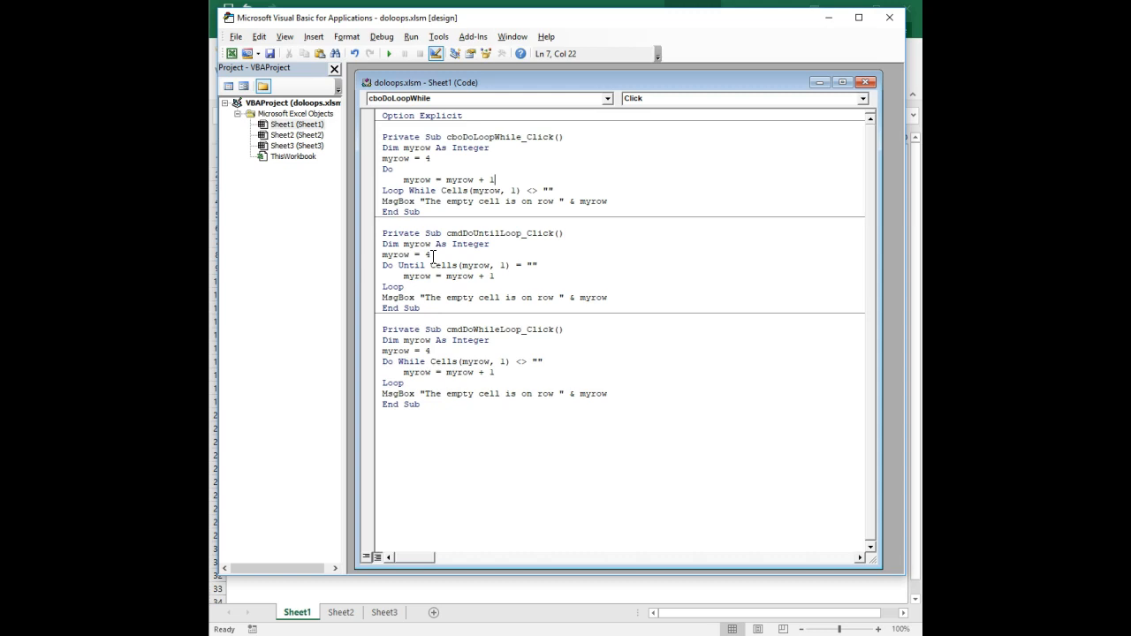
click(399, 170)
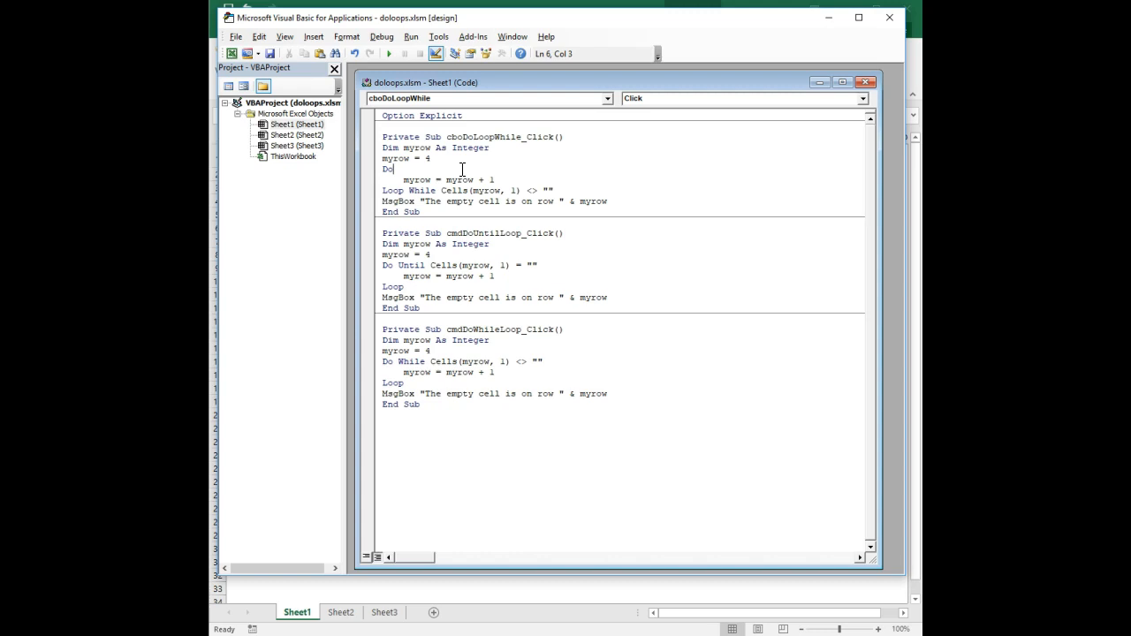
mouse_move(916, 61)
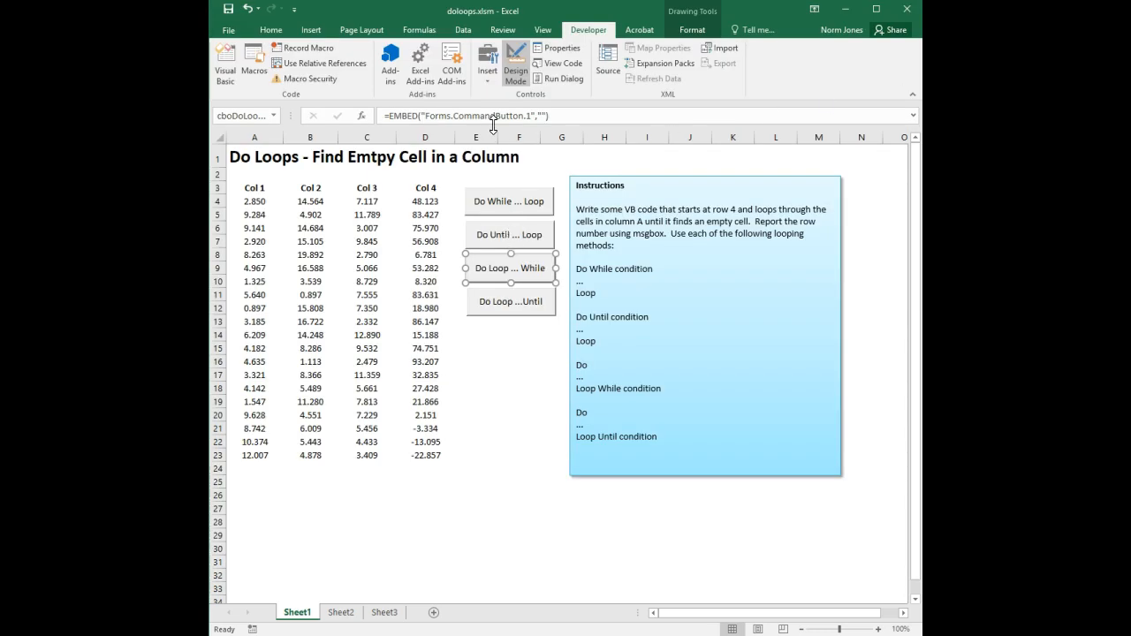
Run the Do Loop…While button and acknowledge the 'empty cell is on row 24' message.
click(509, 269)
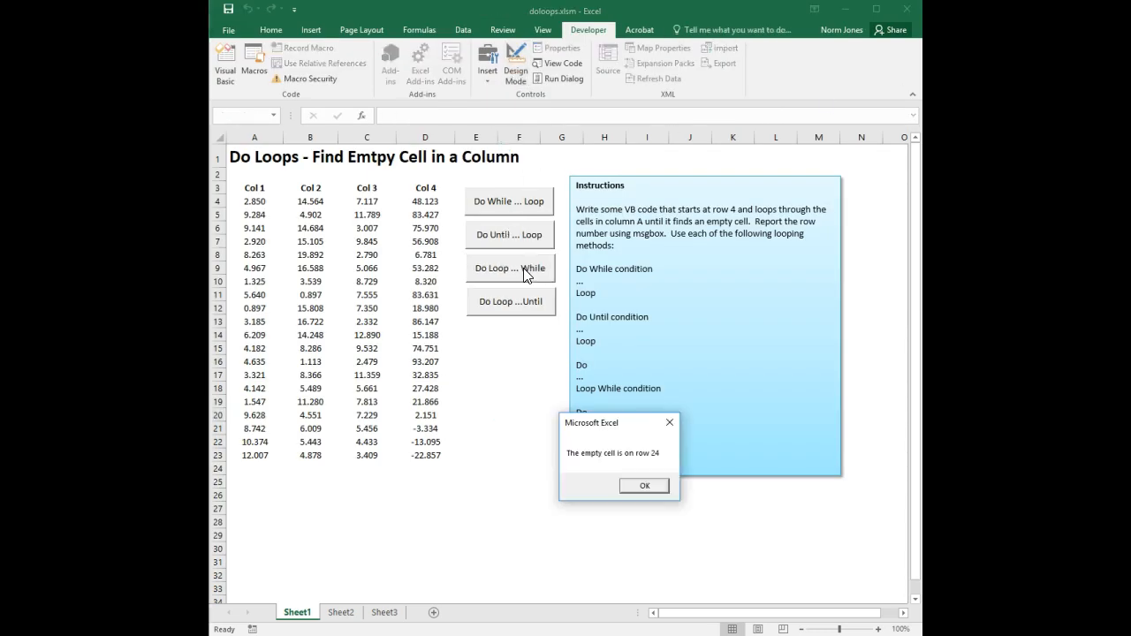
mouse_move(651, 492)
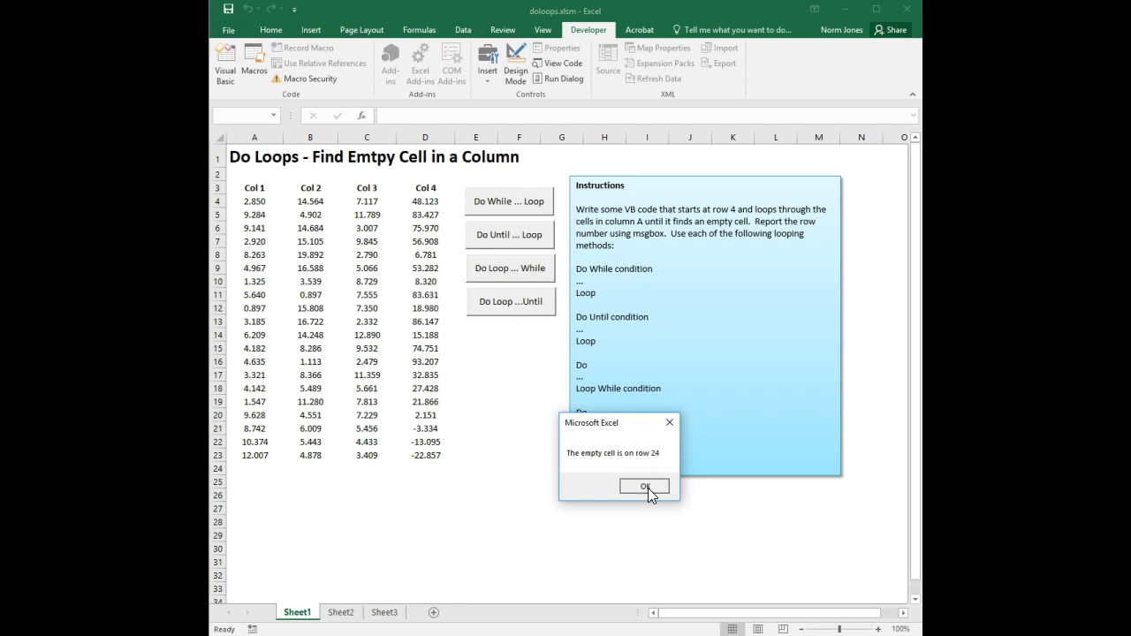
click(644, 486)
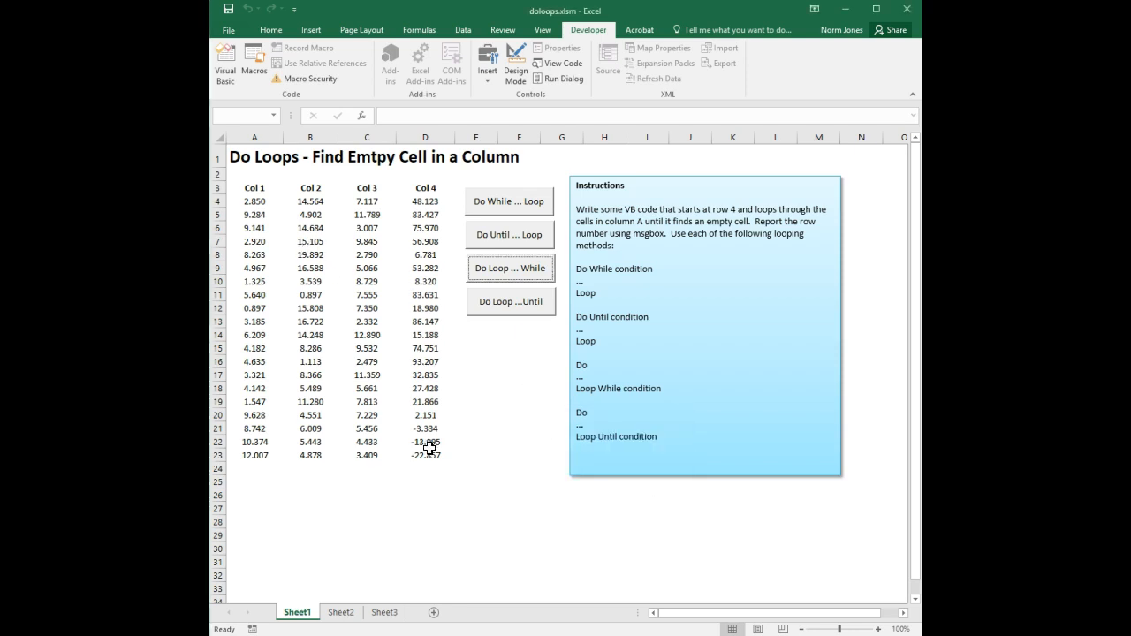
mouse_move(891, 101)
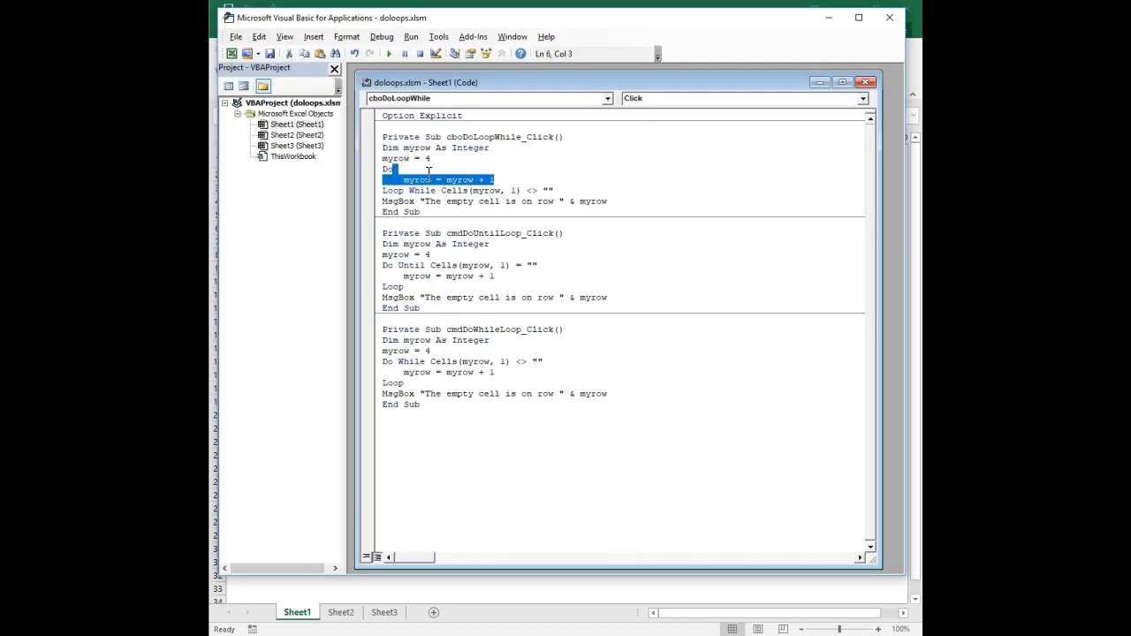
Return to the workbook, close the Share pane and select the now-empty cell A4.
click(470, 212)
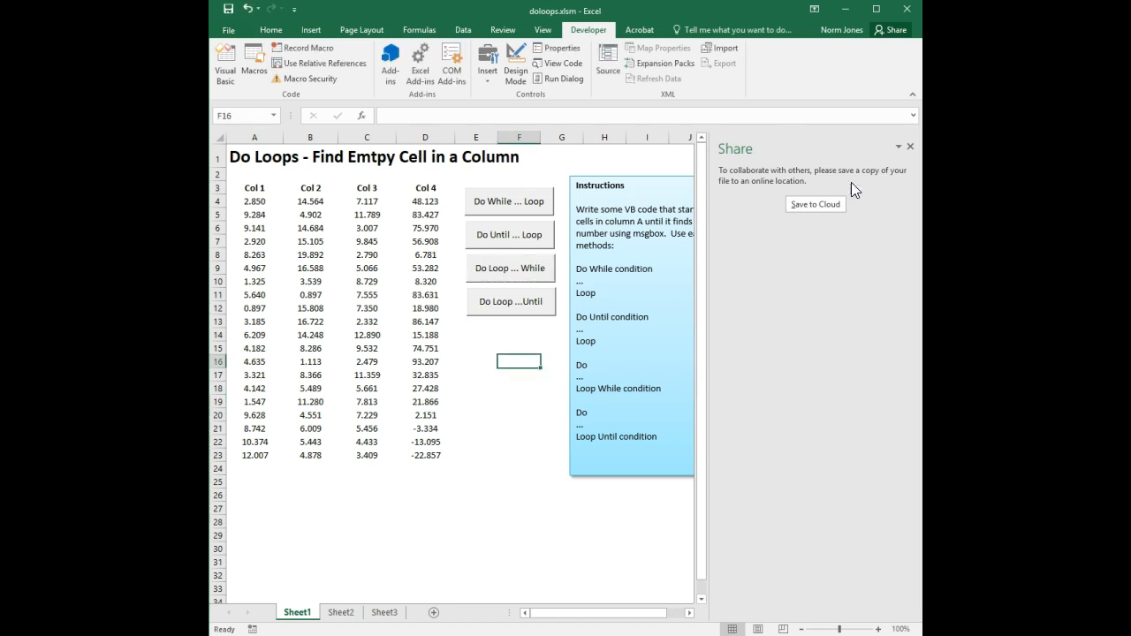
click(910, 145)
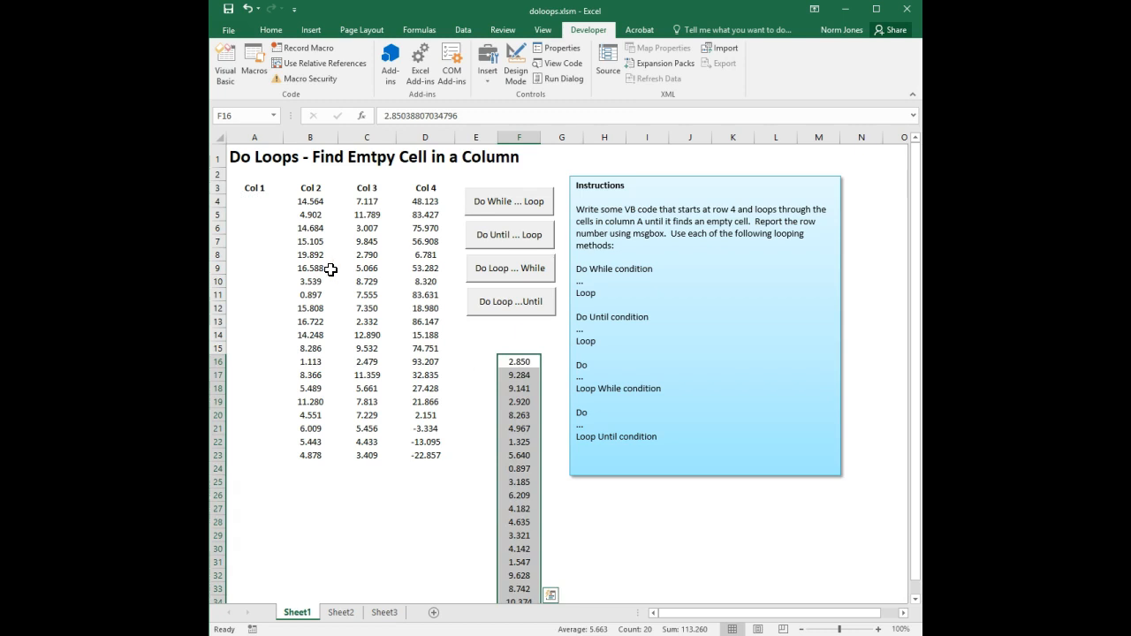
click(254, 201)
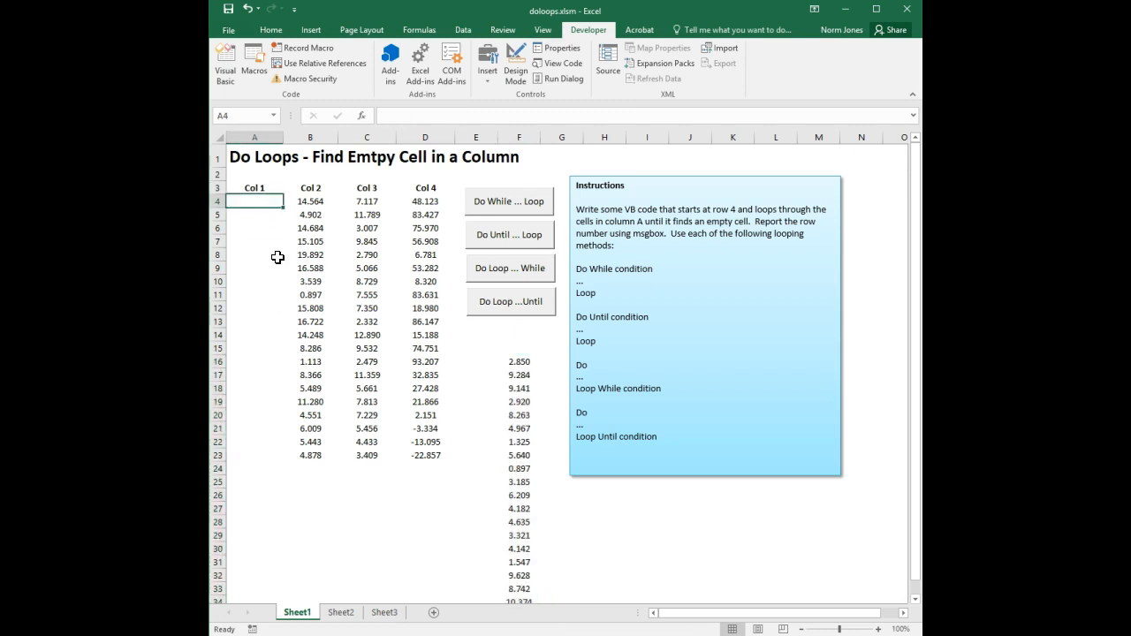
mouse_move(275, 290)
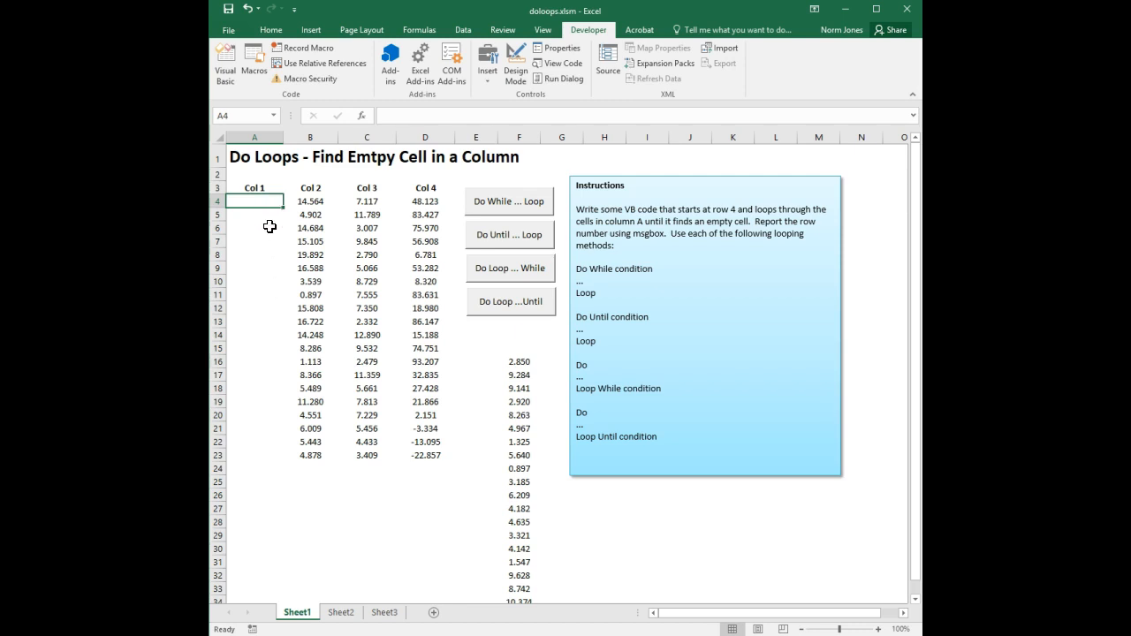
mouse_move(272, 330)
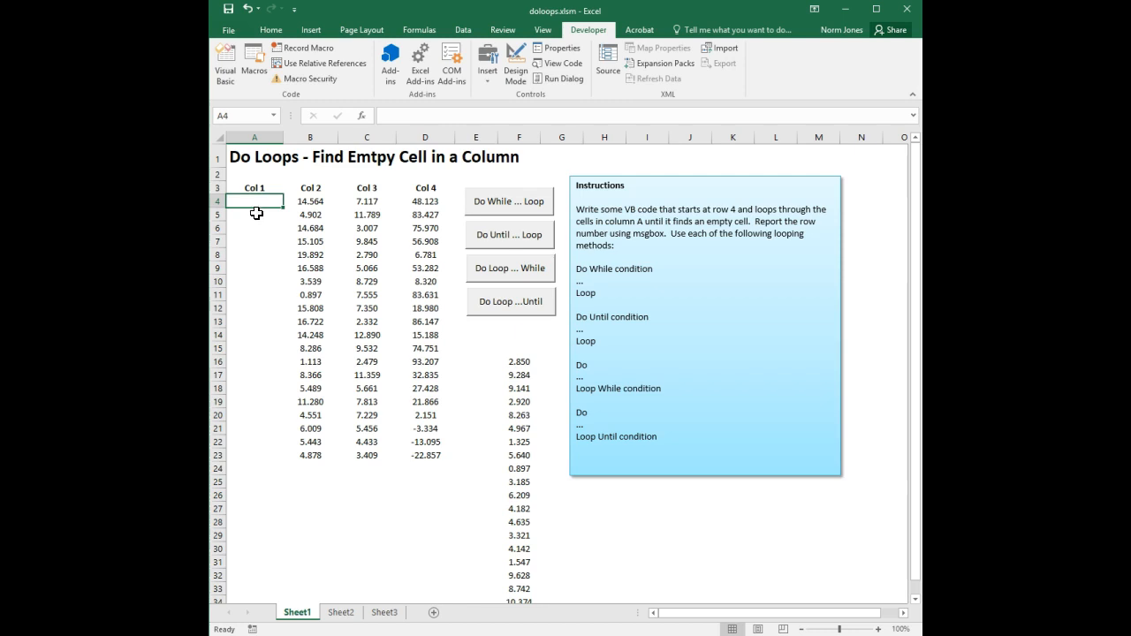
Run the Do Loop…While button and acknowledge the row 5 result message.
click(509, 269)
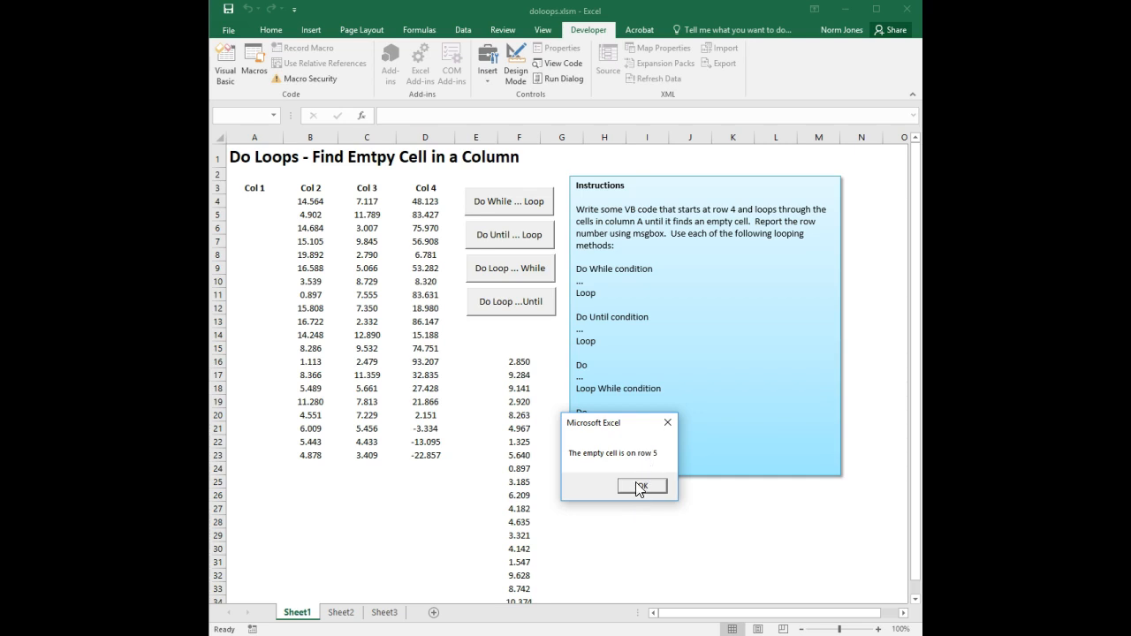
click(639, 486)
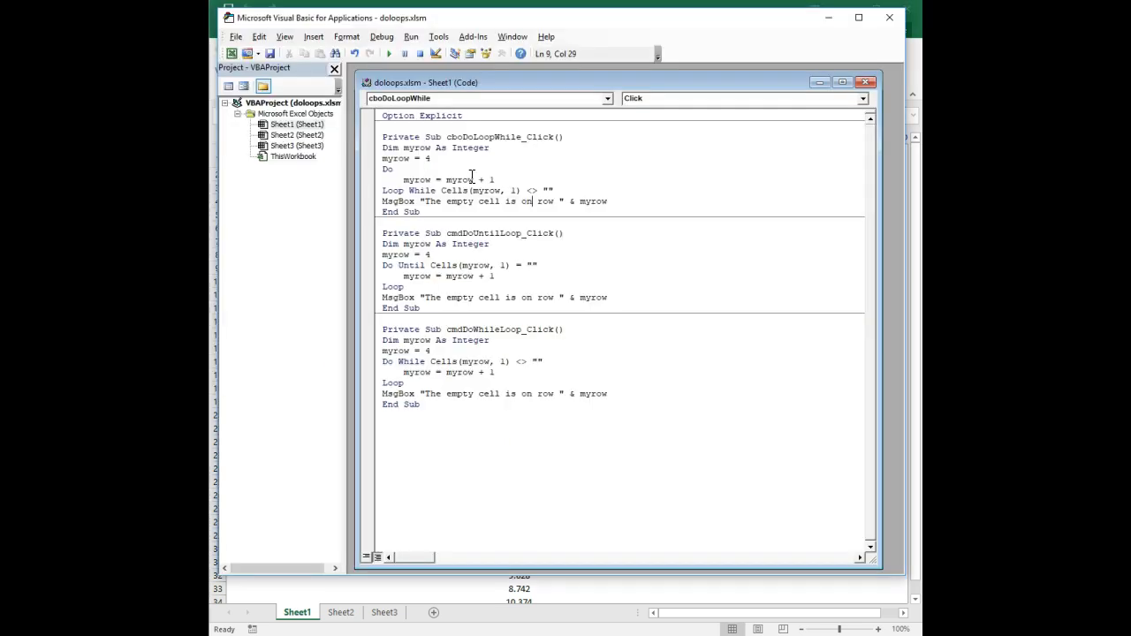
Change myrow = 4 to myrow = 3 in the cbDoLoopWhile_Click code.
click(432, 159)
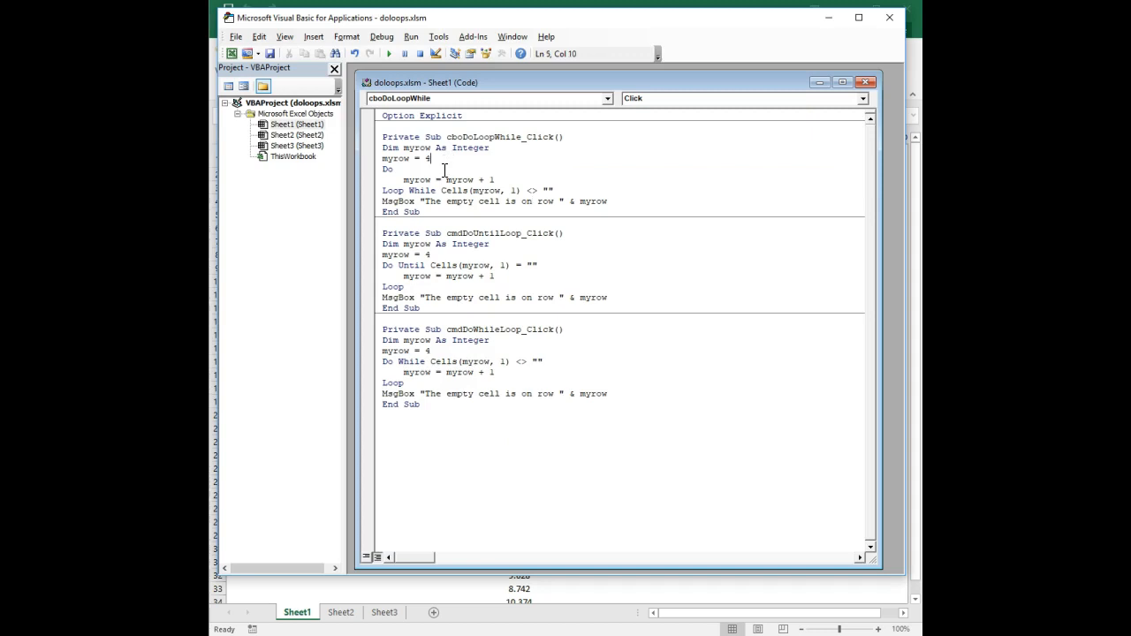
mouse_move(490, 181)
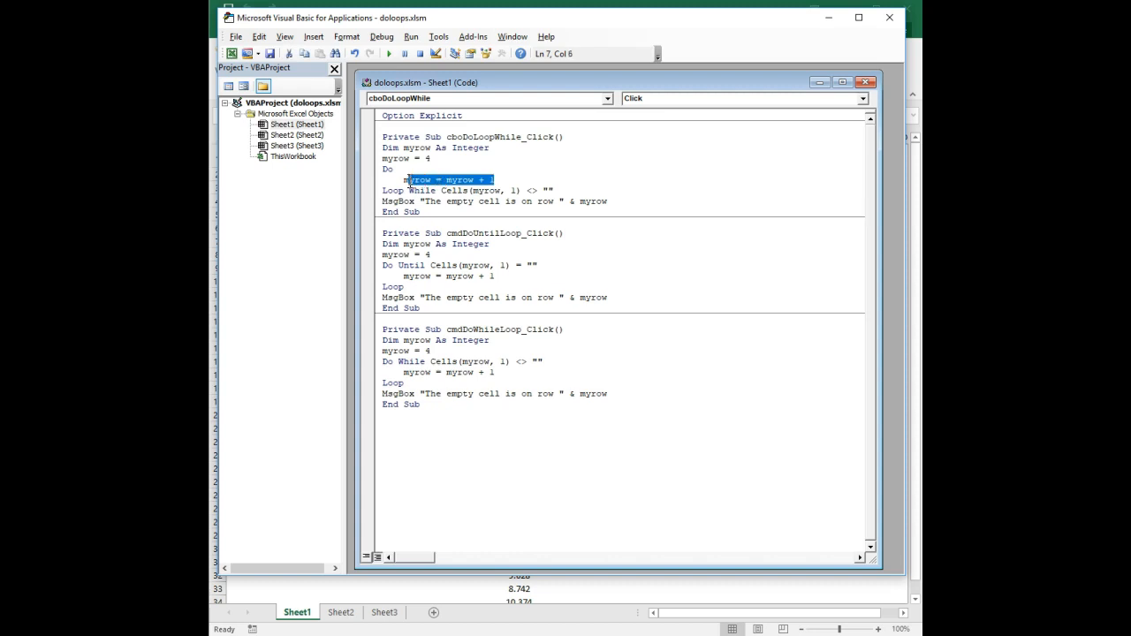
click(532, 174)
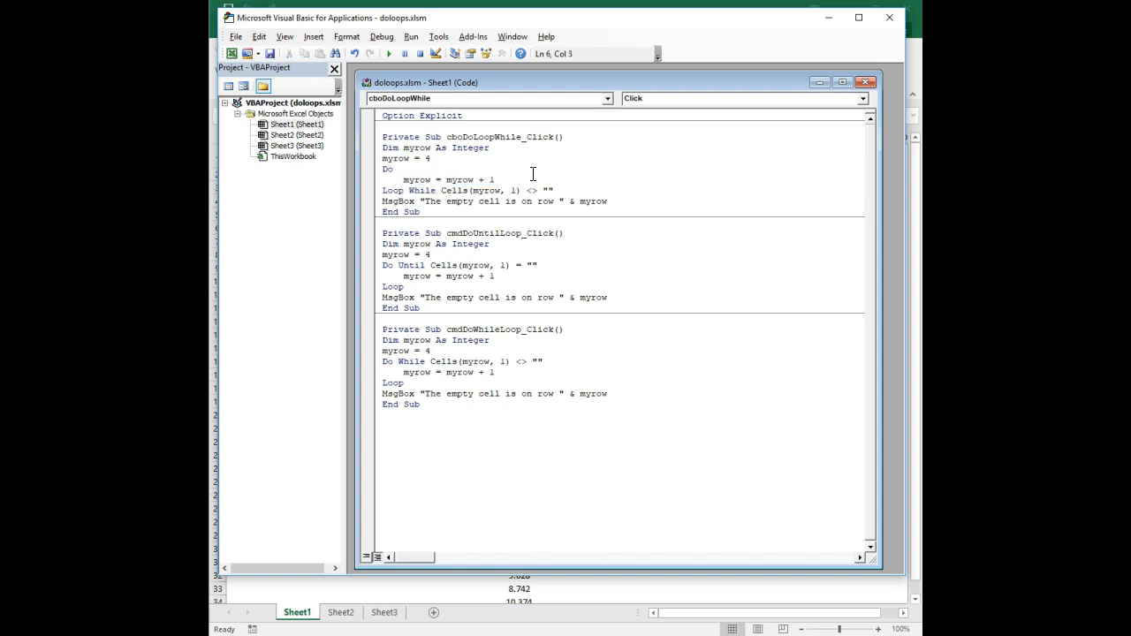
mouse_move(539, 191)
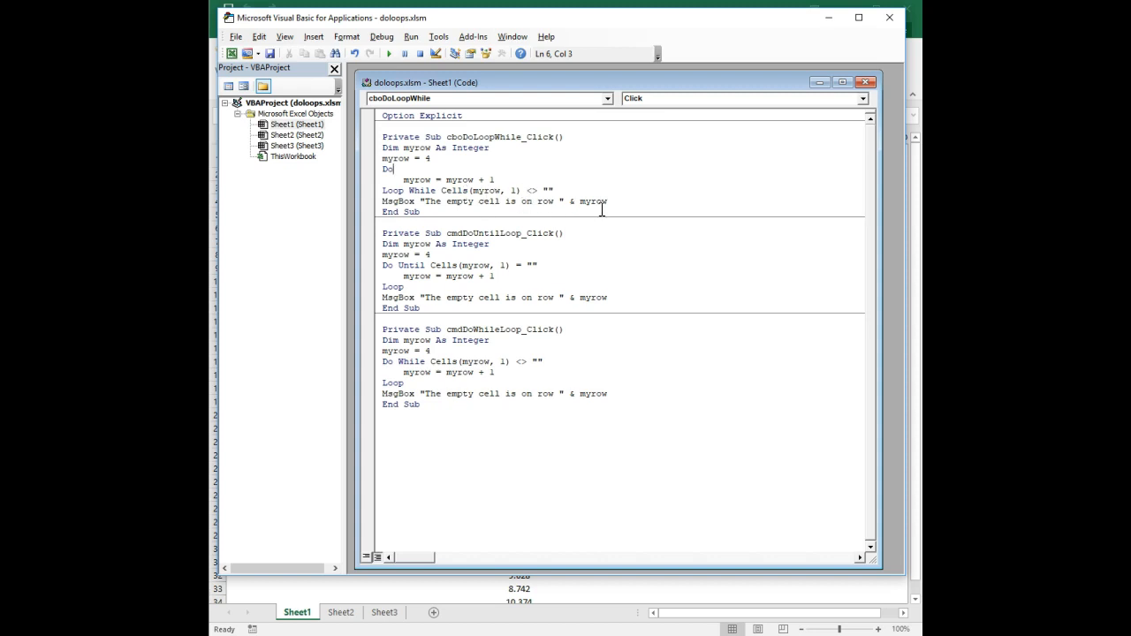
mouse_move(526, 195)
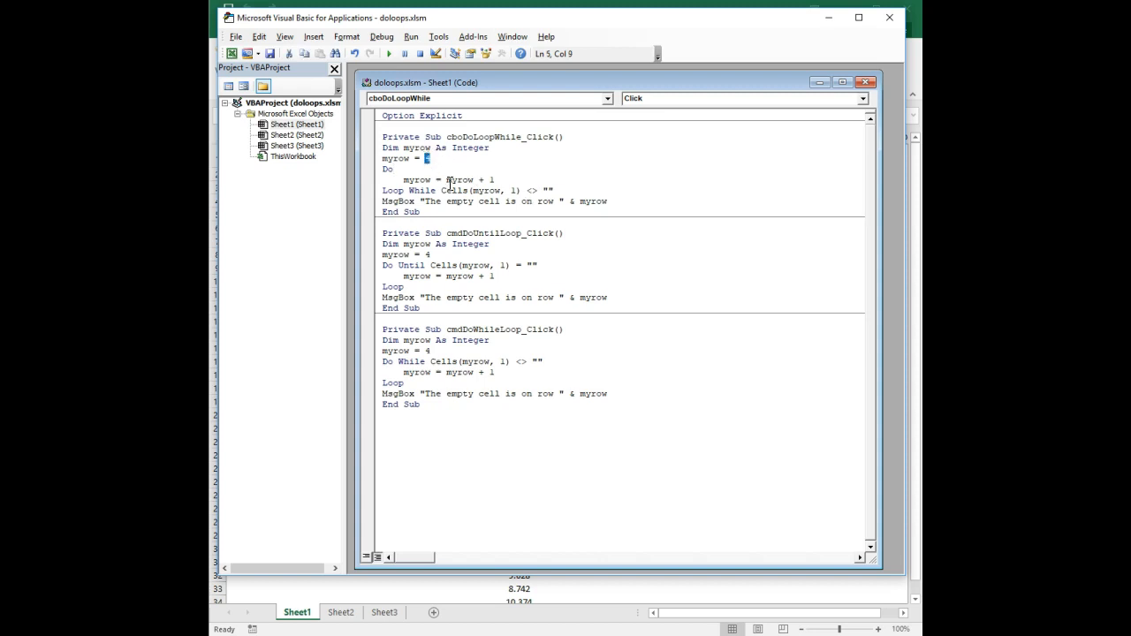
text(3)
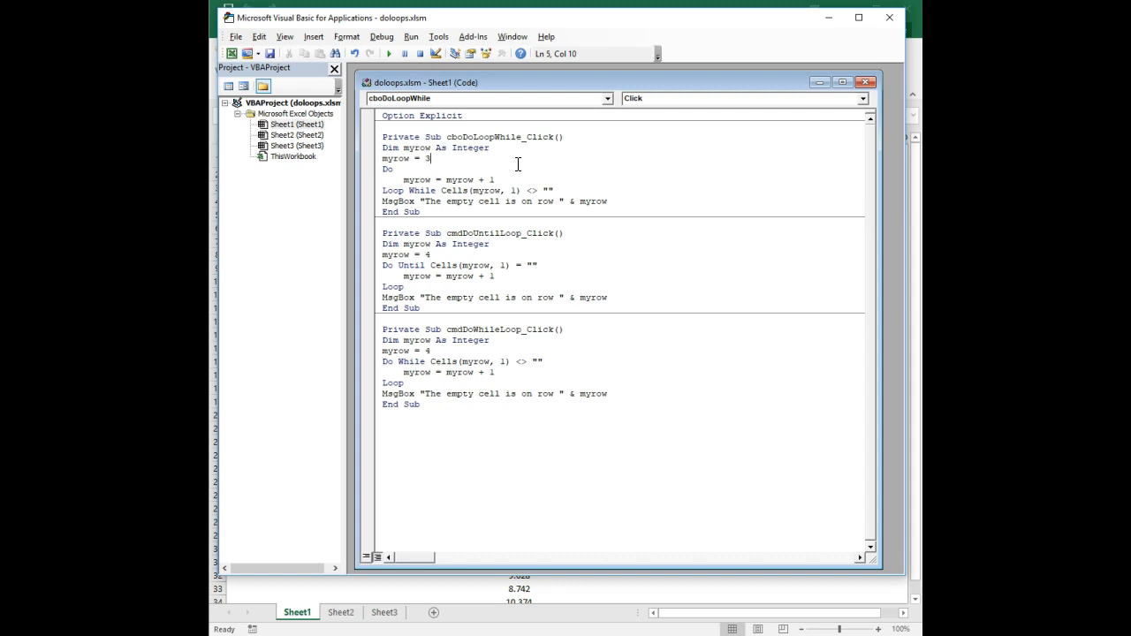
mouse_move(498, 182)
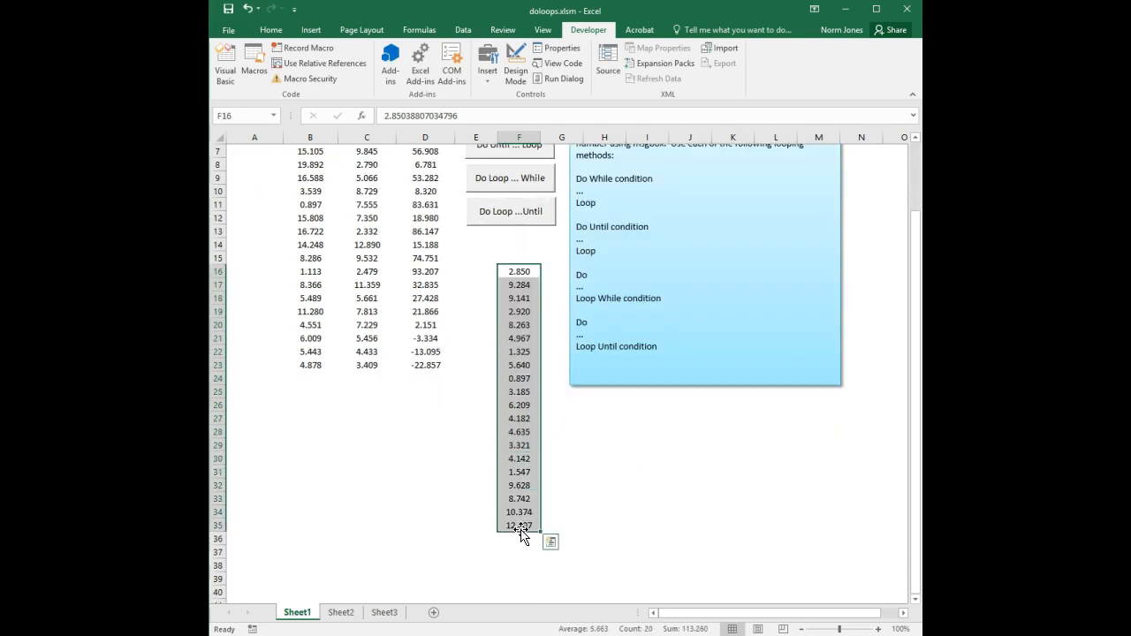
Run Do Loop…While with the data back in column A, acknowledge the row 24 message and return to the code.
scroll(up, 3)
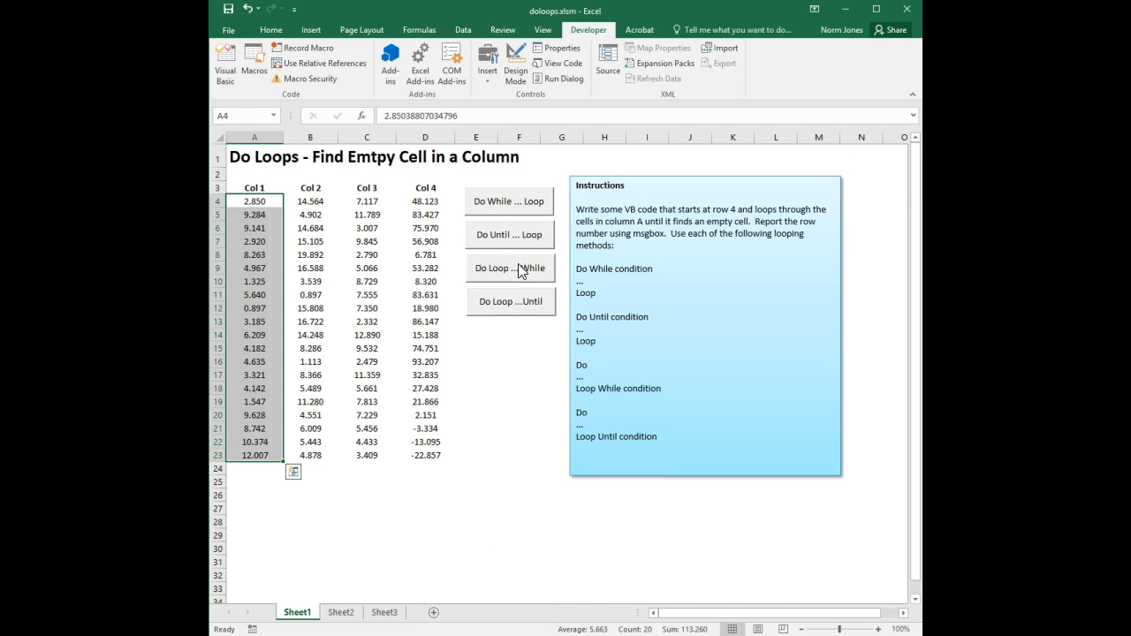
click(509, 269)
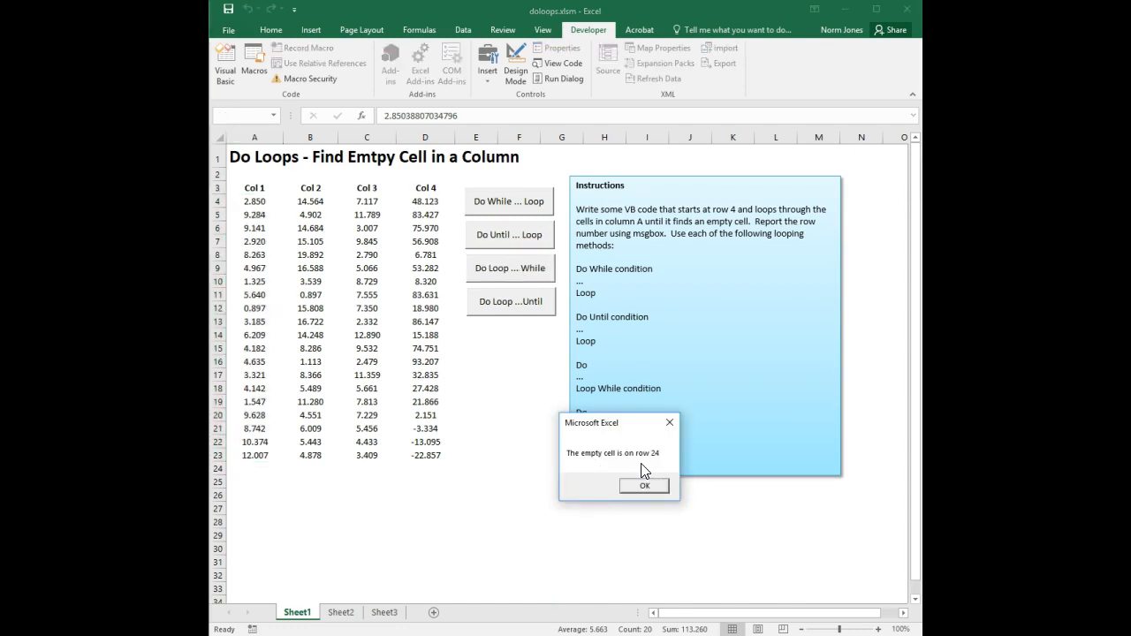
click(643, 485)
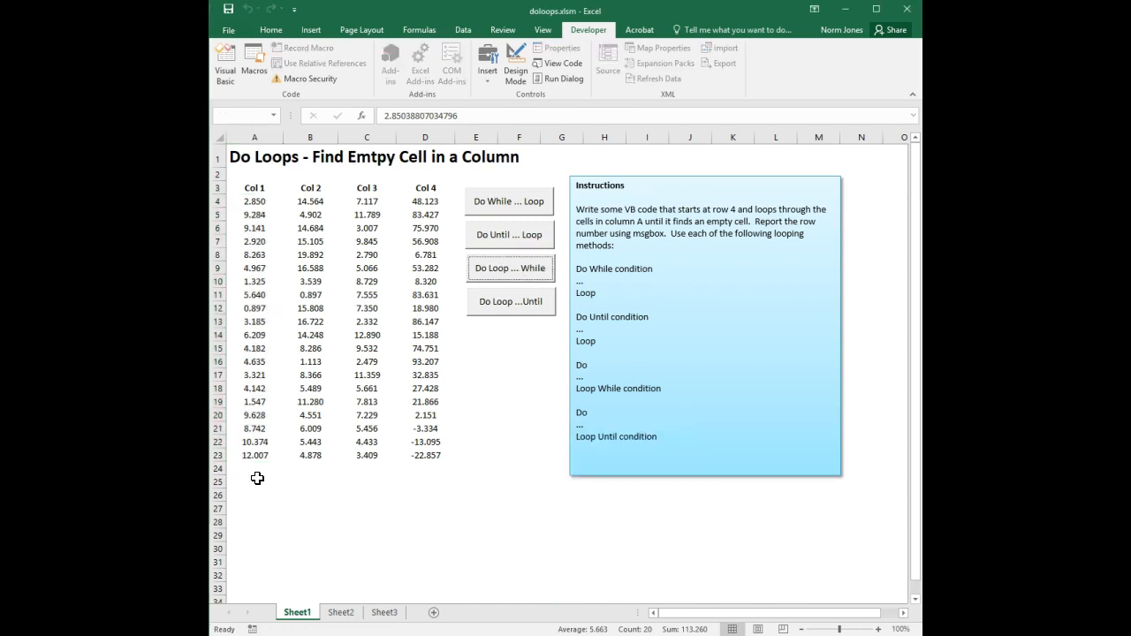
click(255, 468)
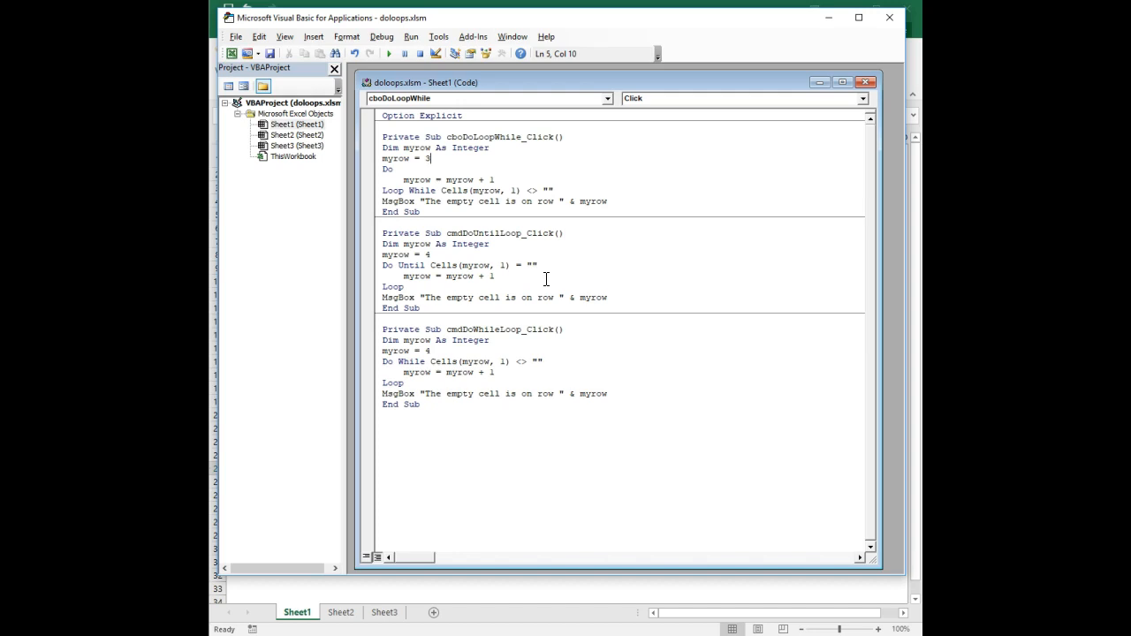
mouse_move(551, 262)
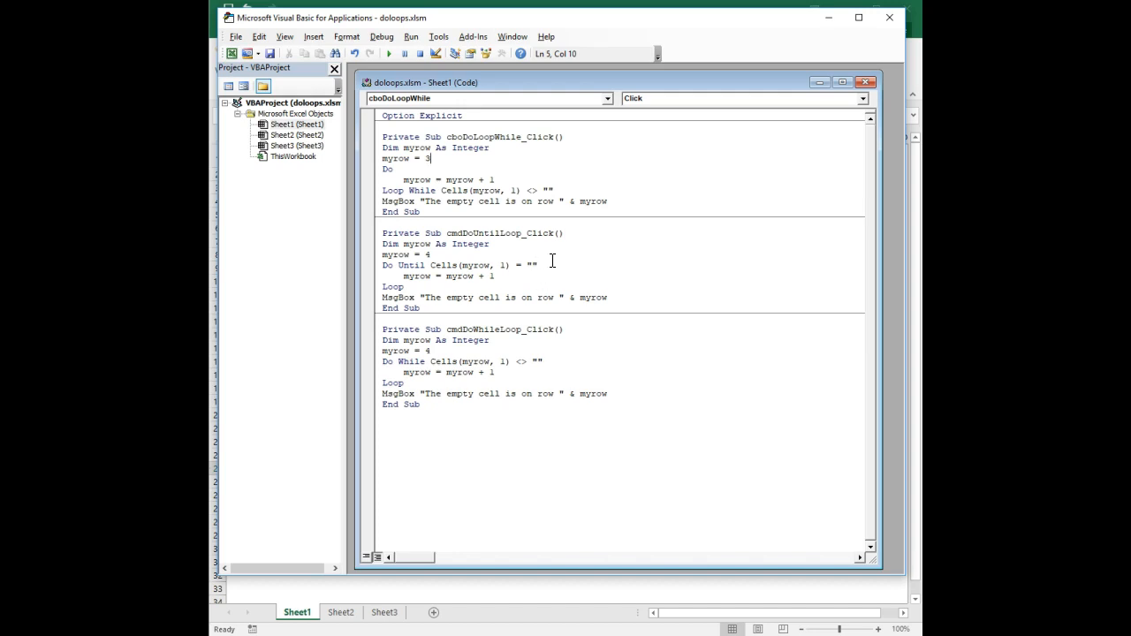
mouse_move(595, 280)
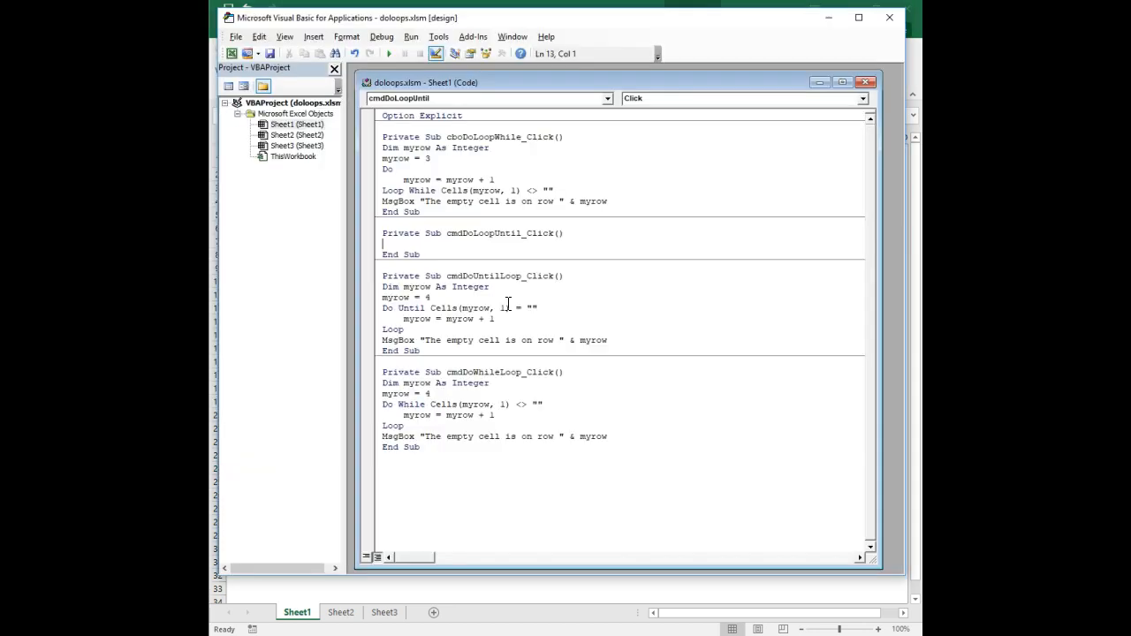
mouse_move(509, 405)
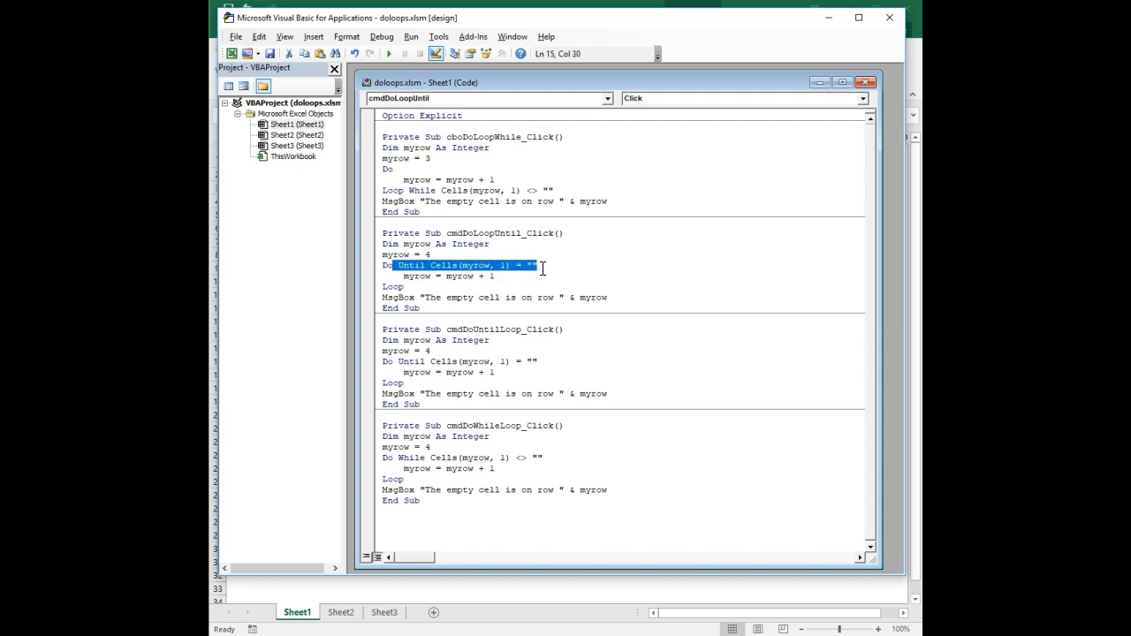
Cut the Until condition line from the new cmdDoLoopUntil_Click macro to relocate it.
key(Delete)
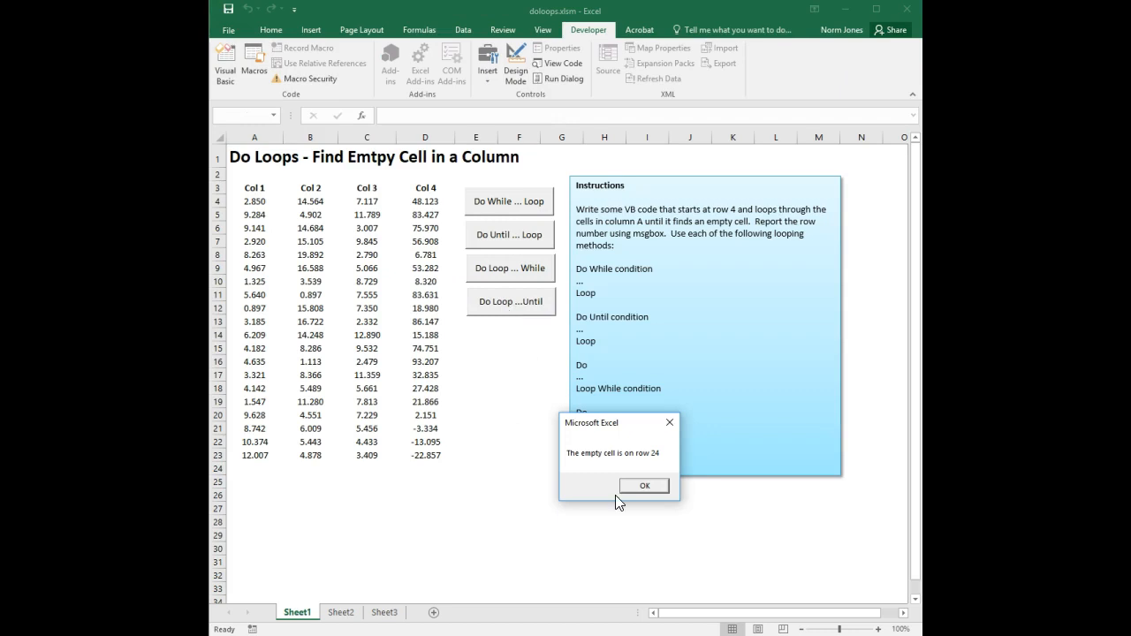
Acknowledge the row 24 message from the Do…Loop Until run.
click(644, 484)
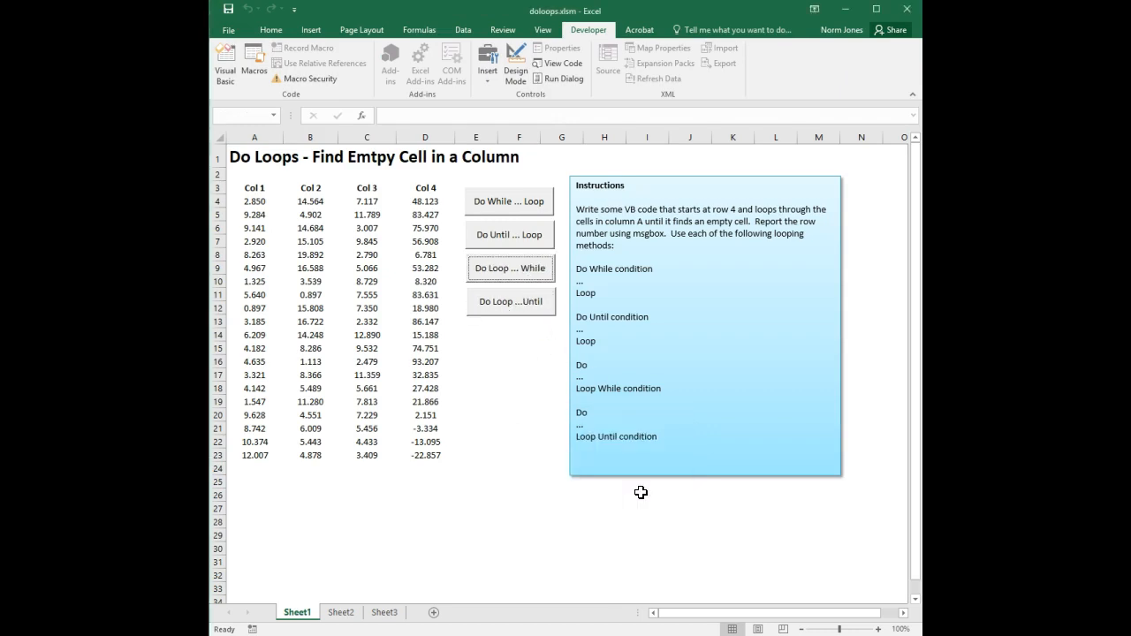
mouse_move(537, 429)
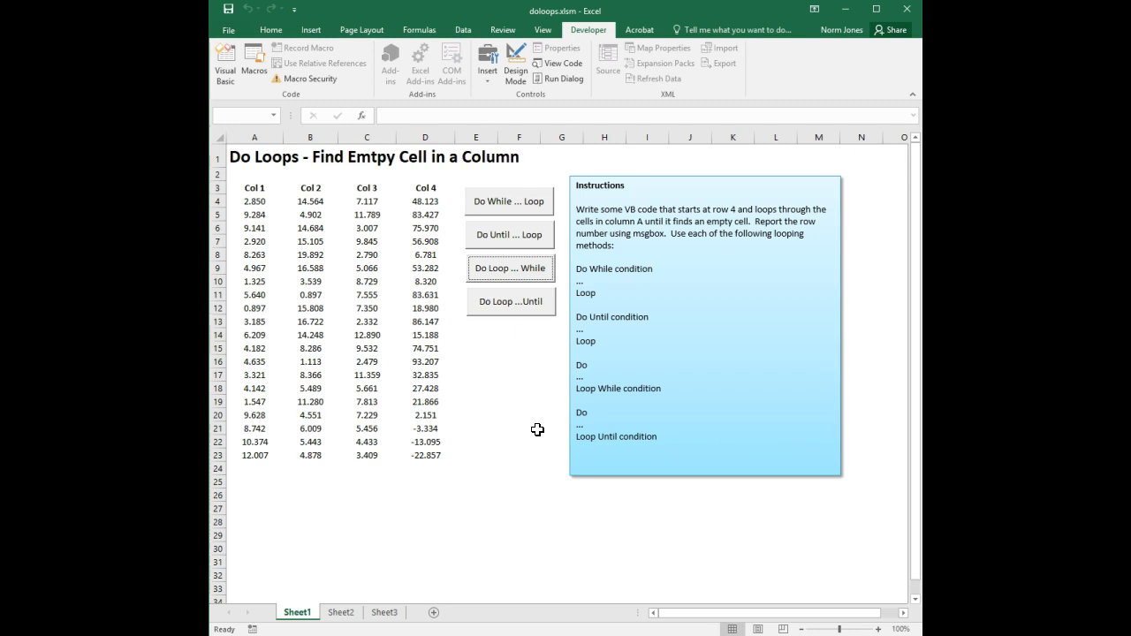
mouse_move(227, 84)
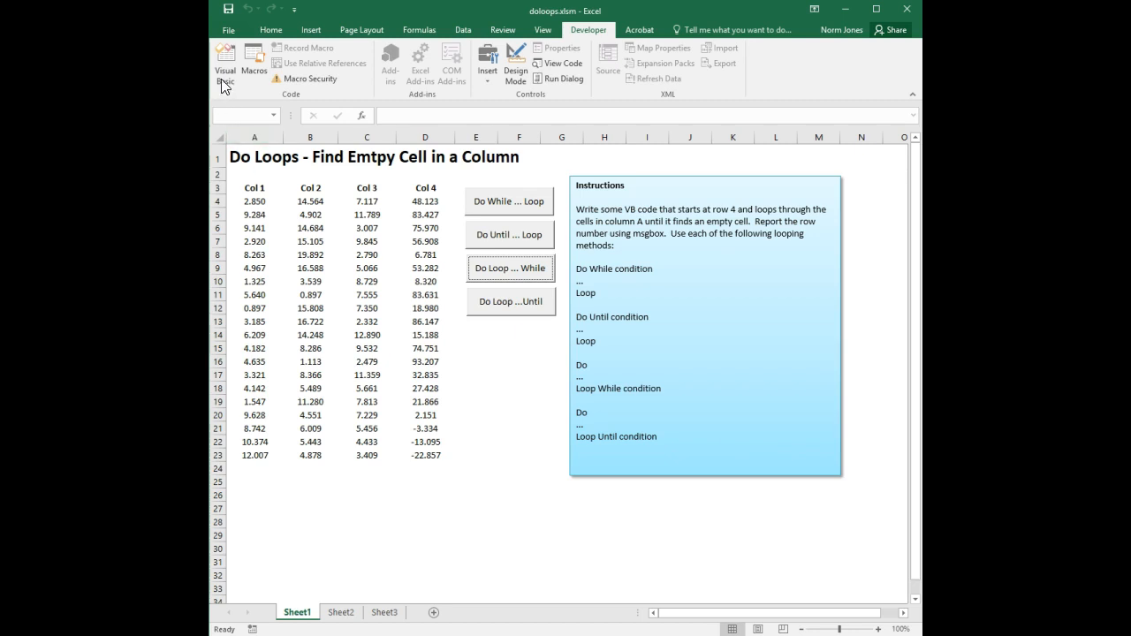
Return to the VBA editor to edit cmdDoLoopUntil_Click (myrow = 3, Loop Until the cell is empty).
click(225, 64)
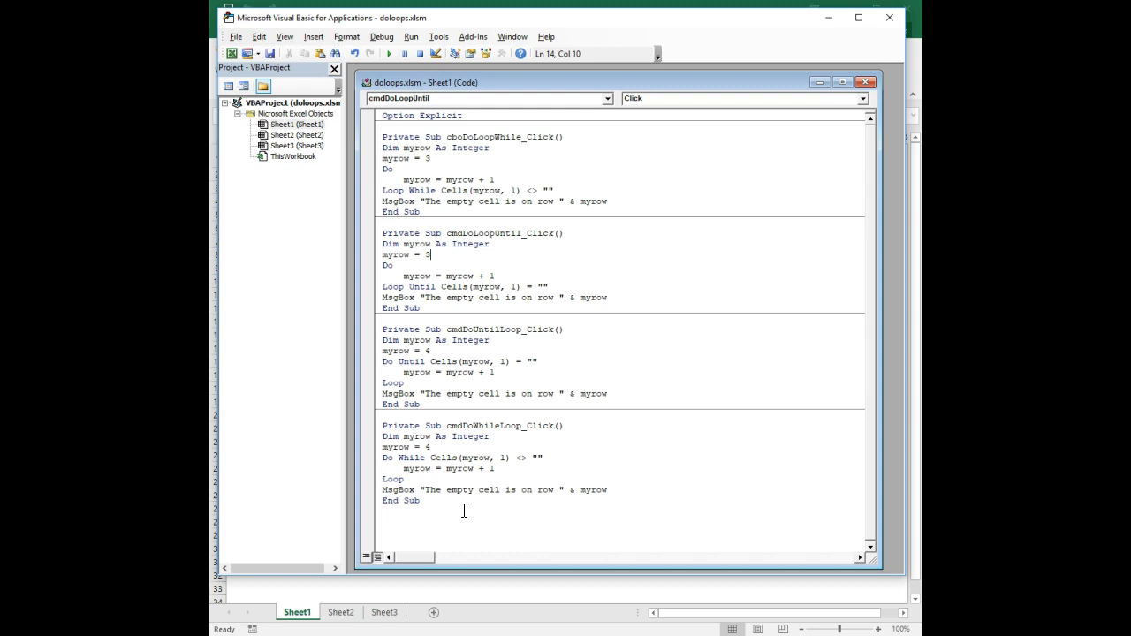
mouse_move(632, 449)
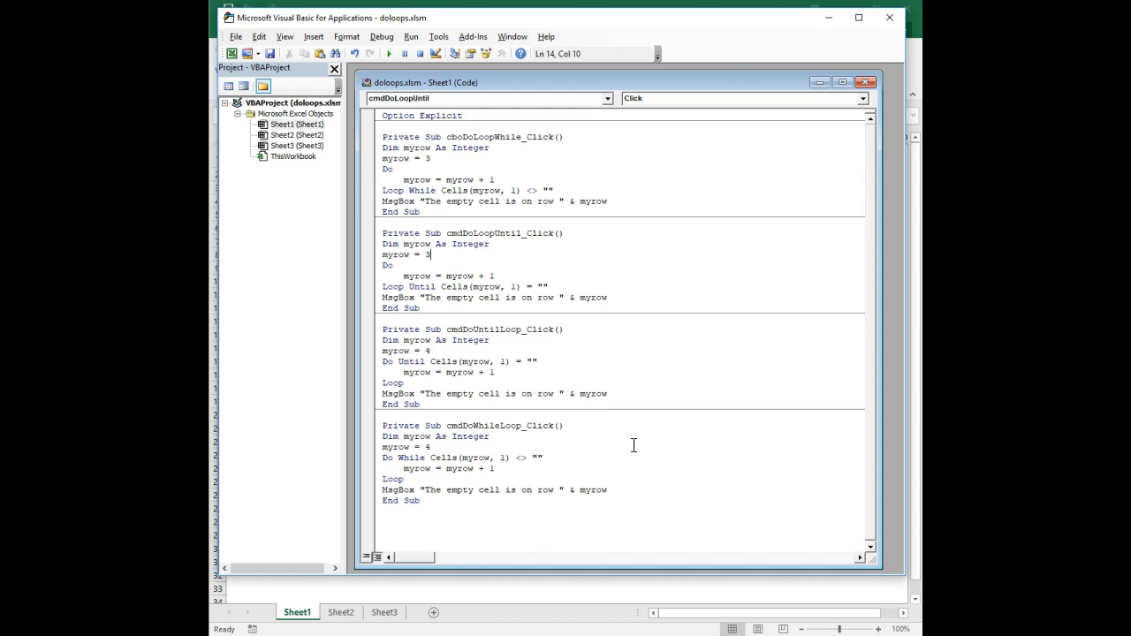
mouse_move(470, 502)
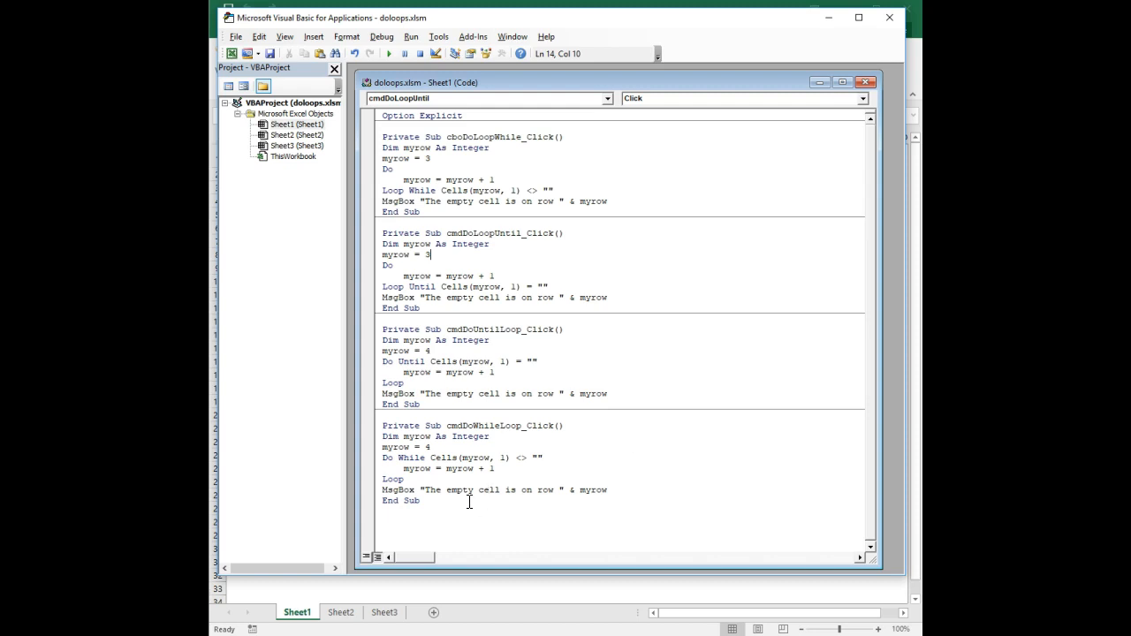